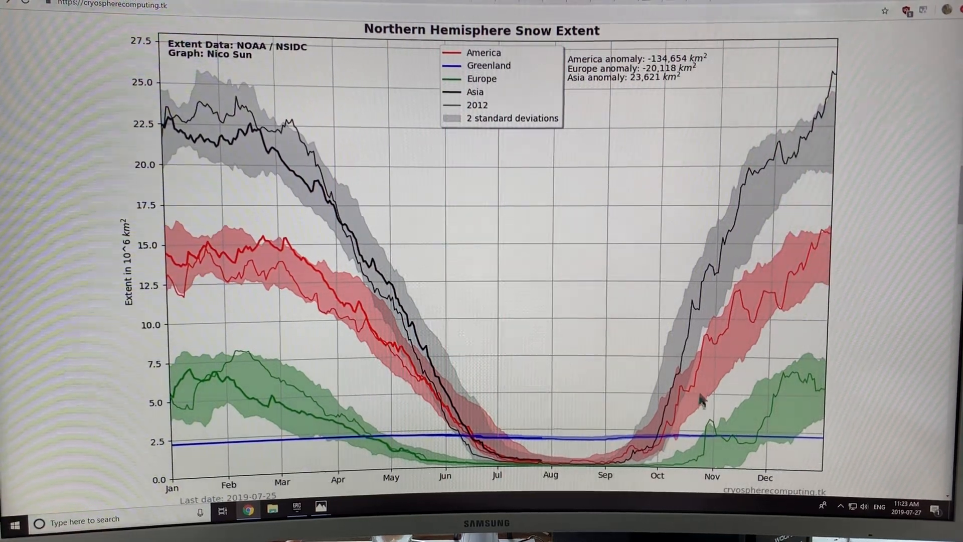
pyautogui.moveTo(723, 359)
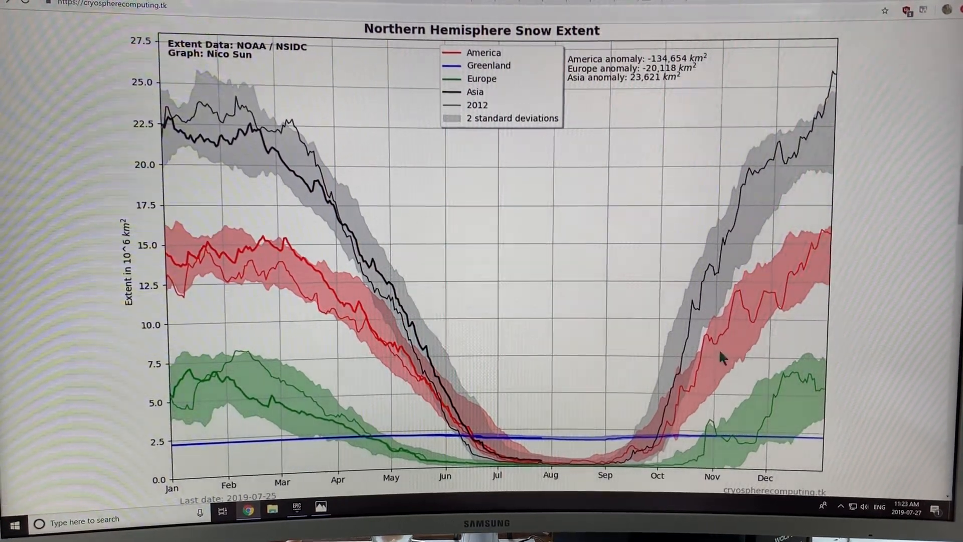
pyautogui.moveTo(826, 246)
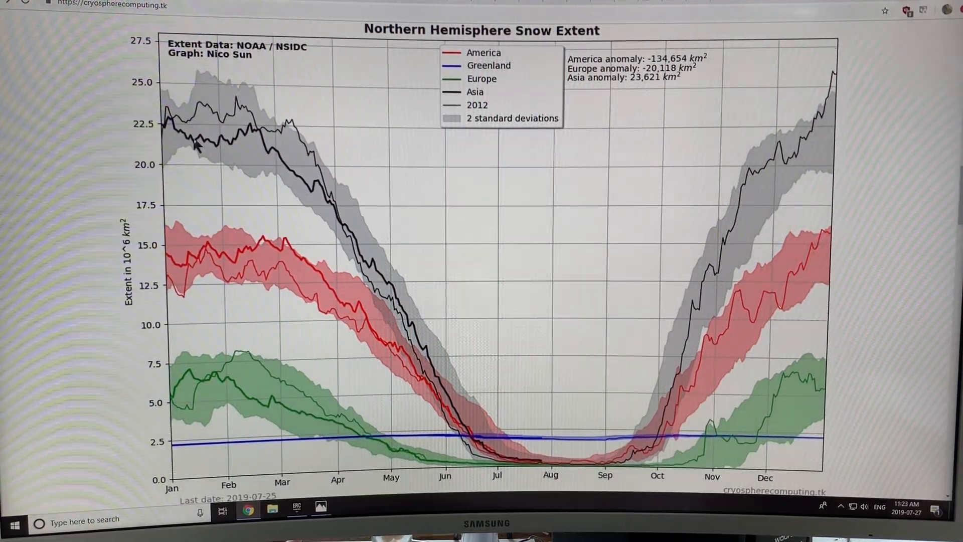
pyautogui.moveTo(418, 334)
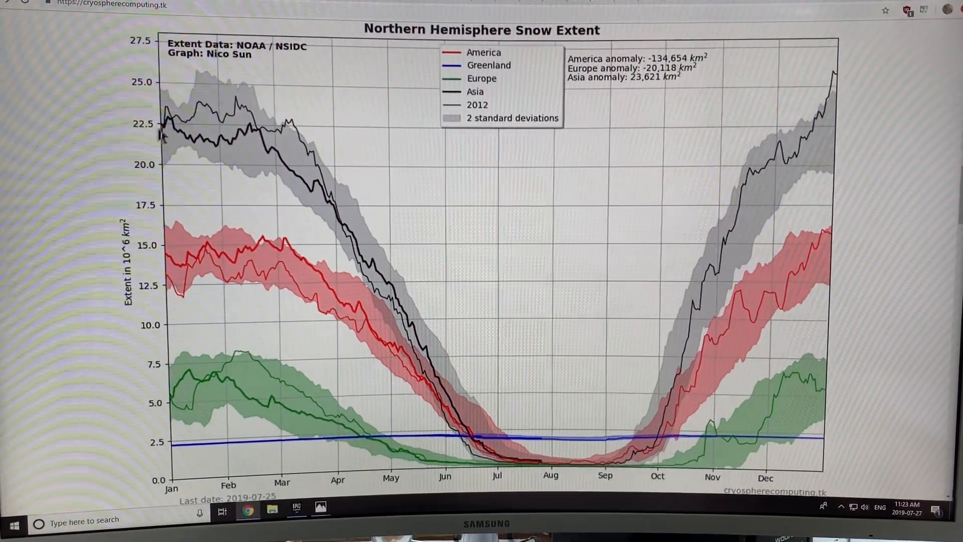
pyautogui.moveTo(191, 396)
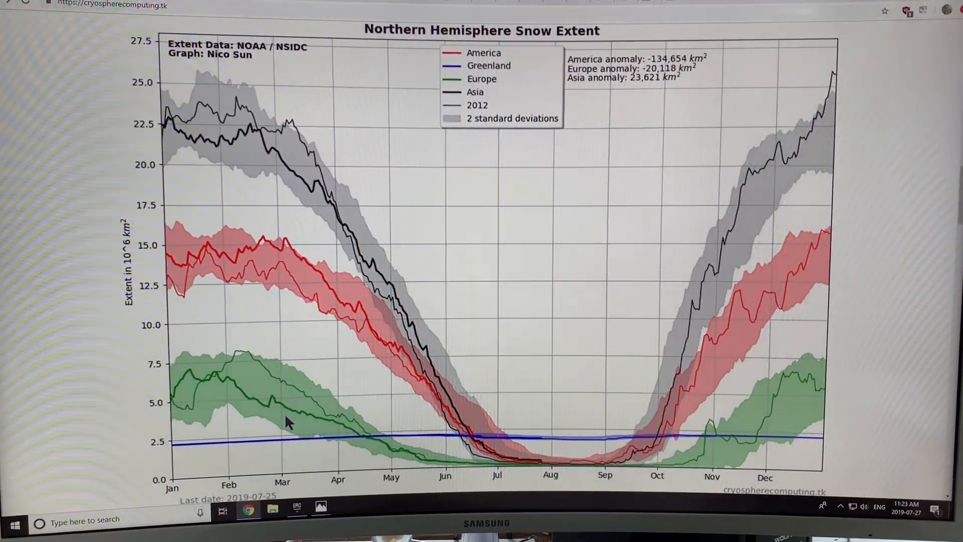
pyautogui.moveTo(368, 362)
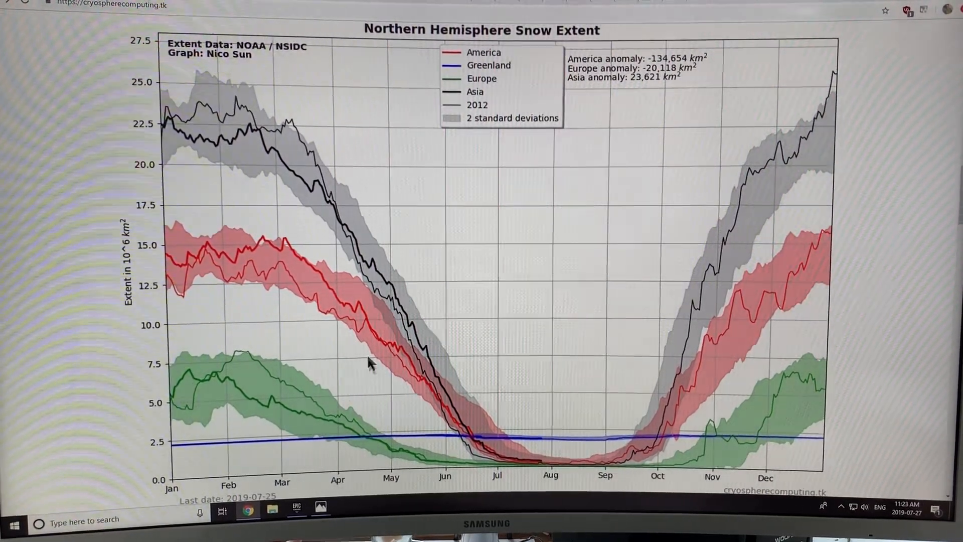
pyautogui.moveTo(289, 132)
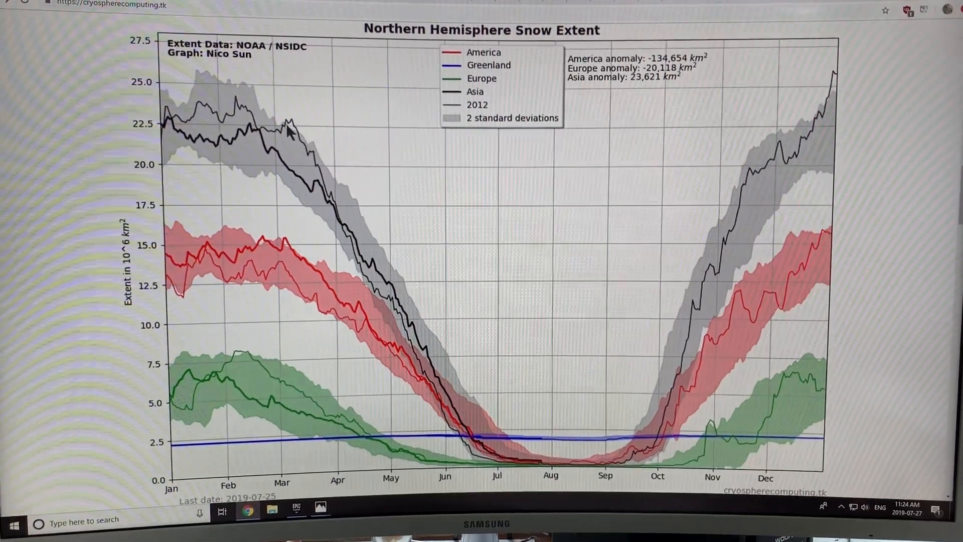
pyautogui.moveTo(274, 237)
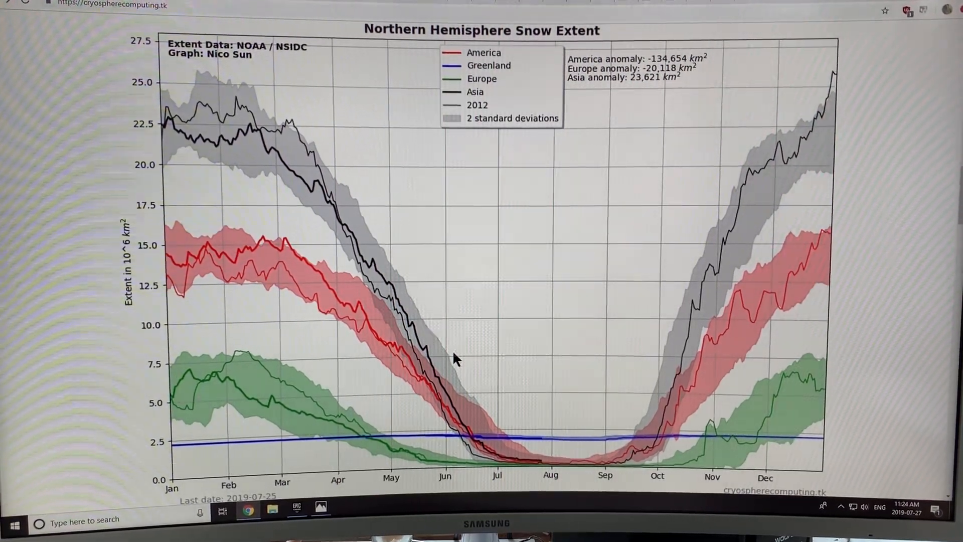
pyautogui.moveTo(503, 430)
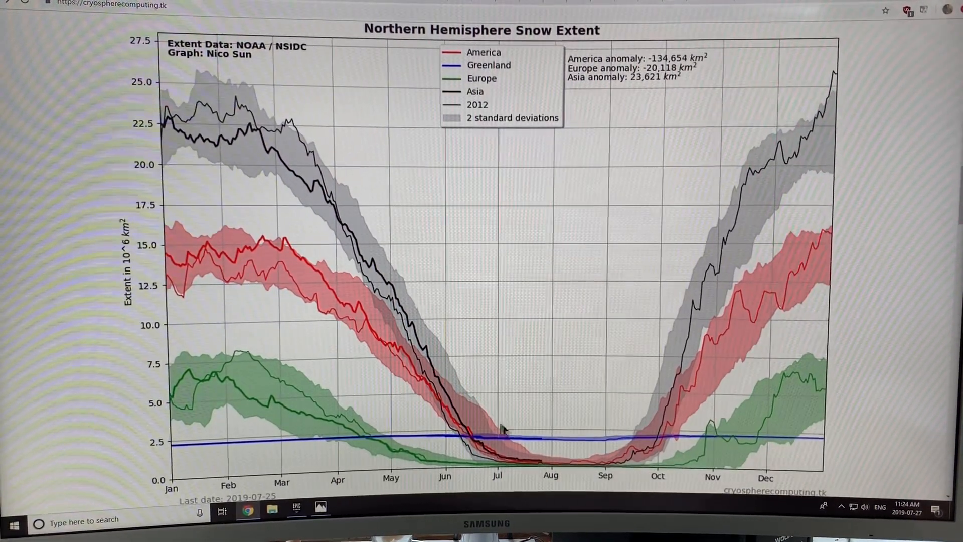
pyautogui.moveTo(565, 473)
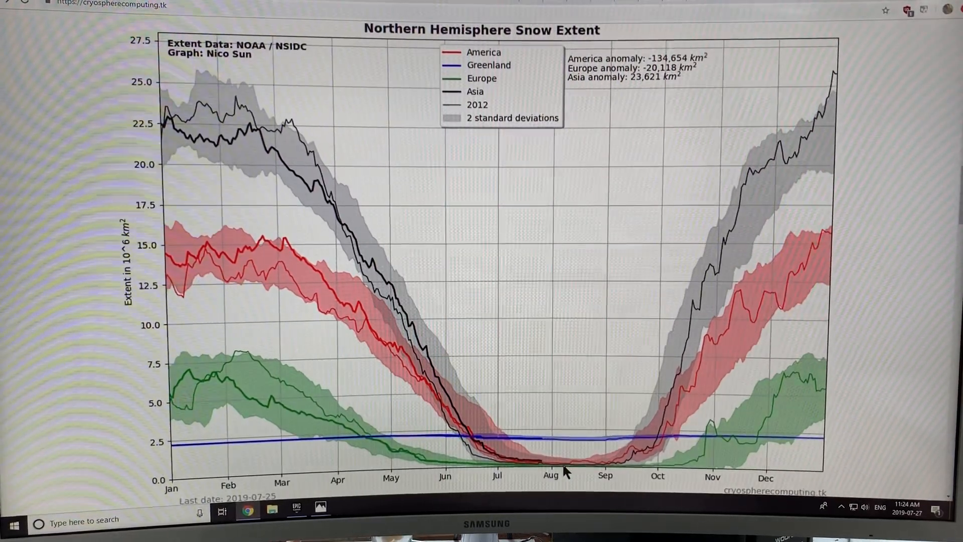
pyautogui.moveTo(582, 471)
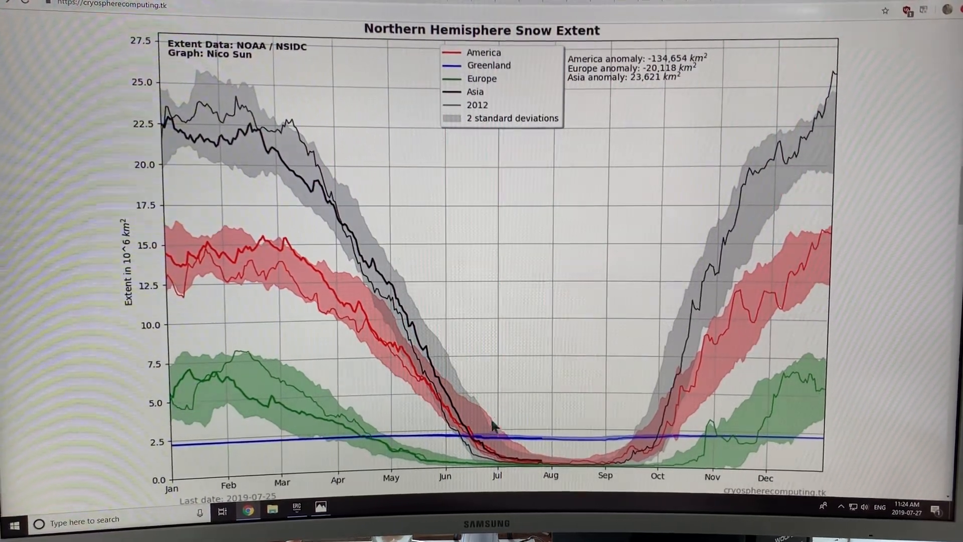
pyautogui.moveTo(446, 447)
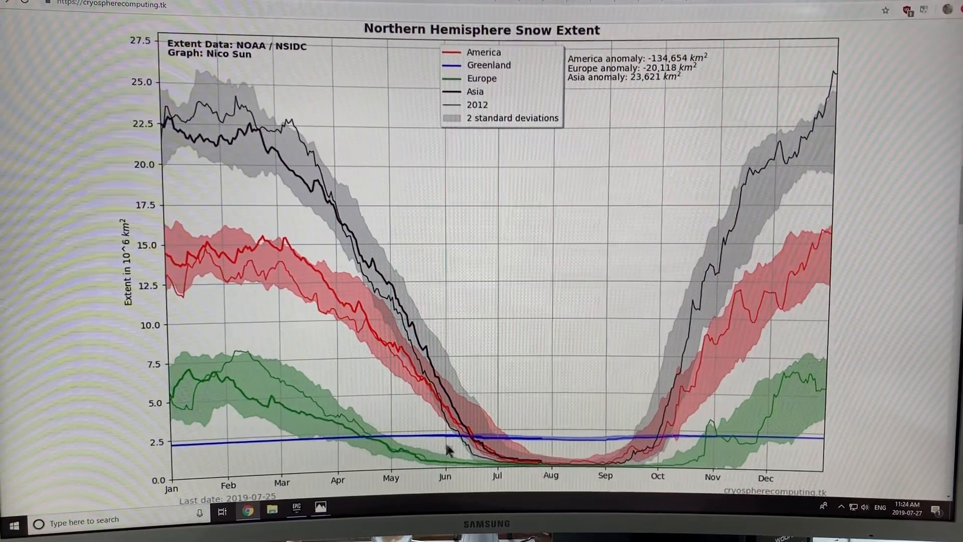
pyautogui.moveTo(454, 402)
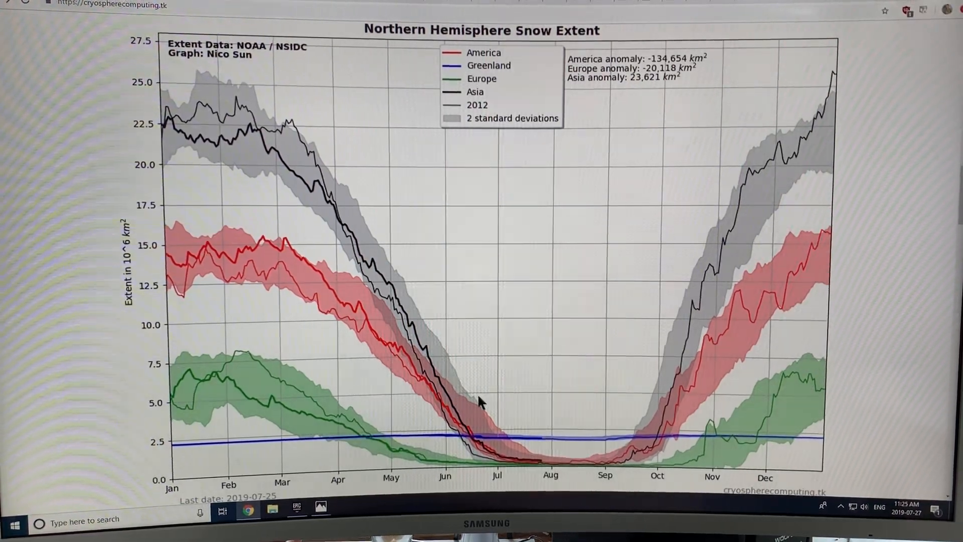
# - Scroll the Arctic Sea Ice Graphs page down to the Melting momentum albedo-warming charts
pyautogui.scroll(-3)
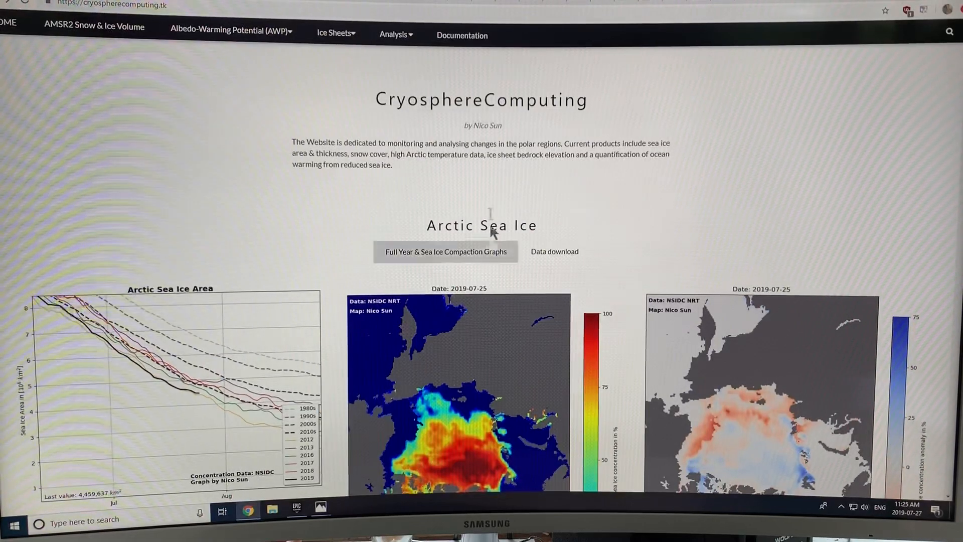
pyautogui.moveTo(569, 139)
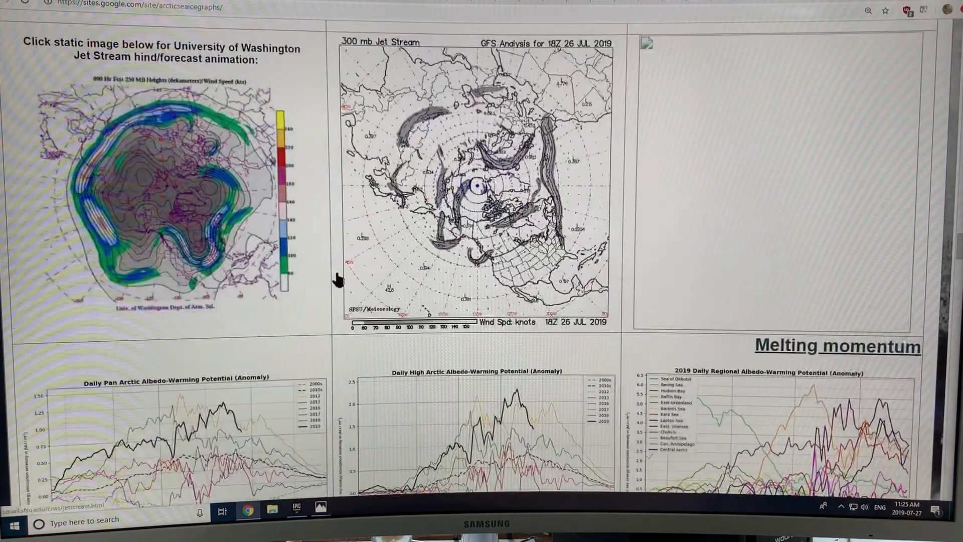
pyautogui.scroll(-3)
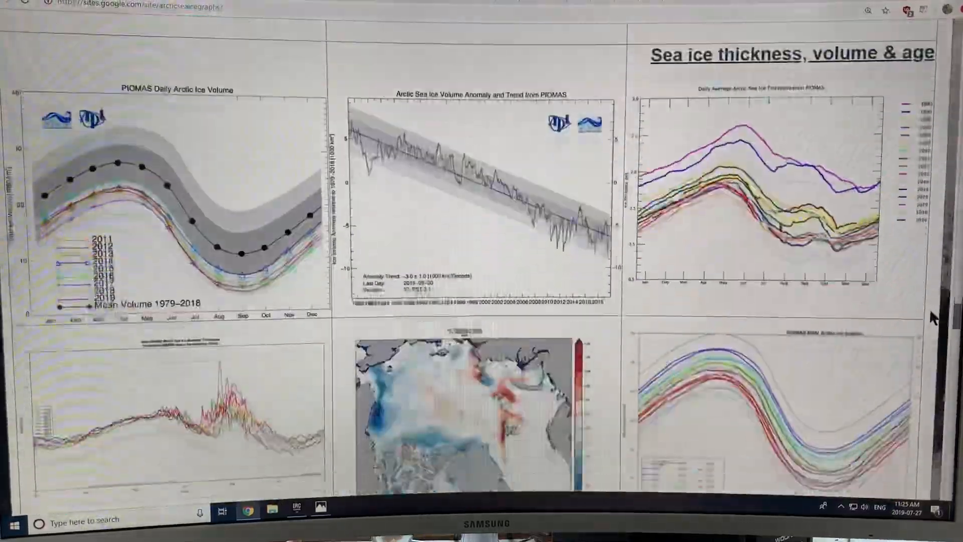
pyautogui.scroll(-3)
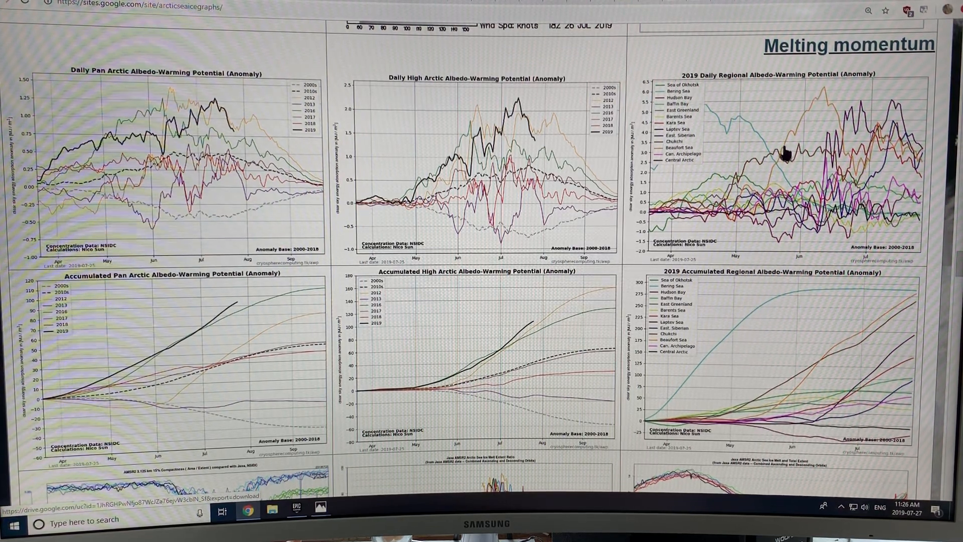
# - Scroll further down to the daily and accumulated albedo-warming potential chart panels
pyautogui.scroll(-3)
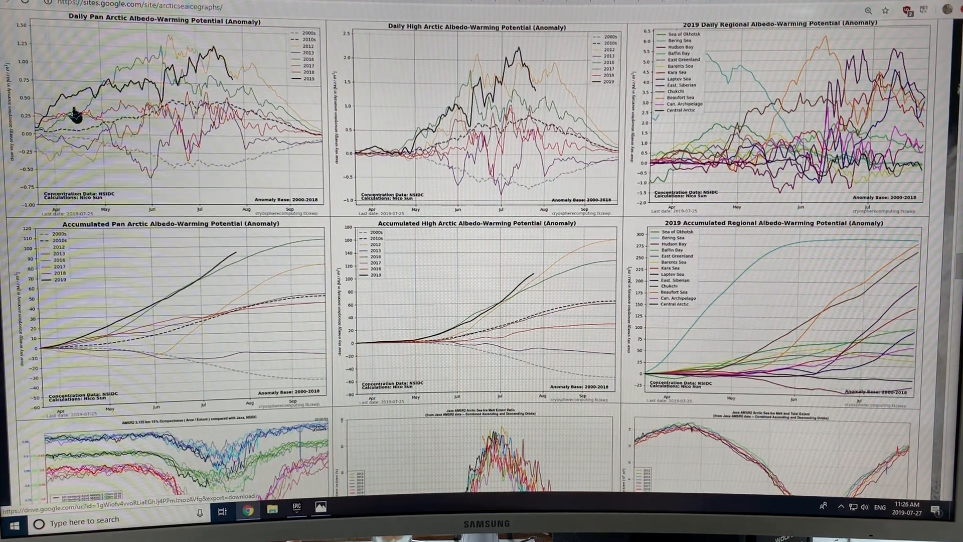
pyautogui.moveTo(83, 162)
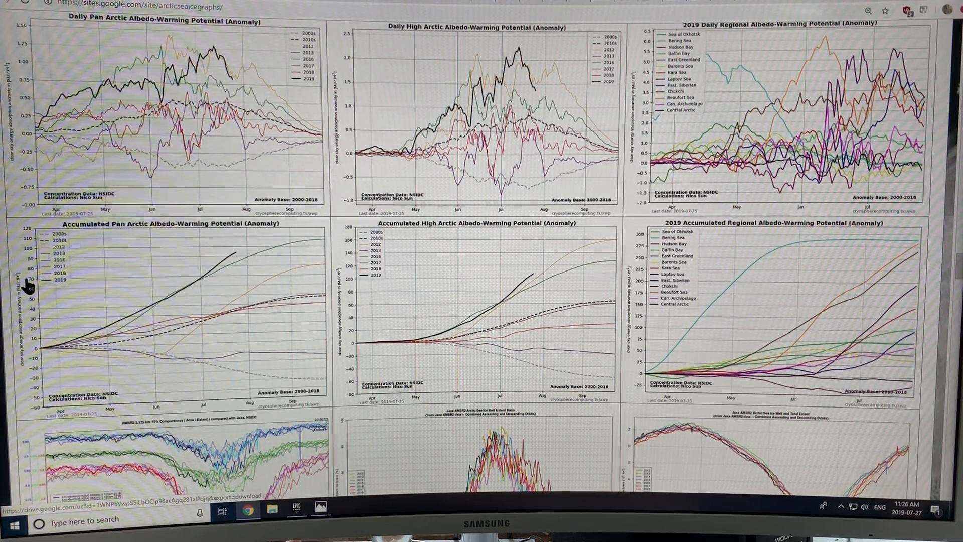
pyautogui.moveTo(227, 325)
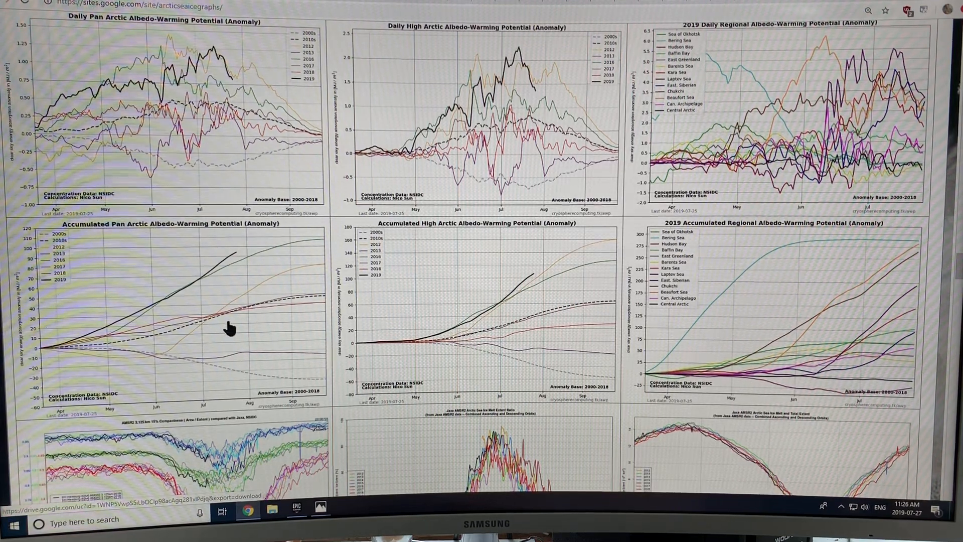
pyautogui.moveTo(247, 334)
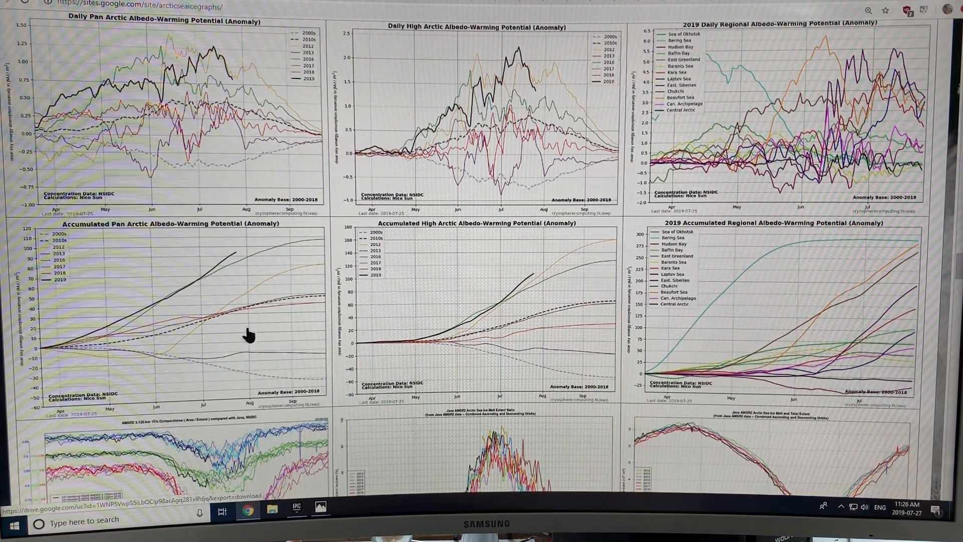
pyautogui.moveTo(249, 138)
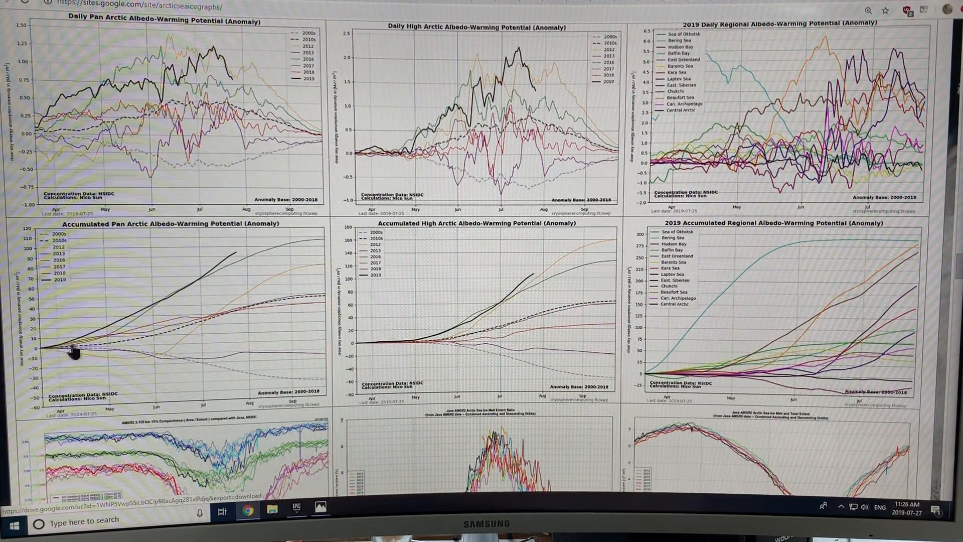
pyautogui.moveTo(232, 261)
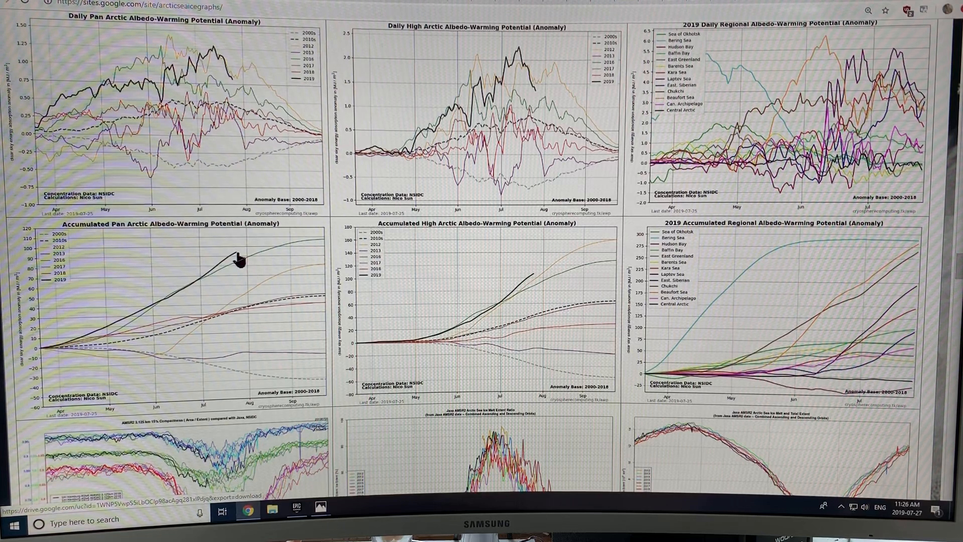
pyautogui.moveTo(197, 282)
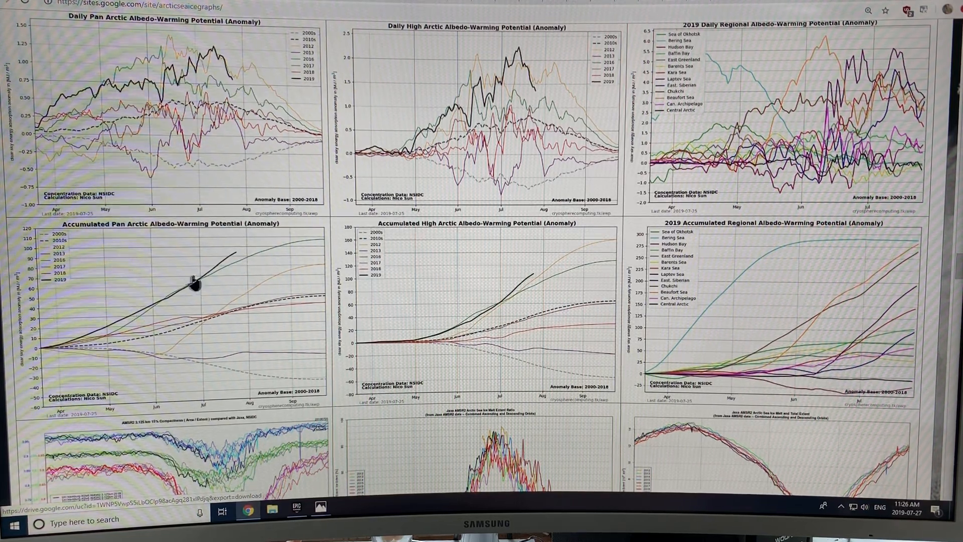
pyautogui.moveTo(248, 276)
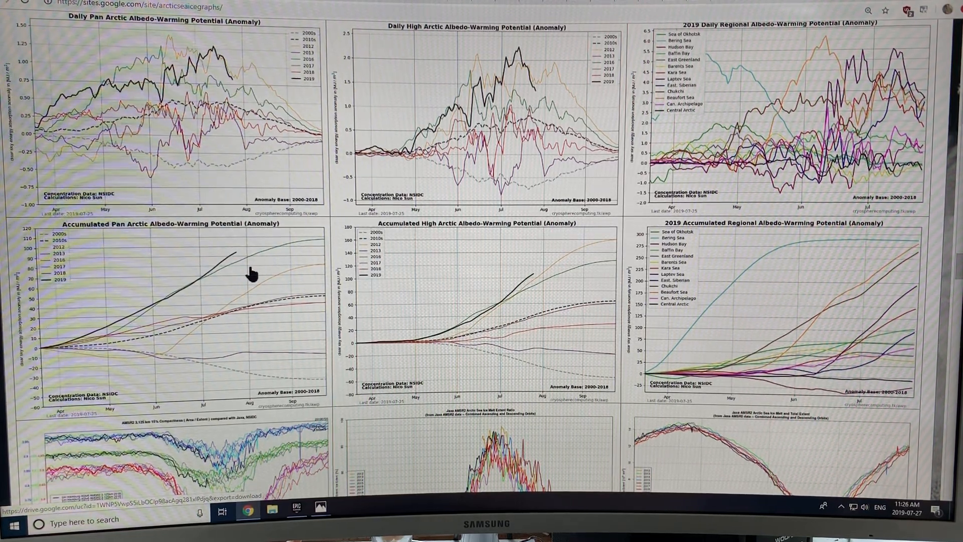
pyautogui.moveTo(102, 364)
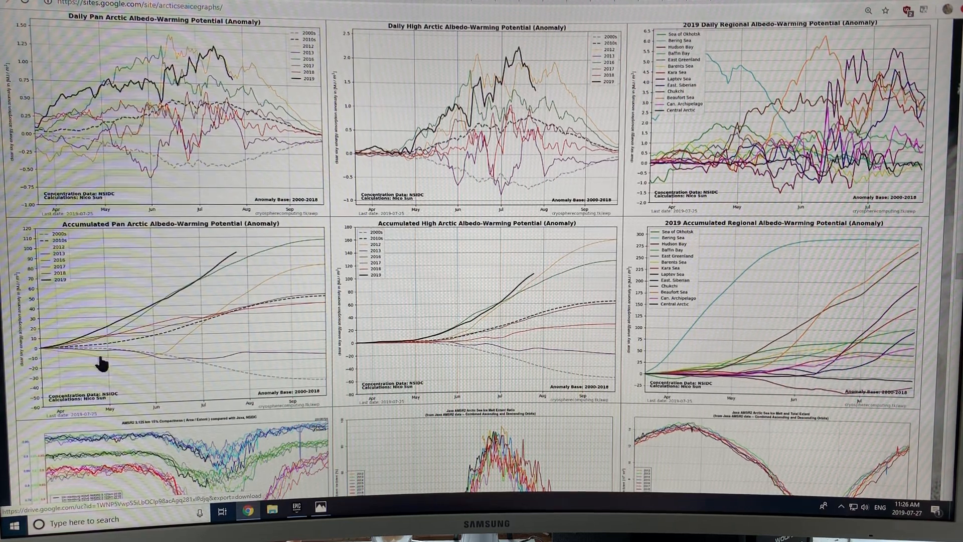
pyautogui.moveTo(292, 276)
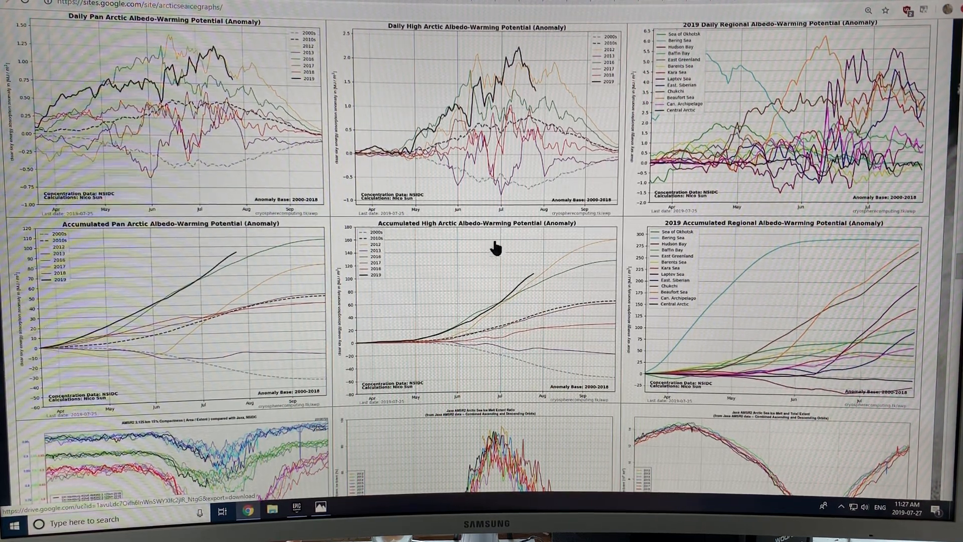
pyautogui.moveTo(520, 305)
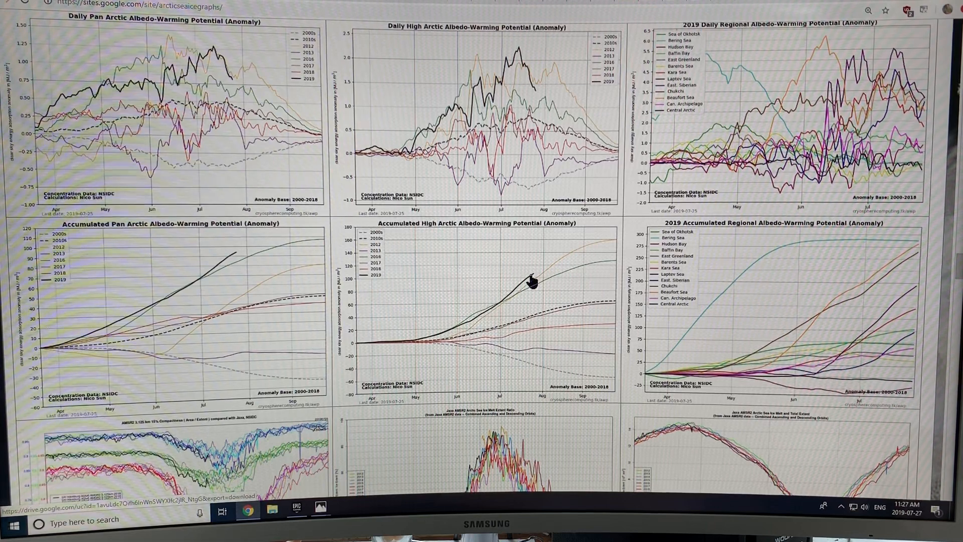
pyautogui.moveTo(550, 283)
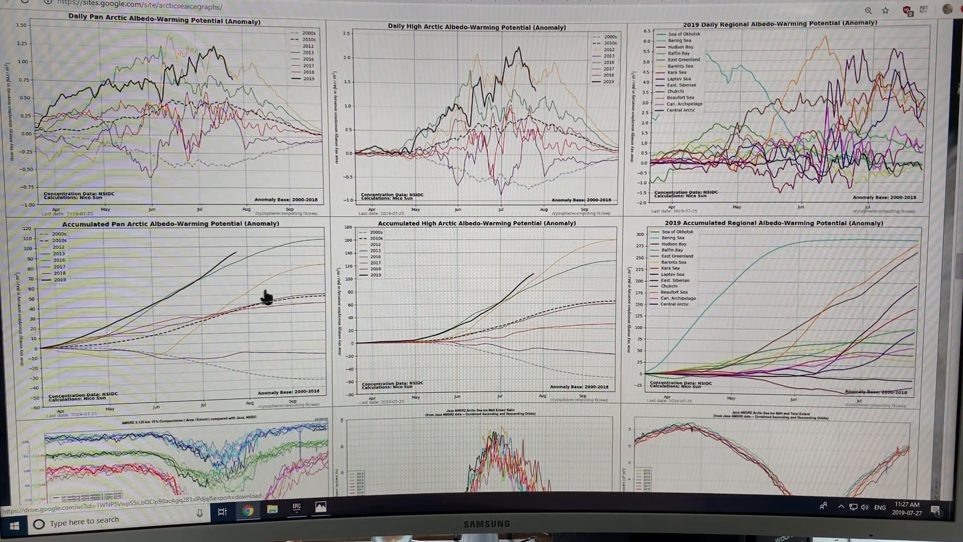
pyautogui.moveTo(525, 292)
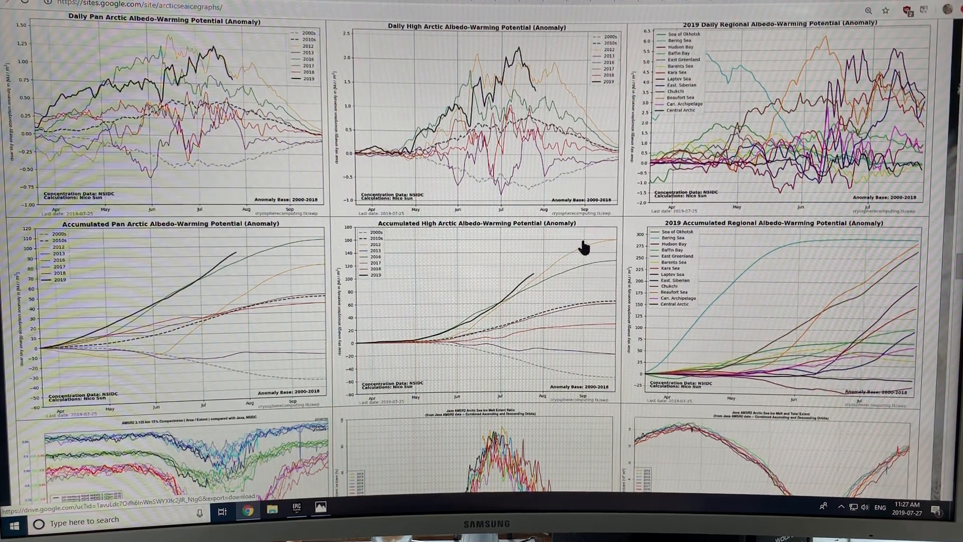
pyautogui.moveTo(603, 254)
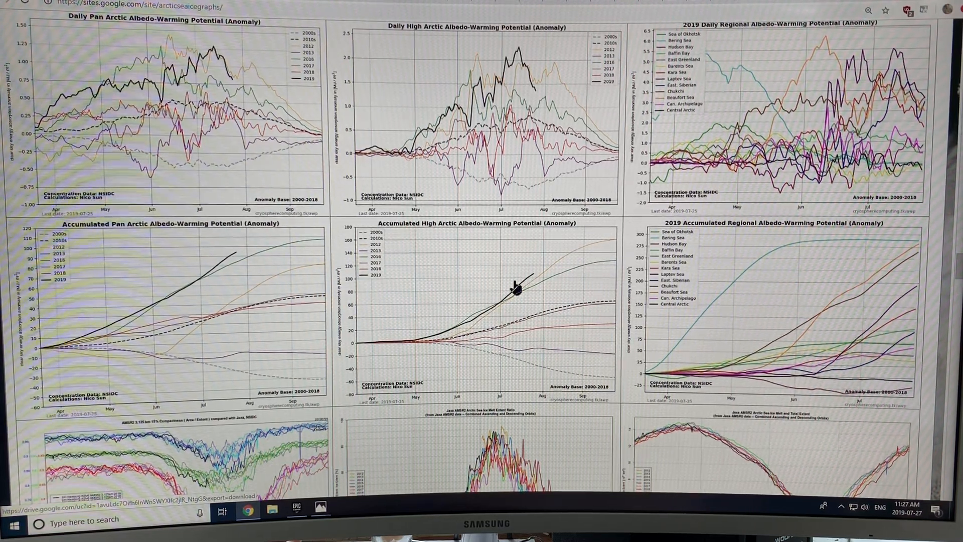
pyautogui.moveTo(604, 252)
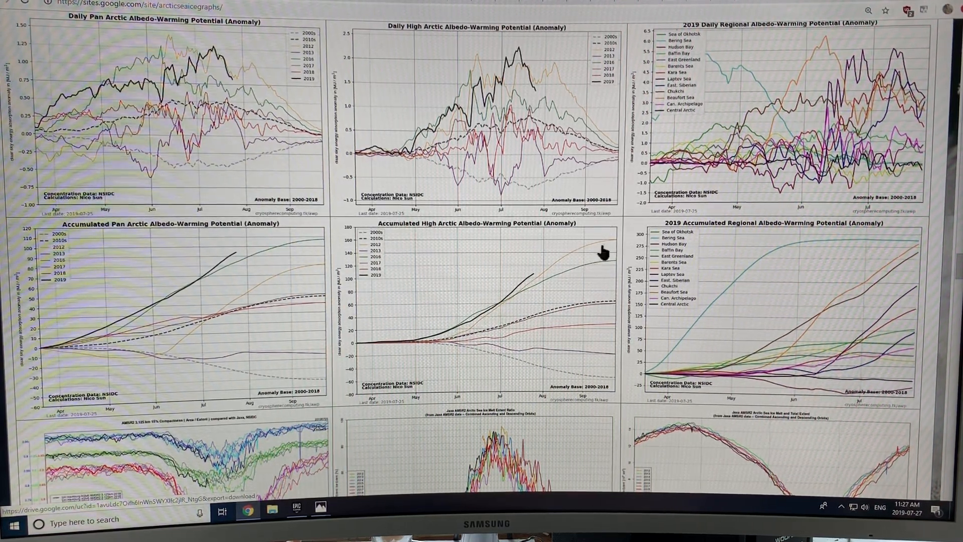
pyautogui.moveTo(131, 275)
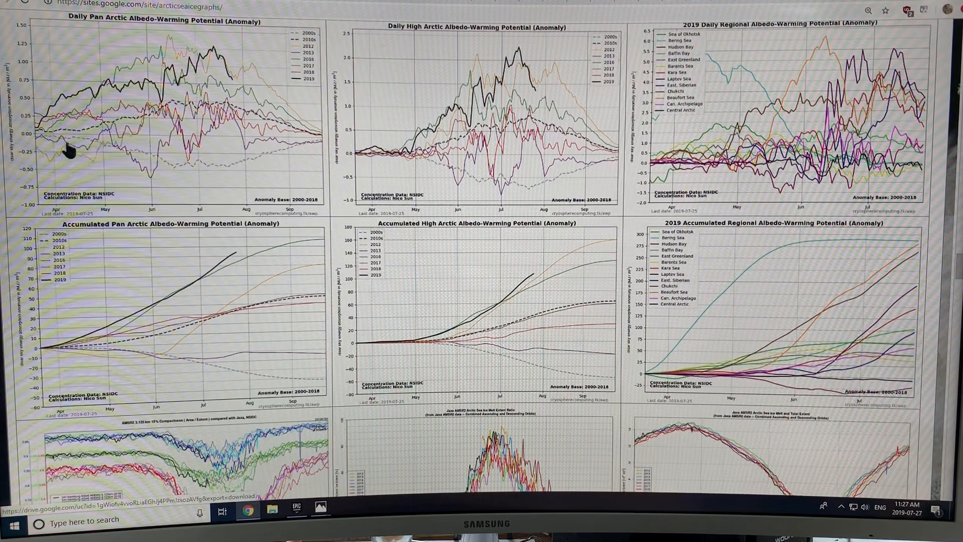
pyautogui.moveTo(160, 147)
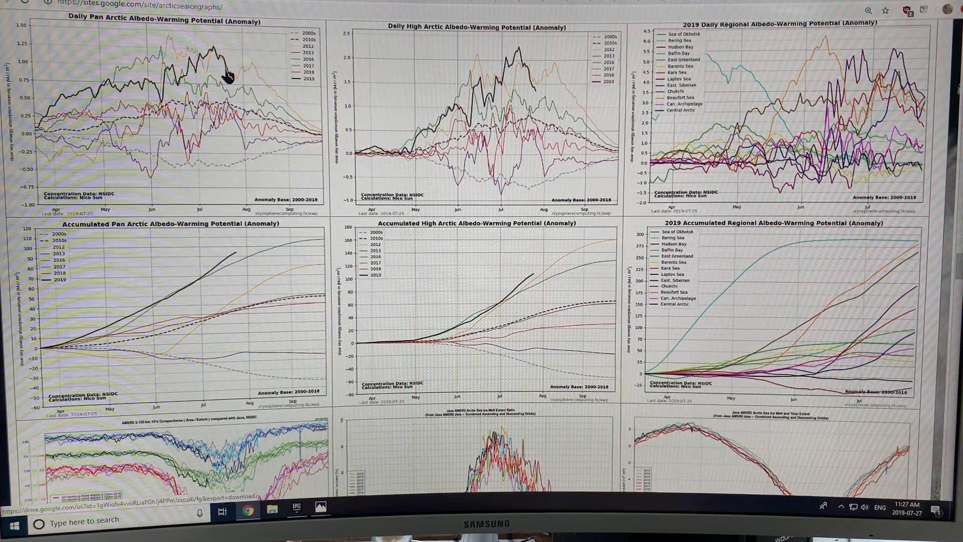
pyautogui.moveTo(174, 87)
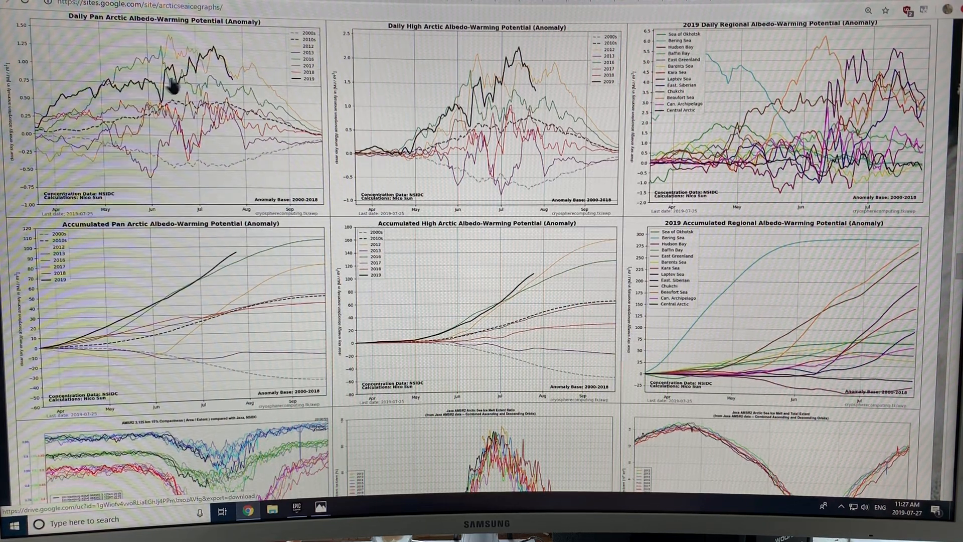
pyautogui.moveTo(393, 95)
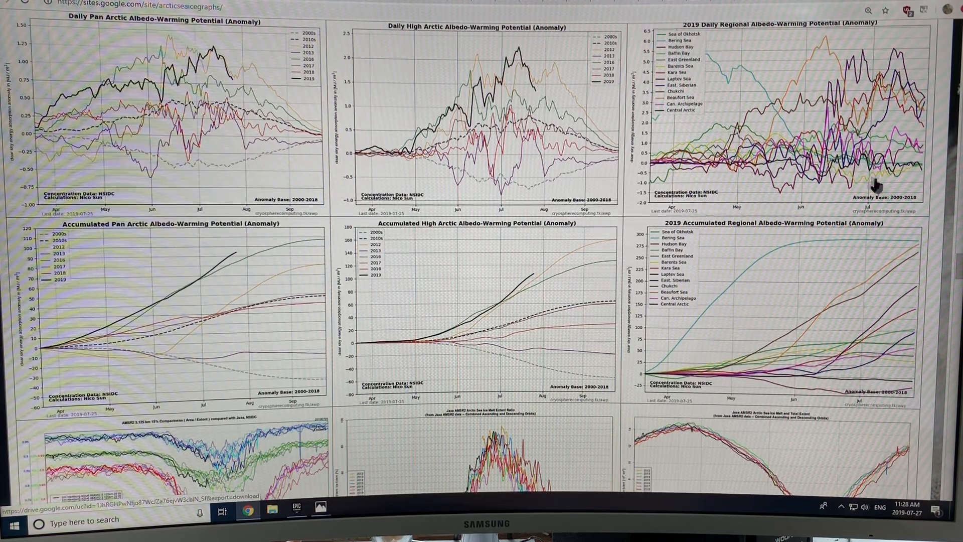
pyautogui.moveTo(775, 74)
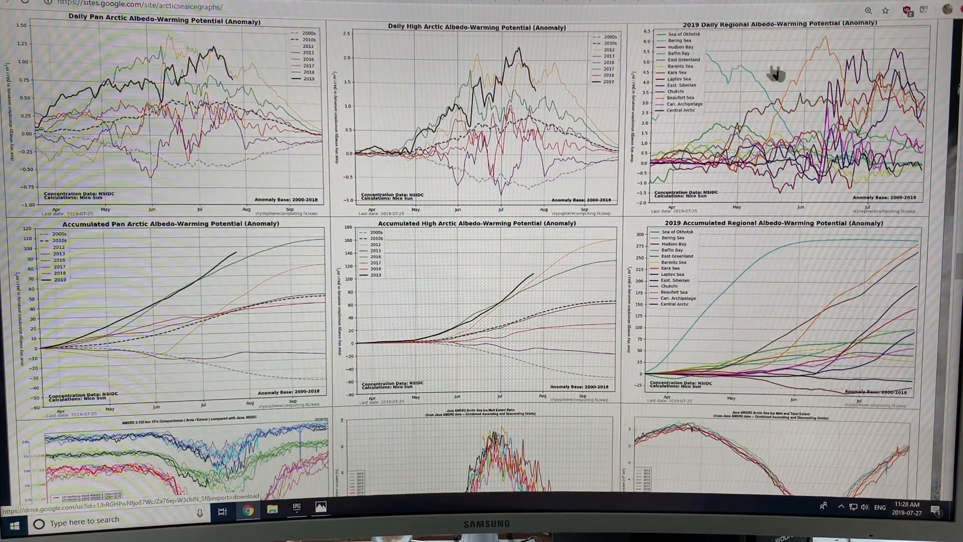
pyautogui.moveTo(851, 140)
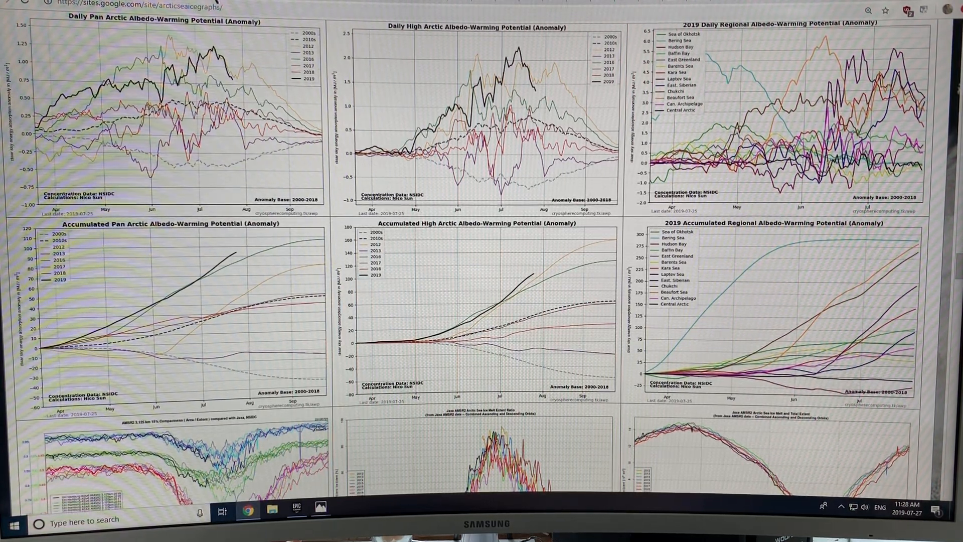
pyautogui.scroll(-3)
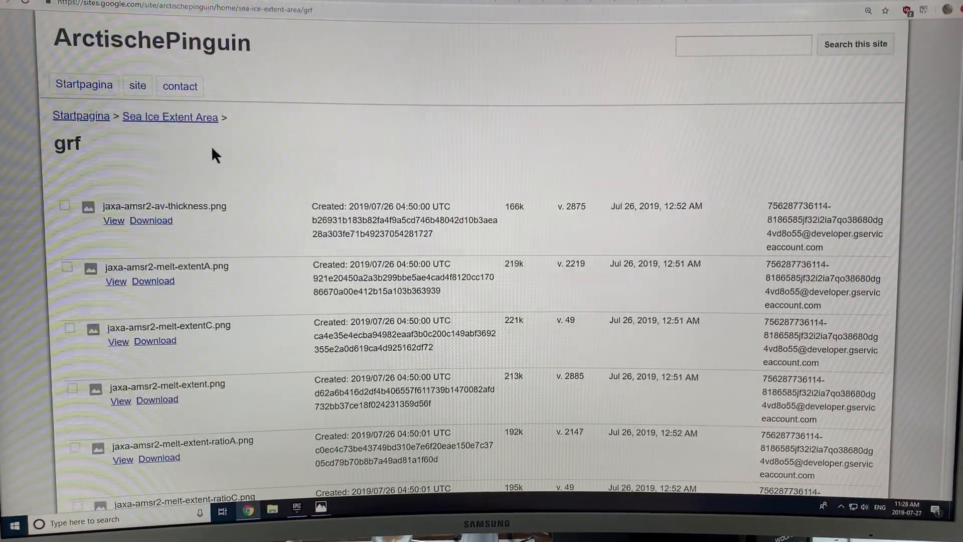
pyautogui.moveTo(180, 86)
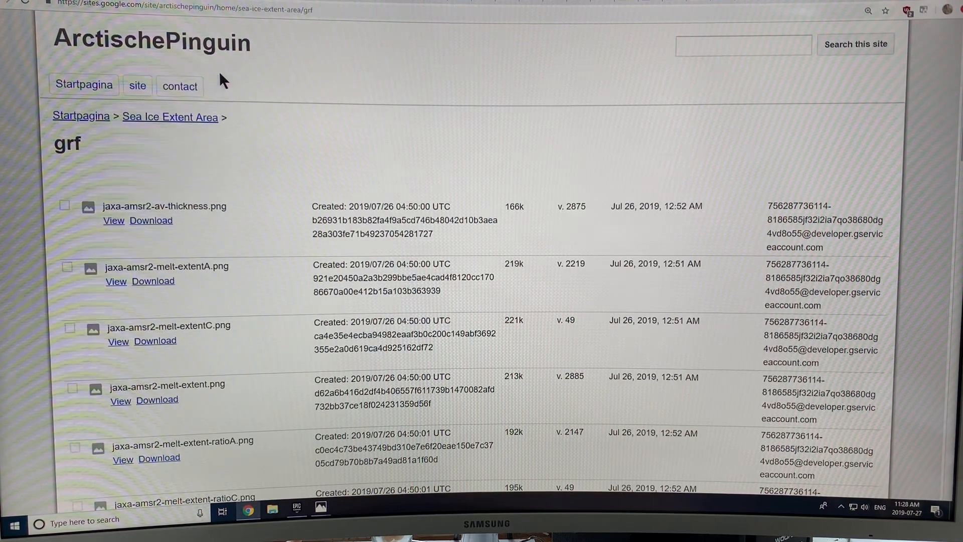
pyautogui.moveTo(282, 98)
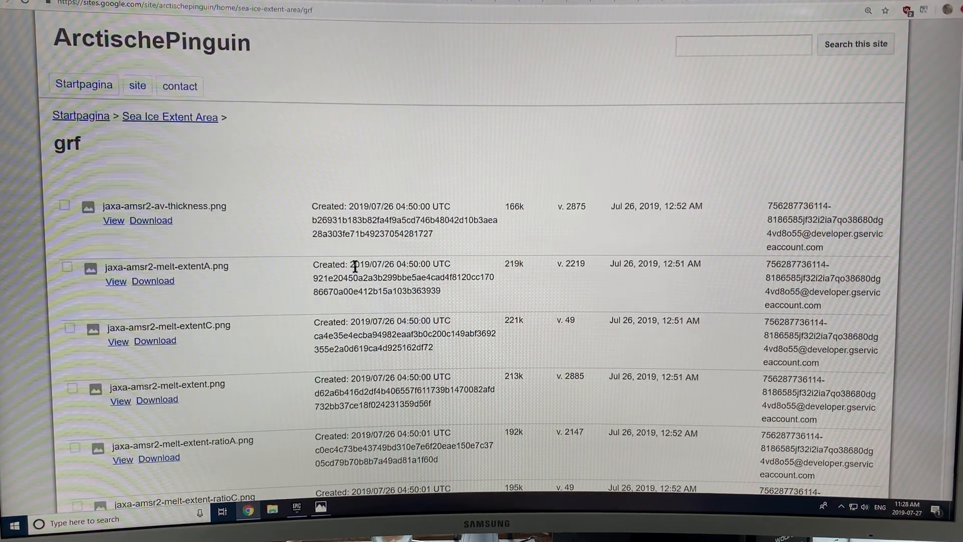
pyautogui.moveTo(129, 246)
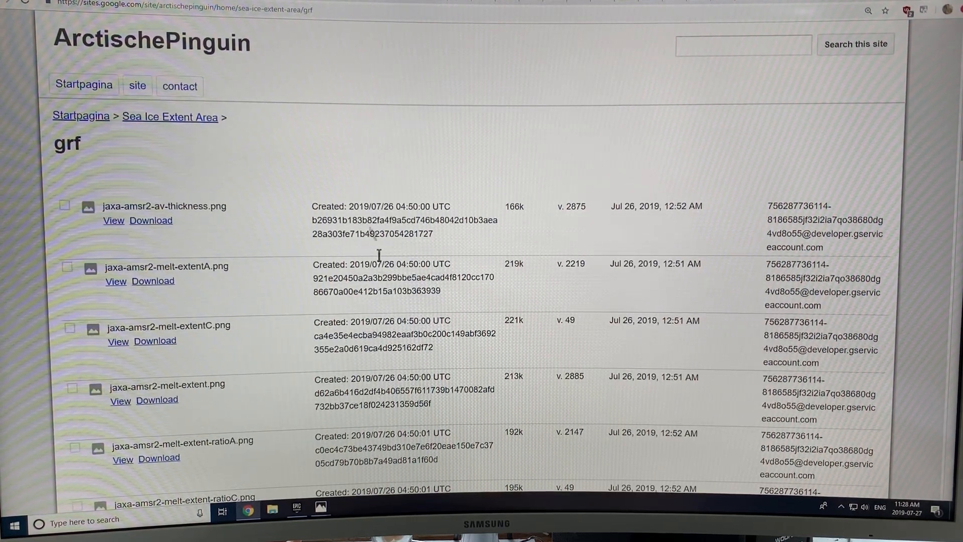
pyautogui.scroll(-3)
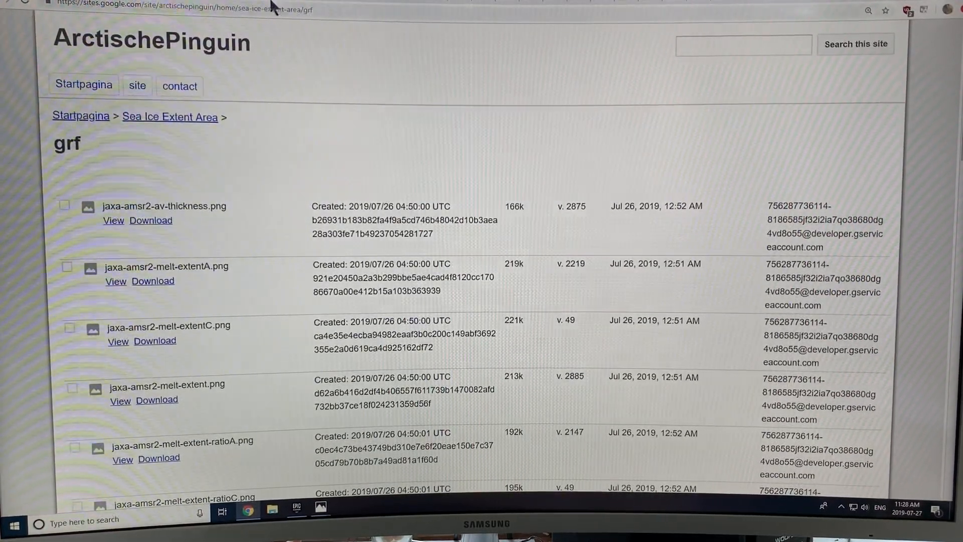
pyautogui.click(113, 219)
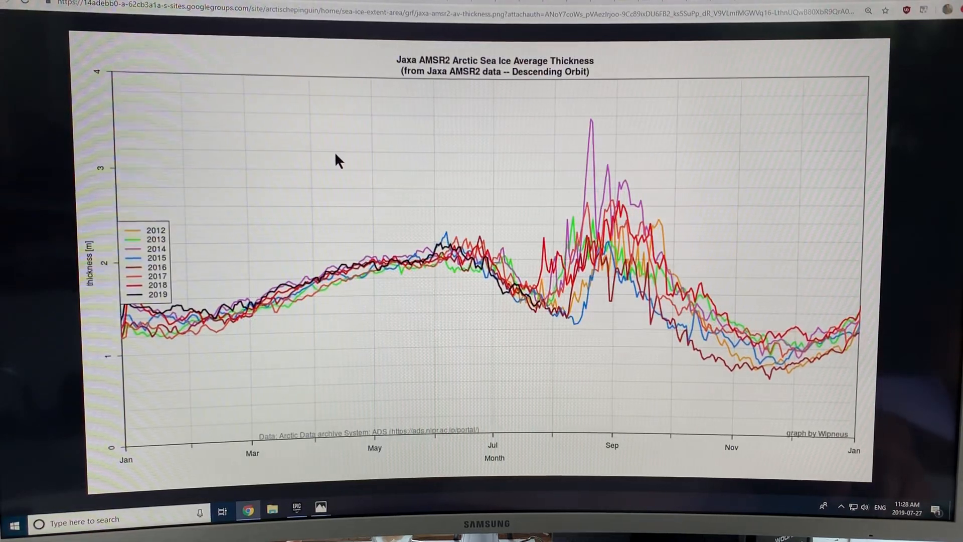
pyautogui.moveTo(544, 145)
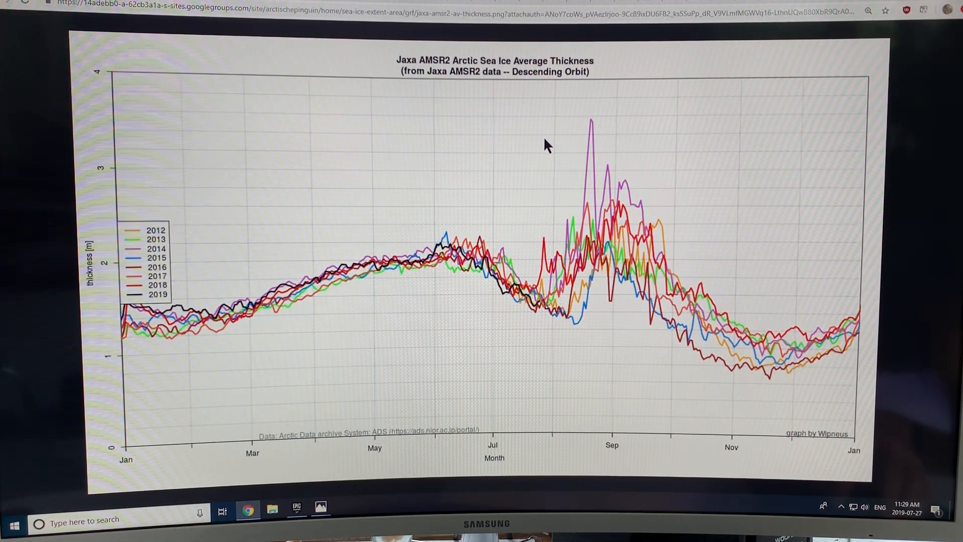
pyautogui.moveTo(151, 349)
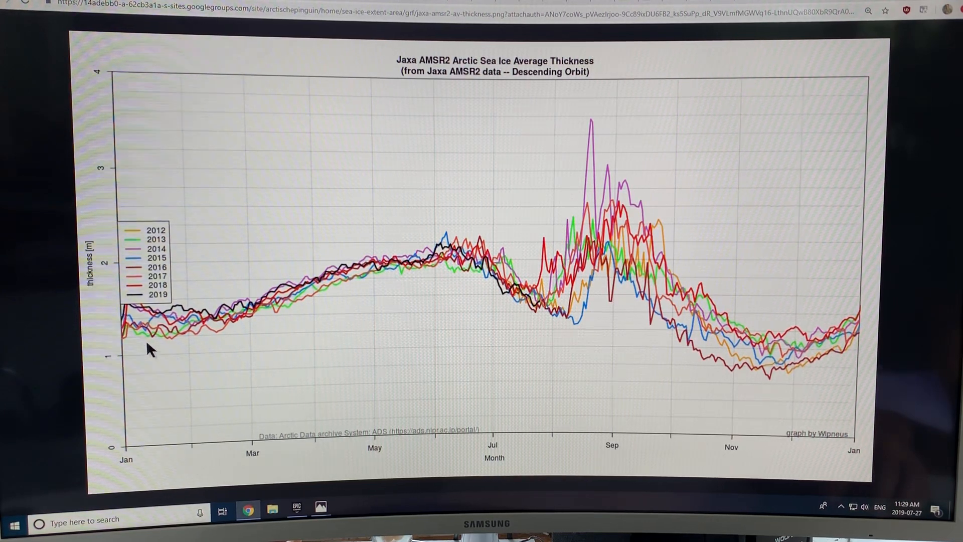
pyautogui.moveTo(761, 410)
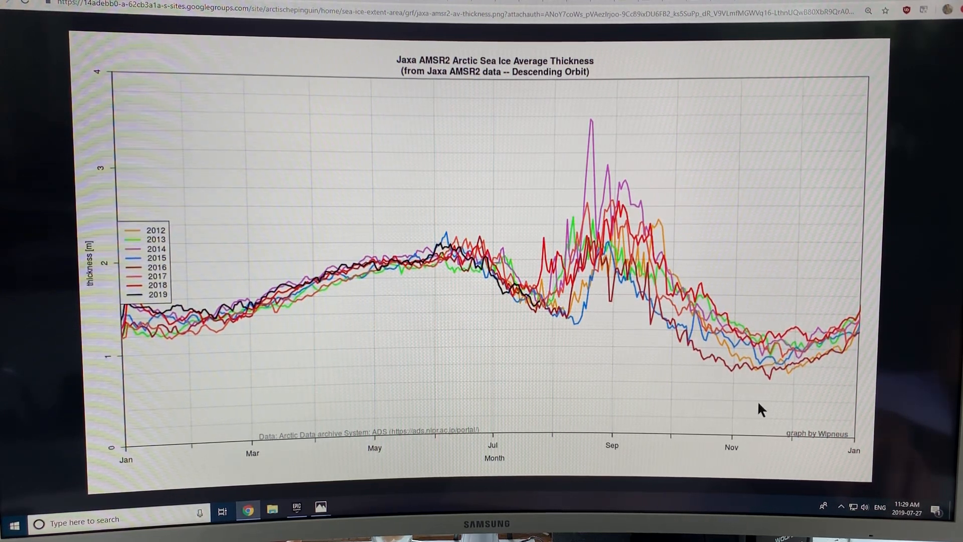
pyautogui.moveTo(709, 374)
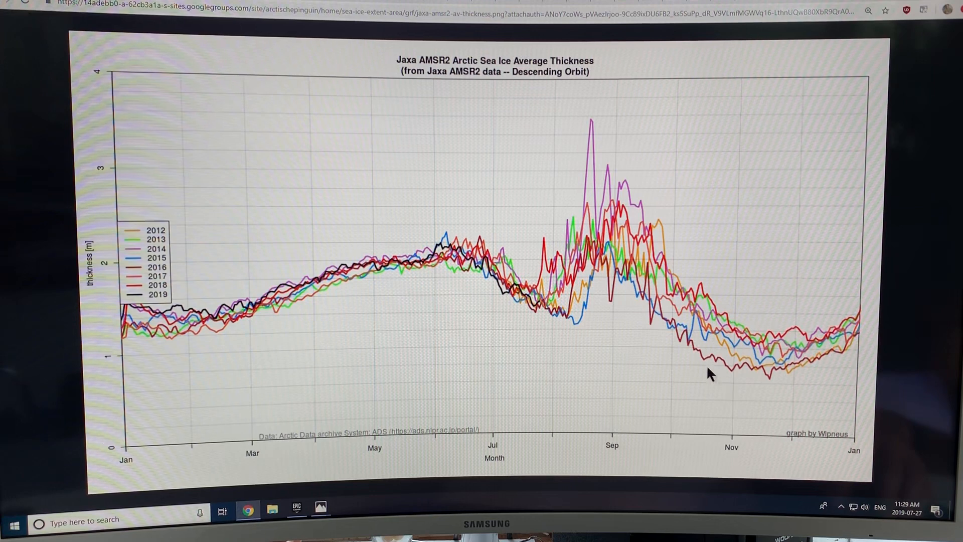
pyautogui.moveTo(679, 323)
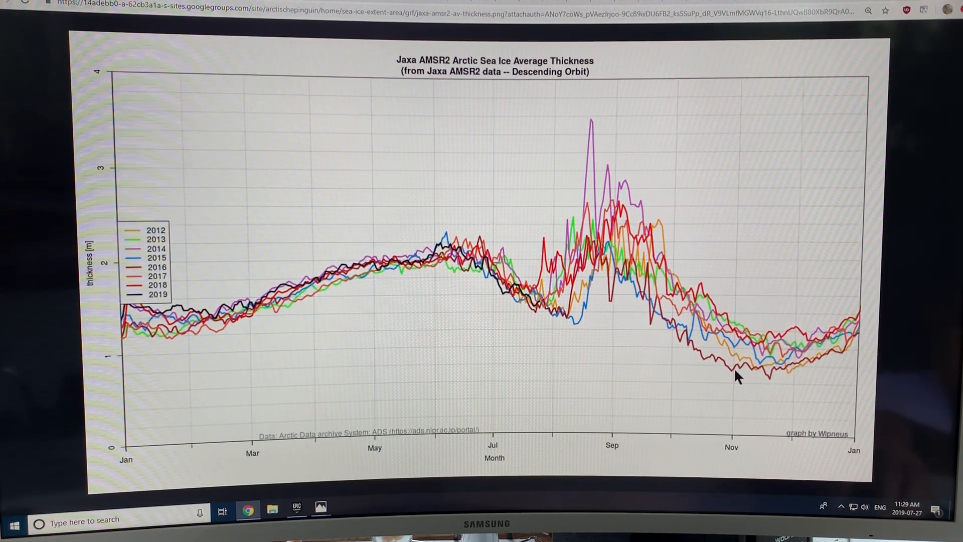
pyautogui.moveTo(620, 292)
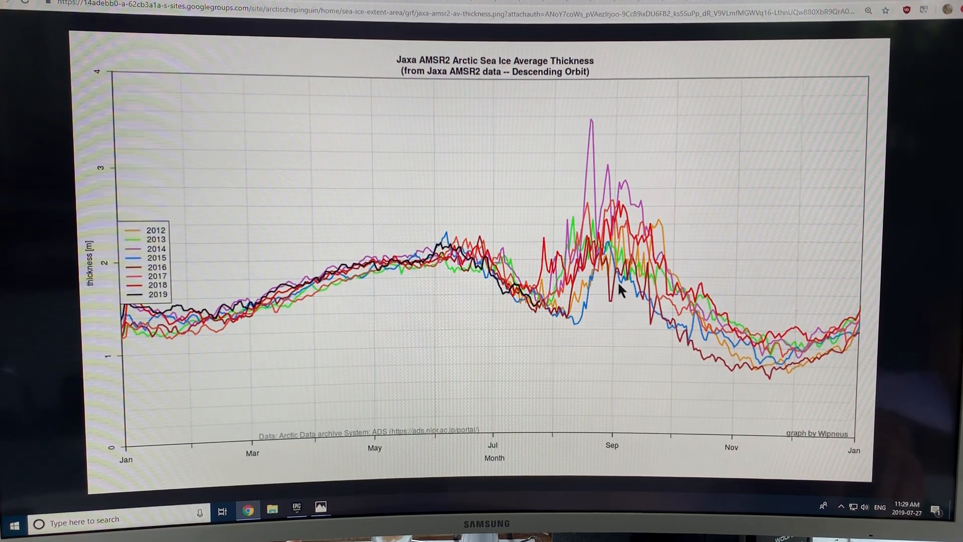
pyautogui.moveTo(614, 279)
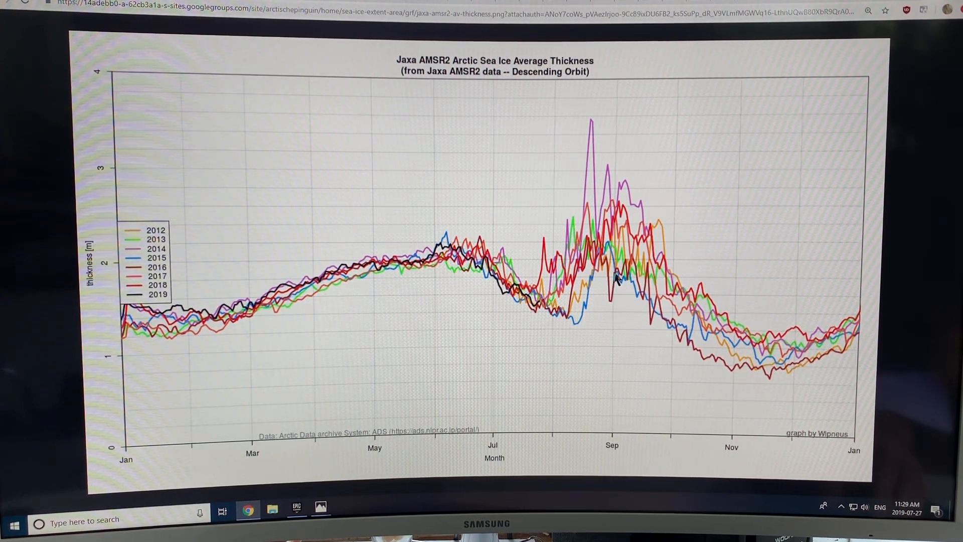
pyautogui.moveTo(622, 285)
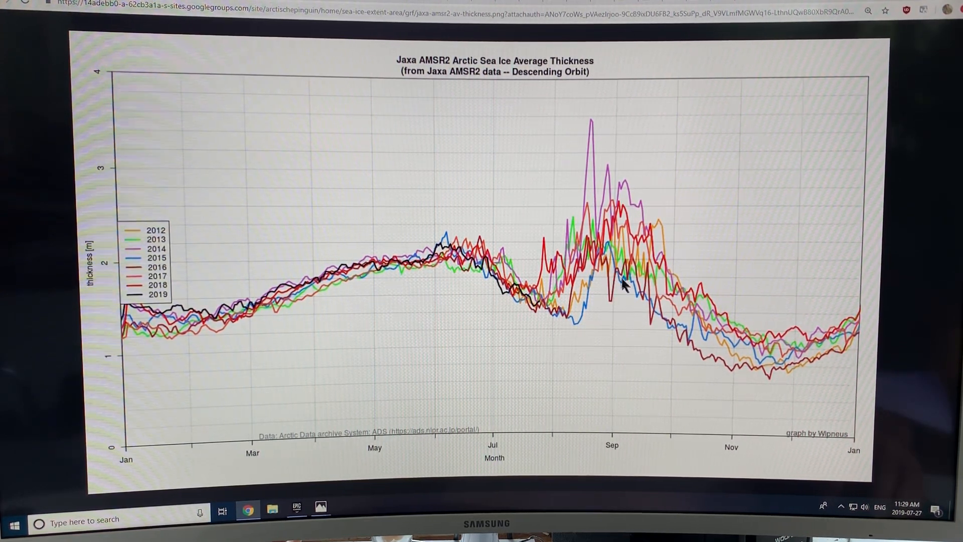
pyautogui.moveTo(637, 299)
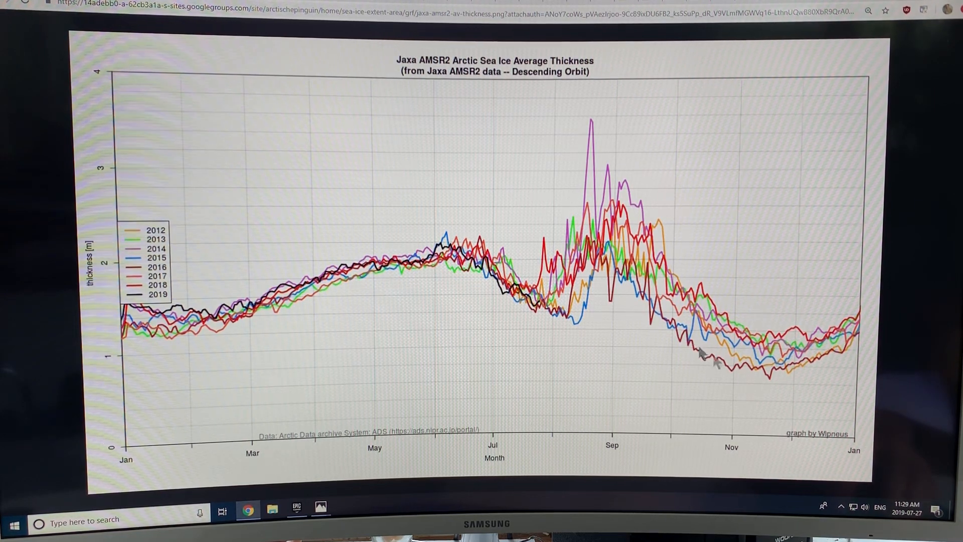
pyautogui.moveTo(642, 301)
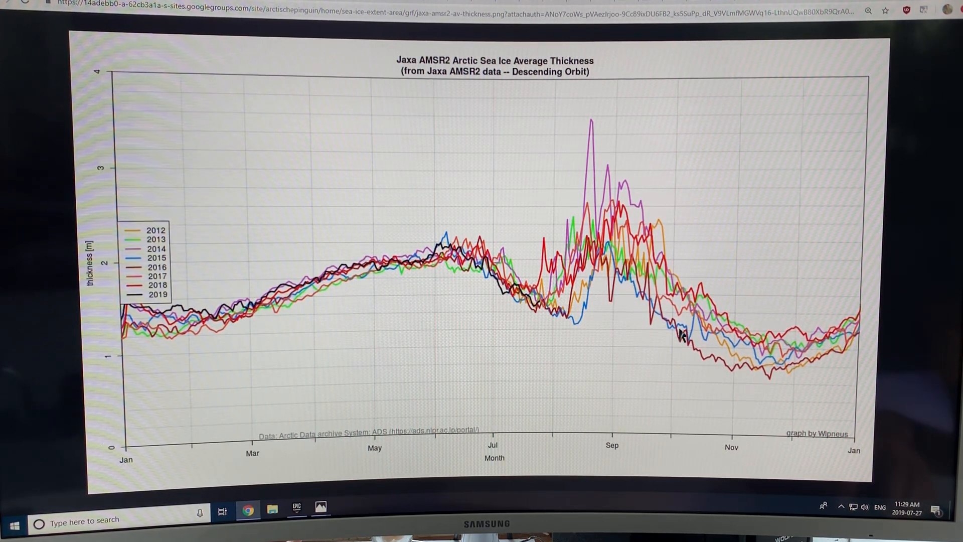
pyautogui.moveTo(619, 313)
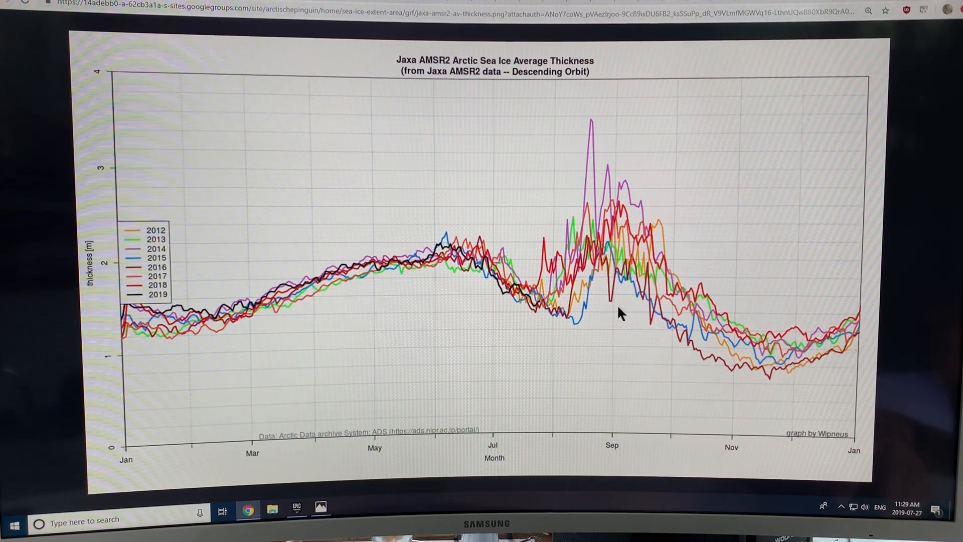
pyautogui.moveTo(627, 295)
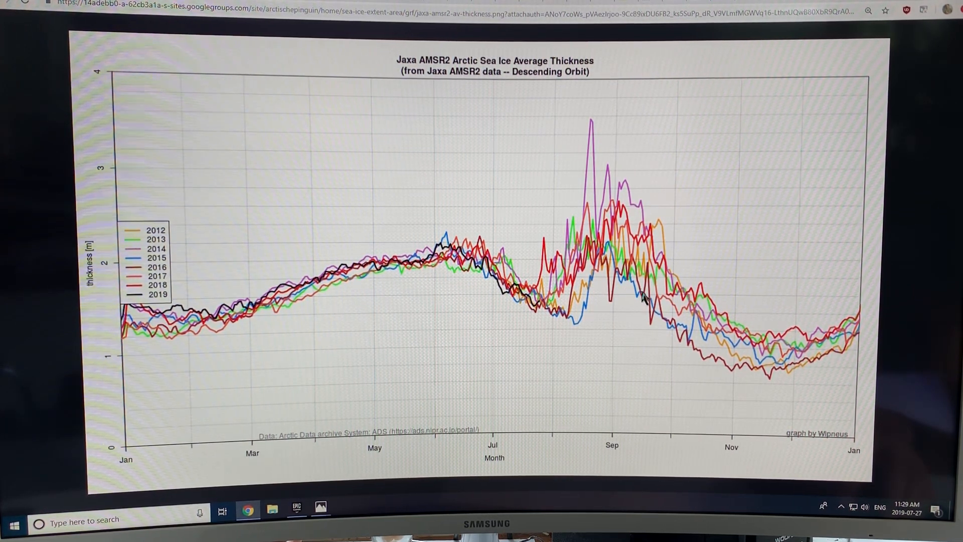
pyautogui.moveTo(646, 320)
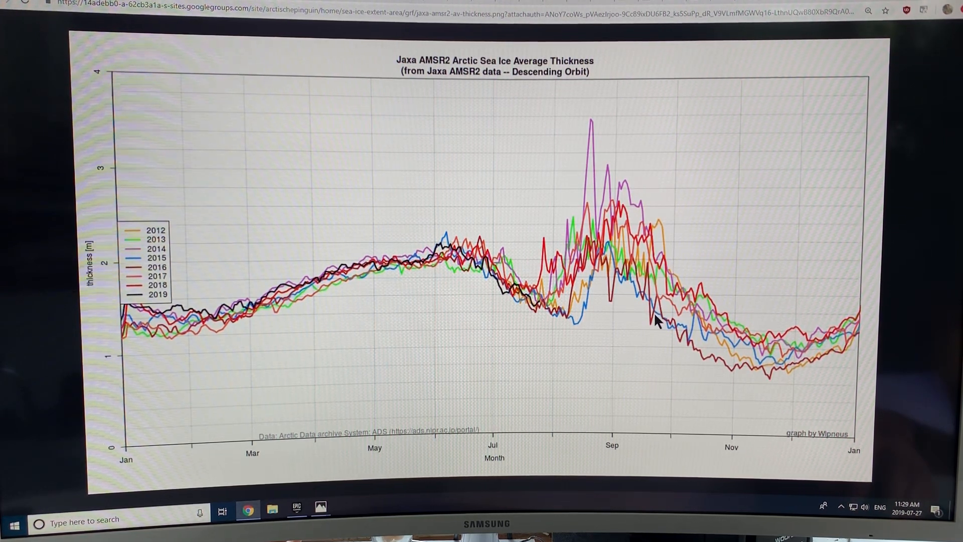
pyautogui.moveTo(645, 310)
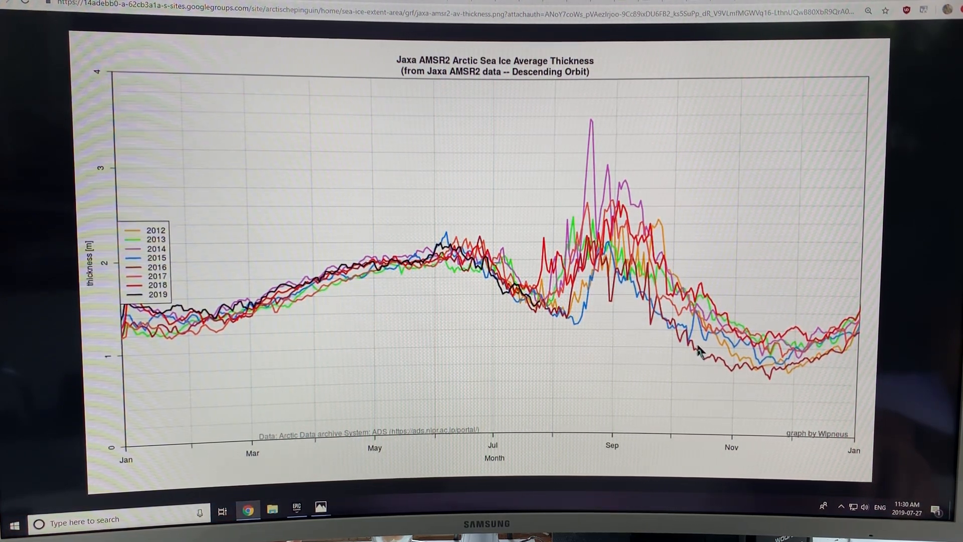
pyautogui.moveTo(740, 380)
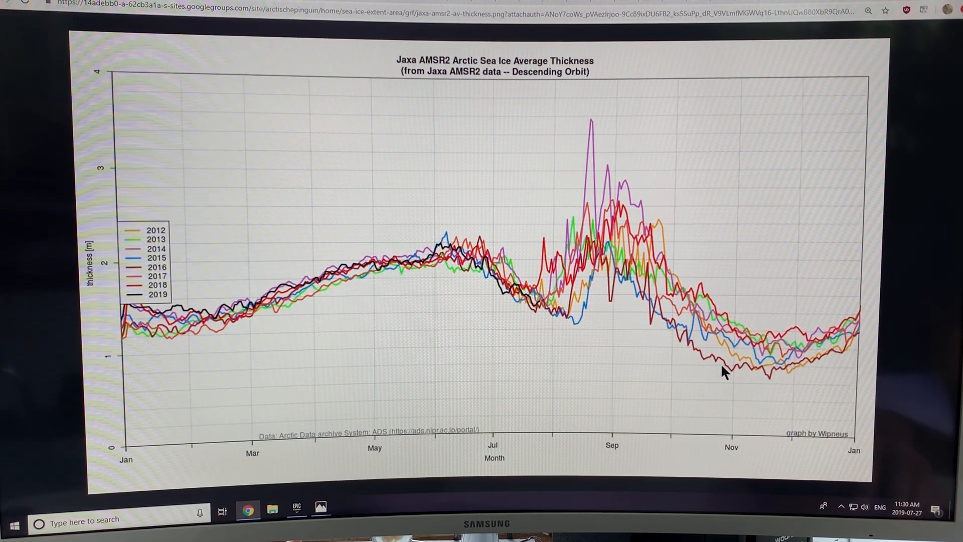
pyautogui.moveTo(691, 343)
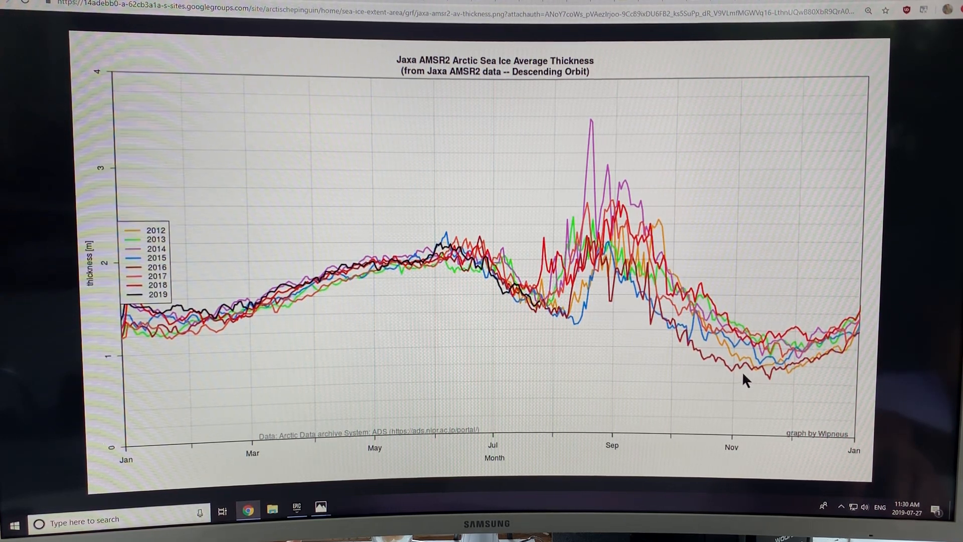
pyautogui.moveTo(761, 380)
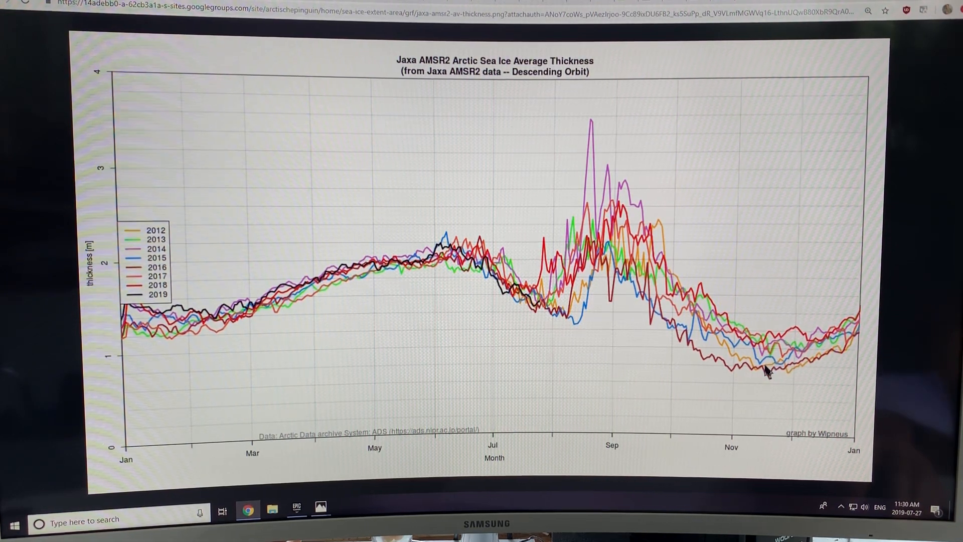
pyautogui.moveTo(301, 304)
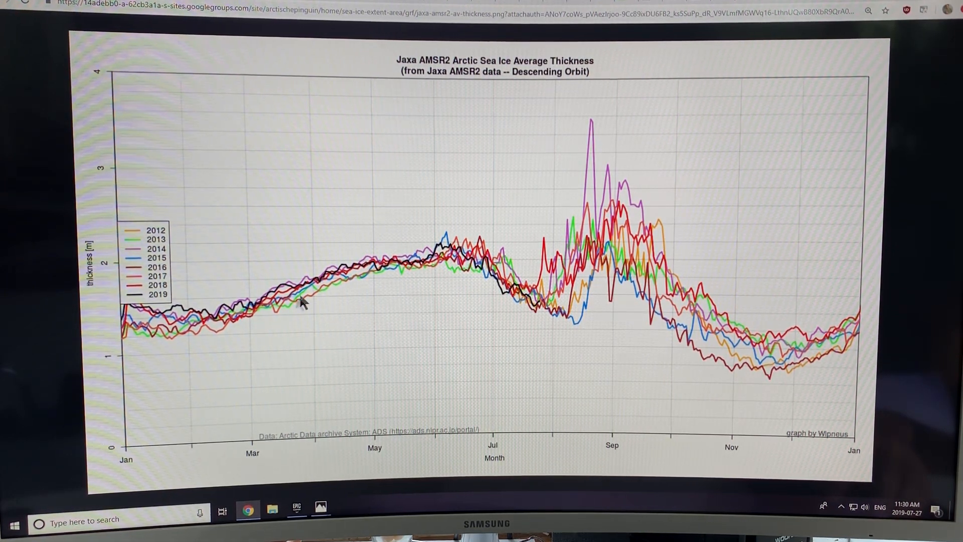
pyautogui.moveTo(430, 251)
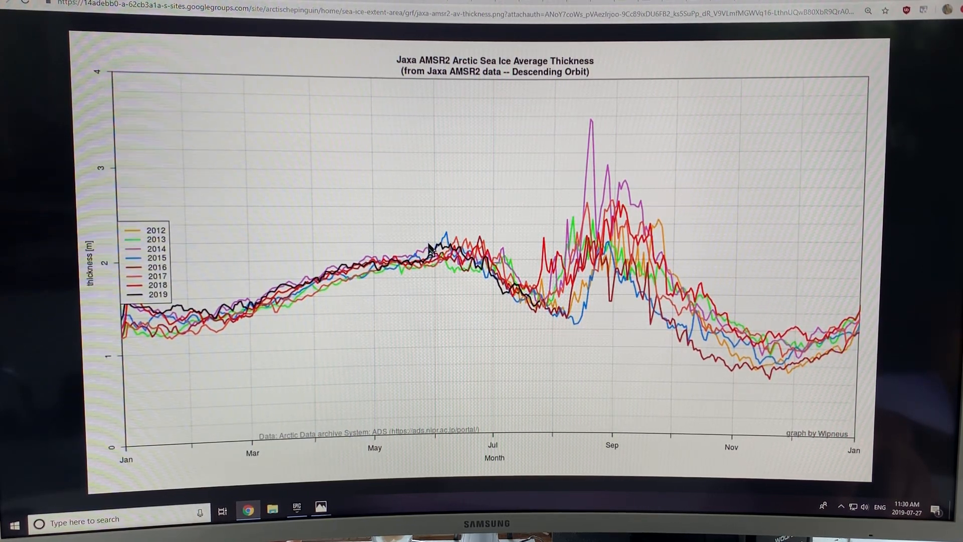
pyautogui.moveTo(457, 251)
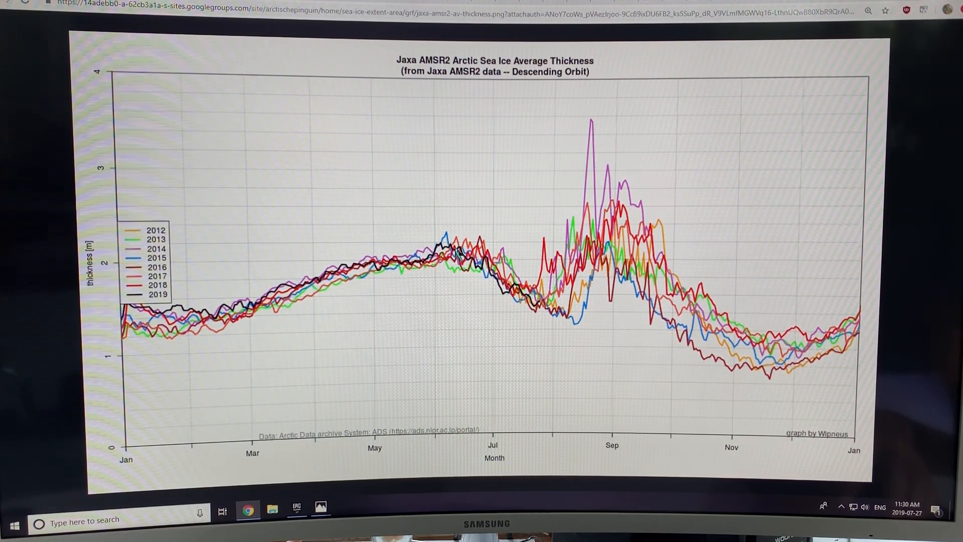
pyautogui.moveTo(482, 264)
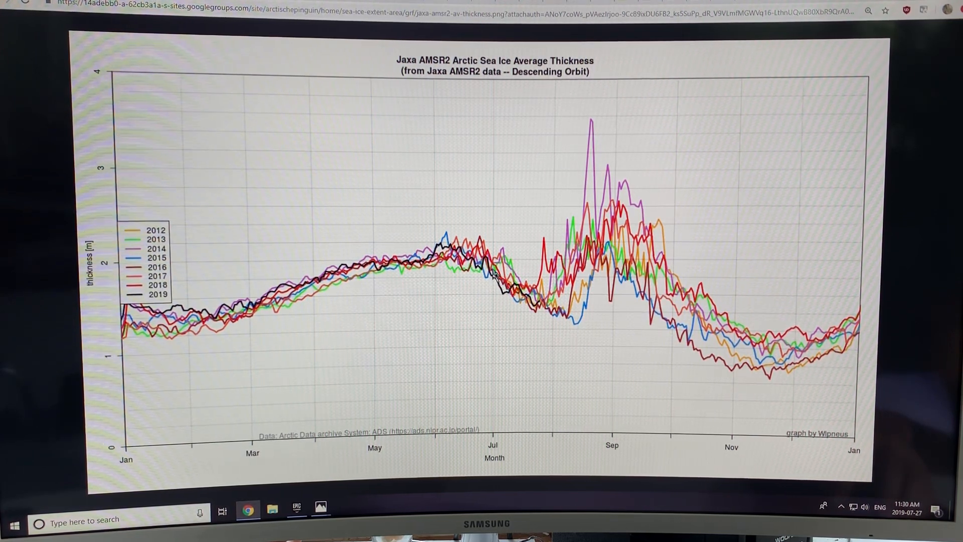
pyautogui.moveTo(537, 301)
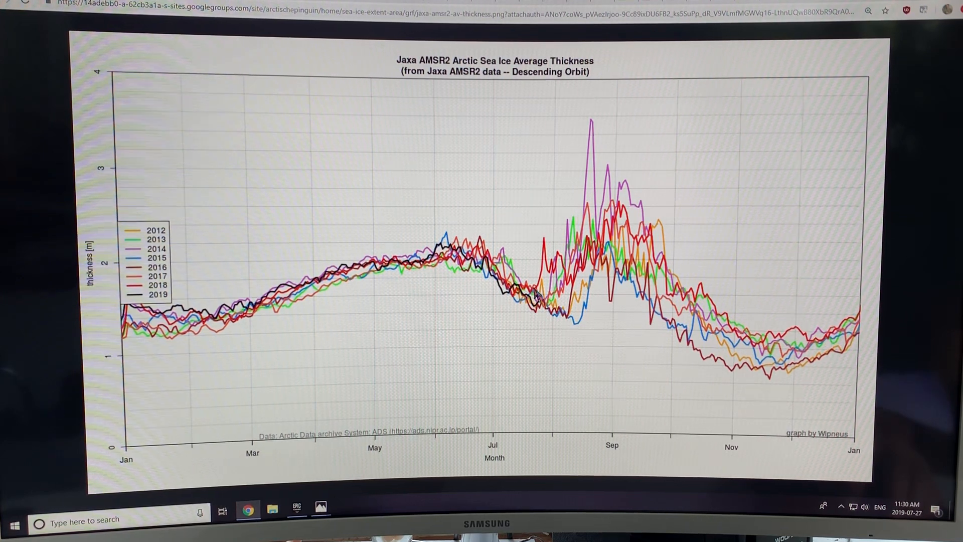
pyautogui.moveTo(583, 337)
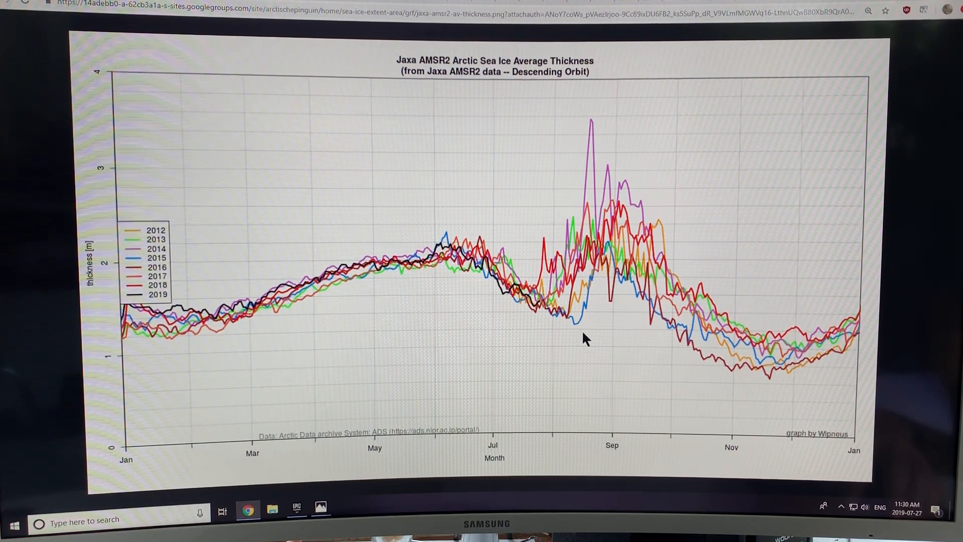
pyautogui.moveTo(551, 318)
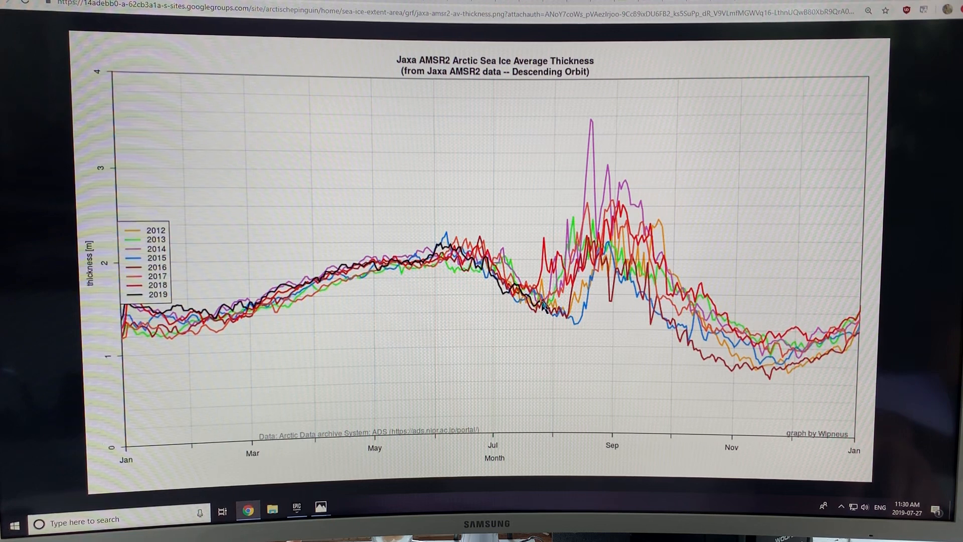
pyautogui.moveTo(604, 211)
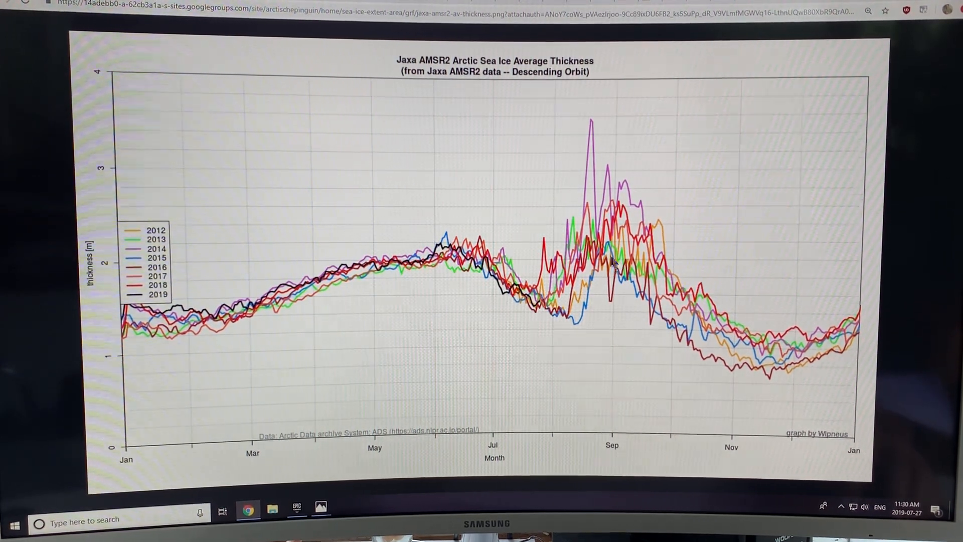
pyautogui.moveTo(577, 292)
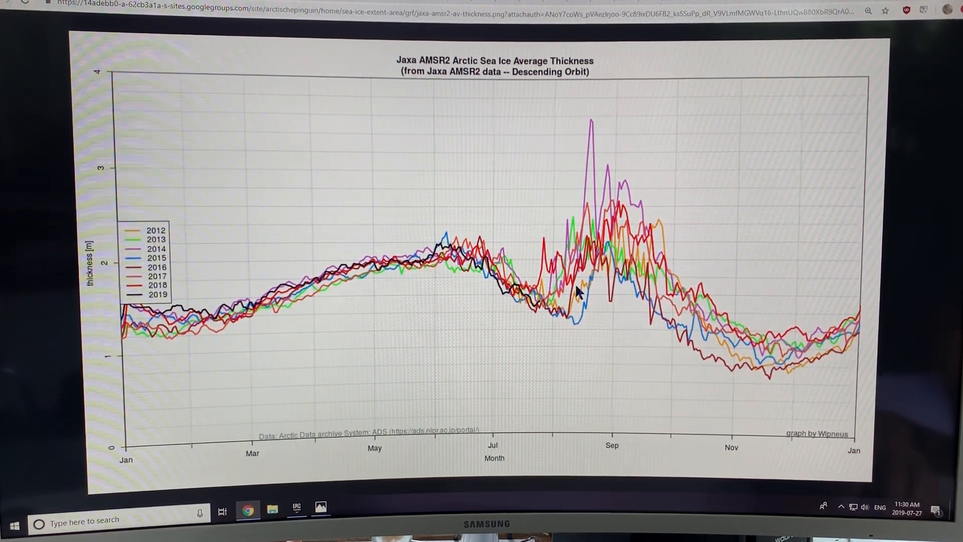
pyautogui.moveTo(295, 277)
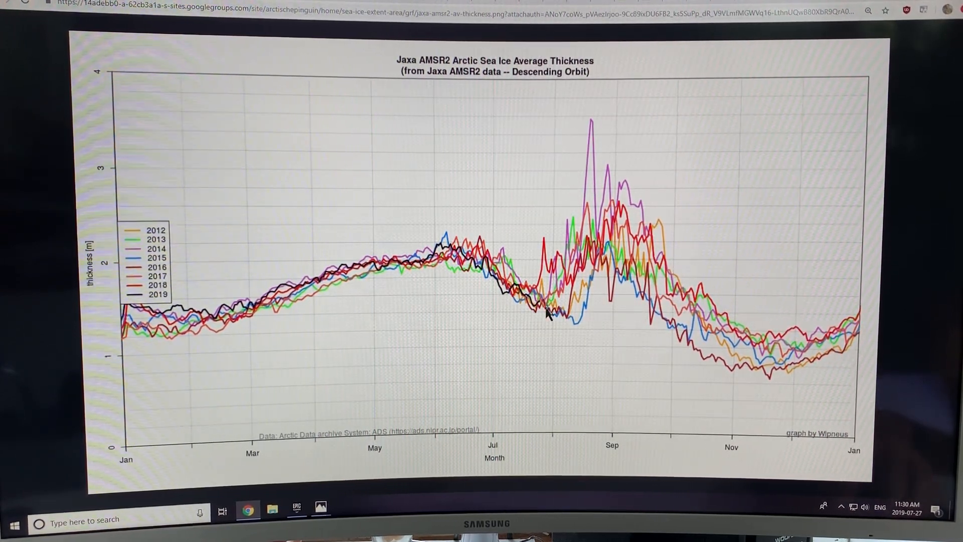
pyautogui.moveTo(365, 123)
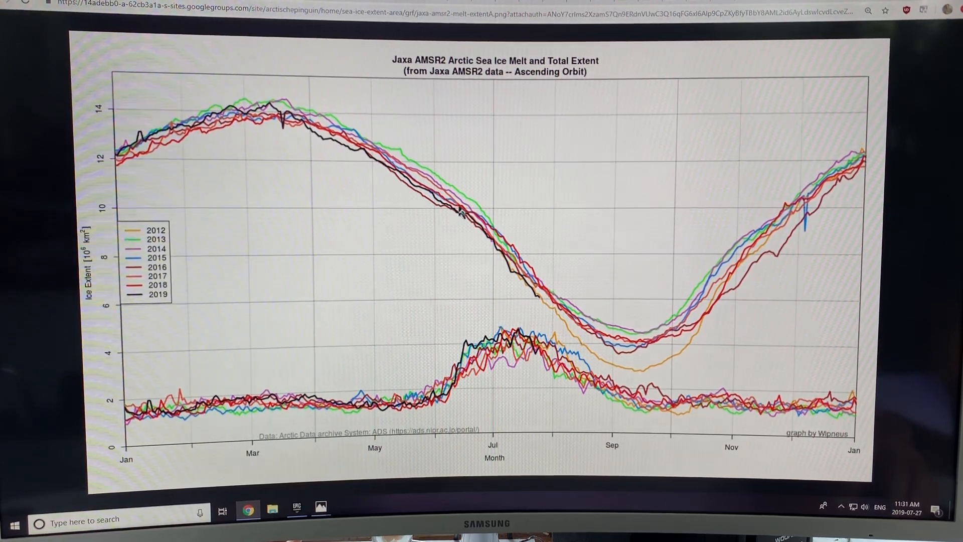
pyautogui.moveTo(473, 235)
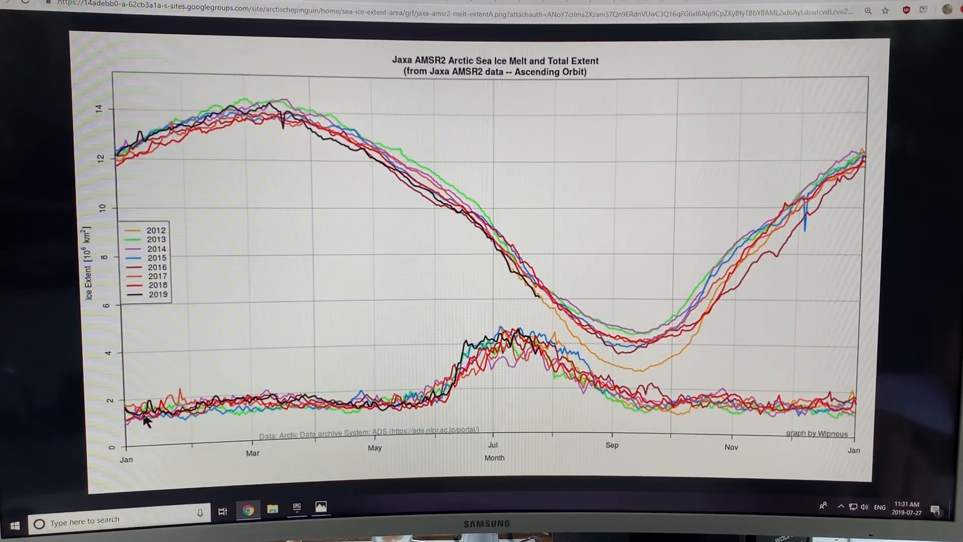
pyautogui.moveTo(227, 421)
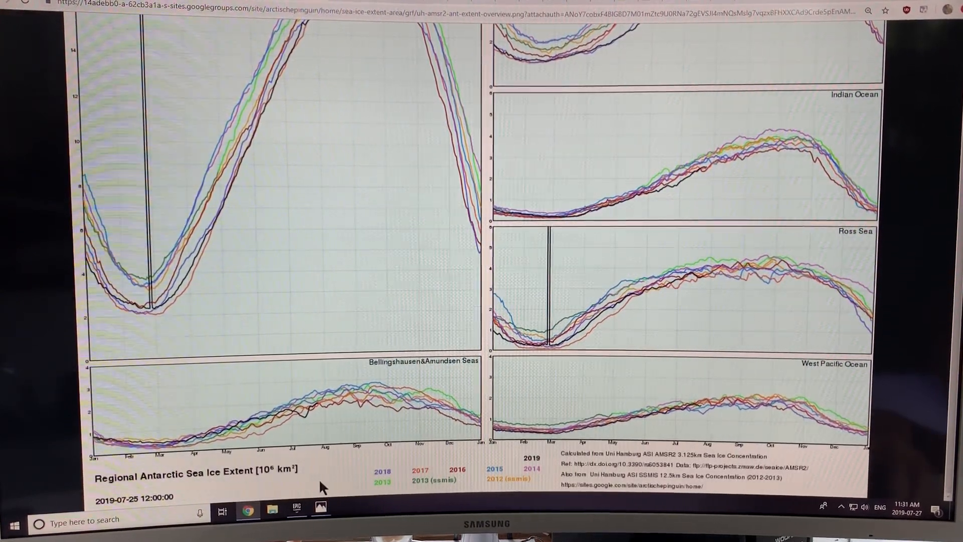
pyautogui.moveTo(334, 492)
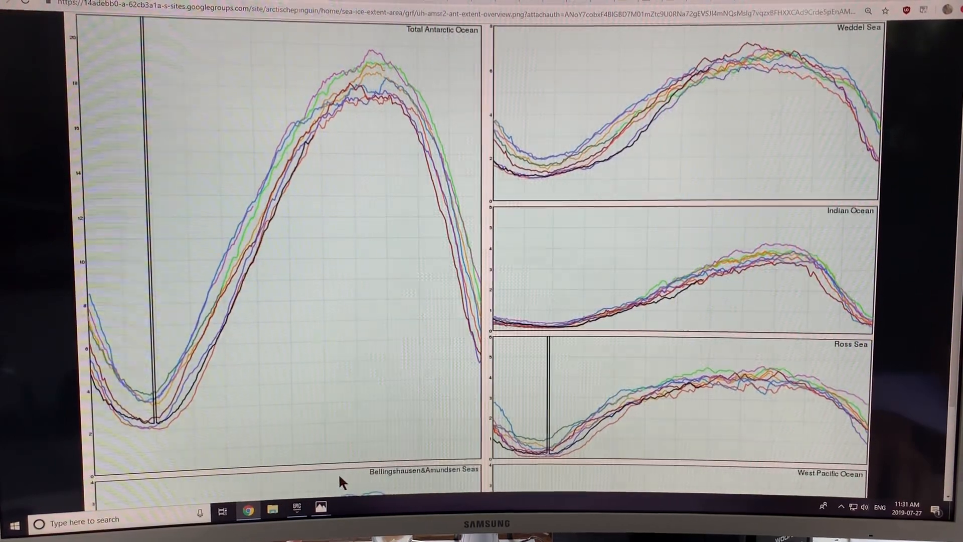
# - Scroll through the Regional Antarctic Sea Ice Extent overview panels
pyautogui.scroll(-3)
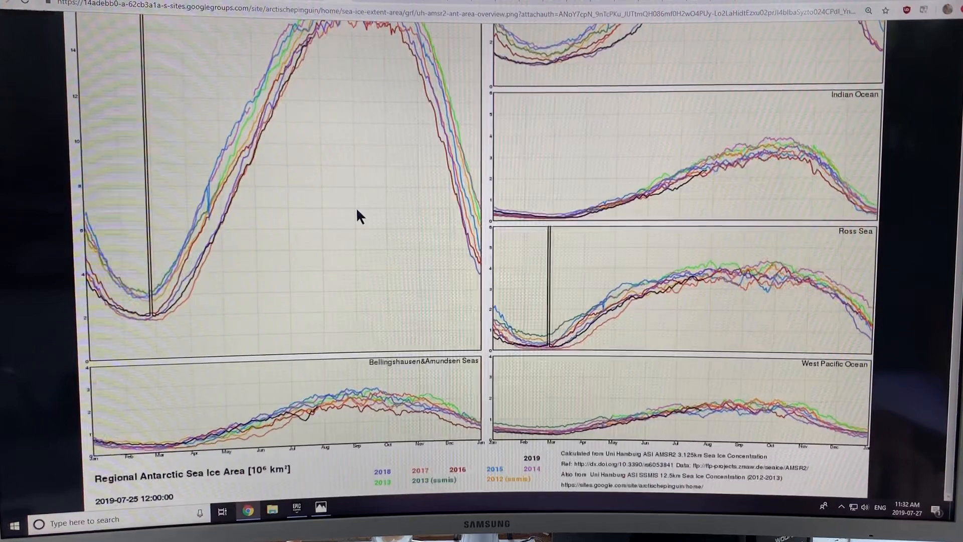
pyautogui.moveTo(246, 485)
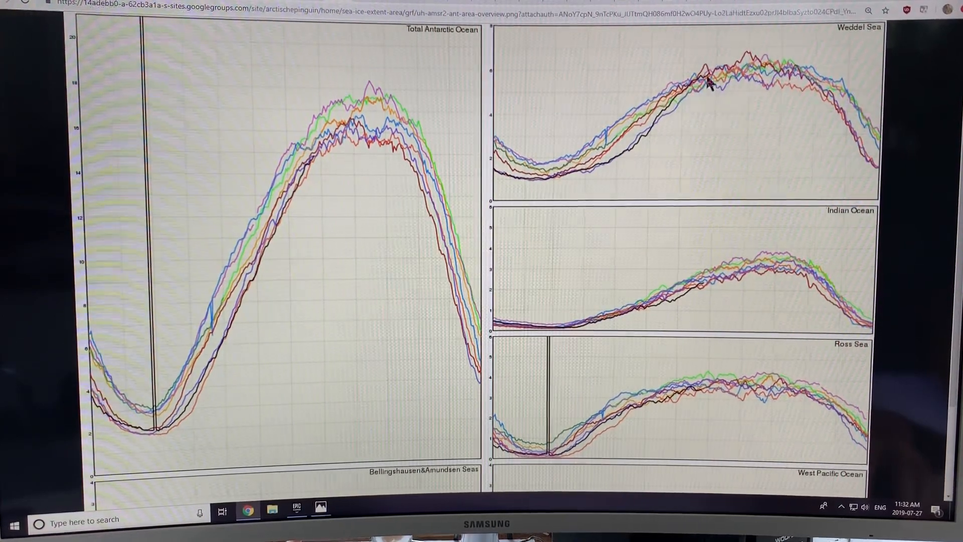
pyautogui.moveTo(707, 299)
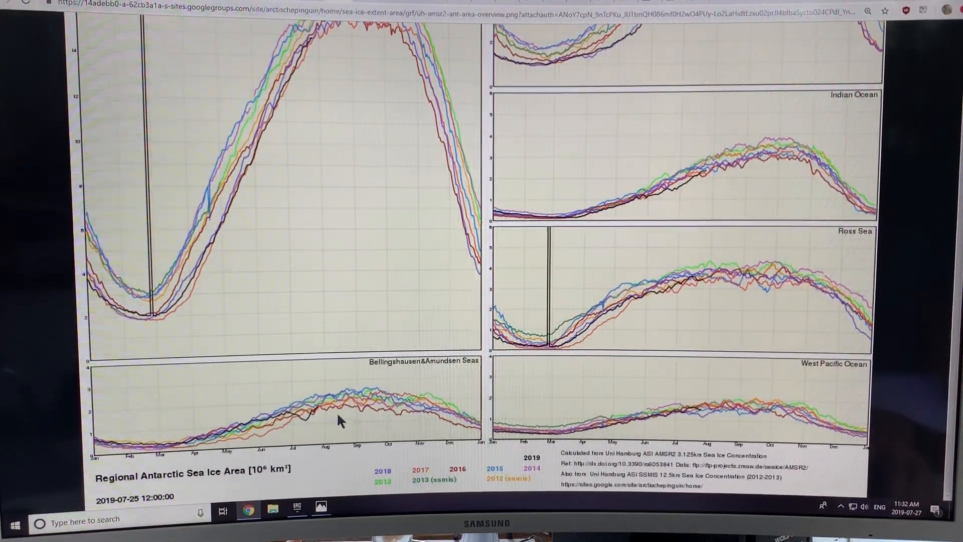
# - Scroll through the regional sea ice area overview chart's sea panels
pyautogui.scroll(-3)
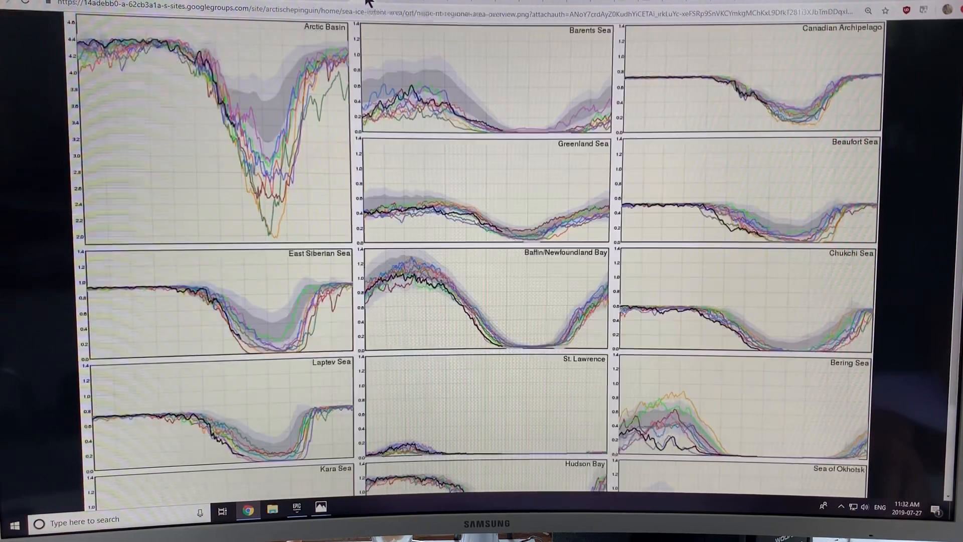
# - Scroll down to the Kara Sea, Hudson Bay and Okhotsk panels and the legend
pyautogui.scroll(-3)
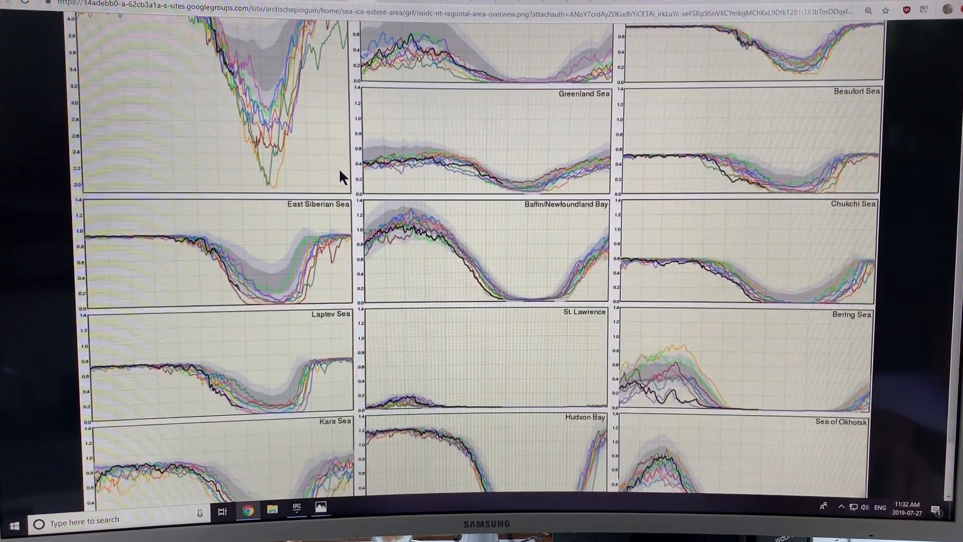
pyautogui.scroll(-3)
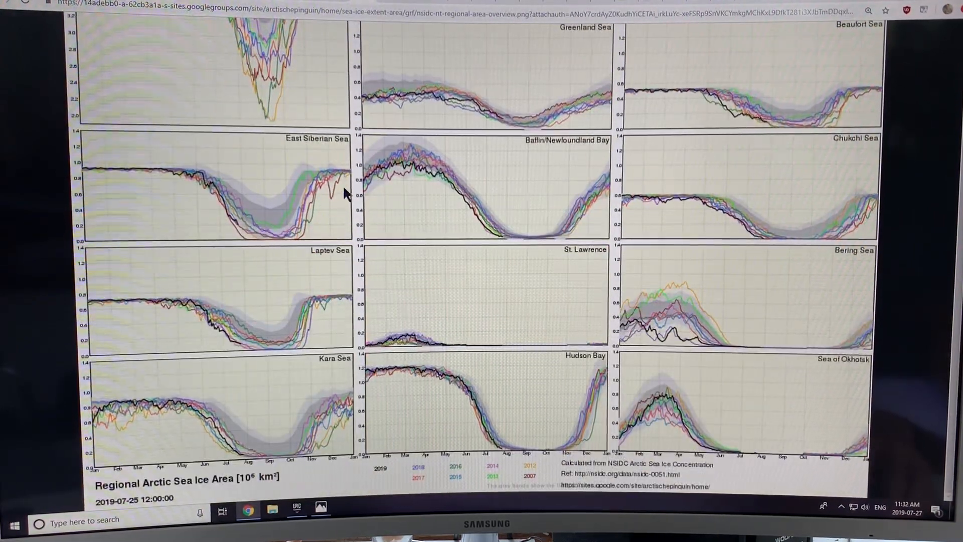
pyautogui.moveTo(315, 310)
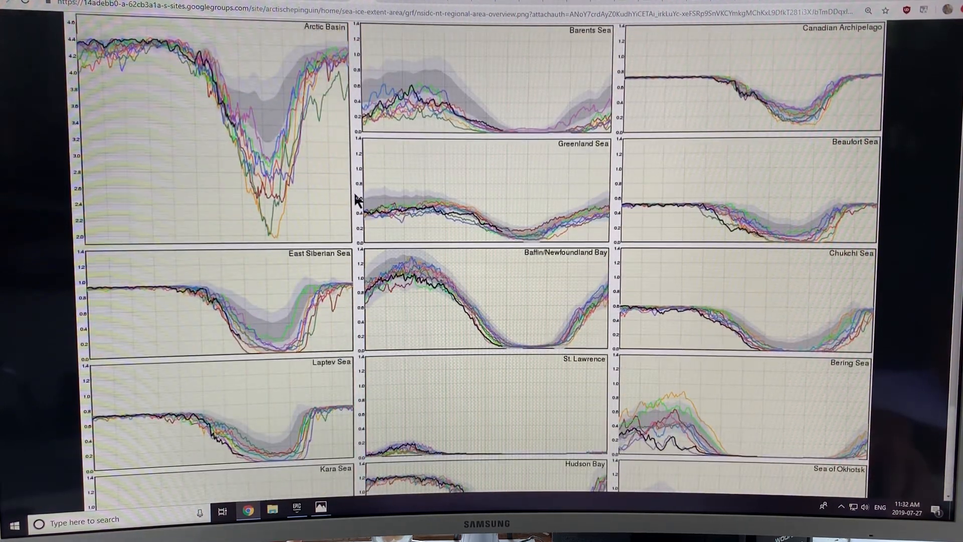
pyautogui.scroll(-3)
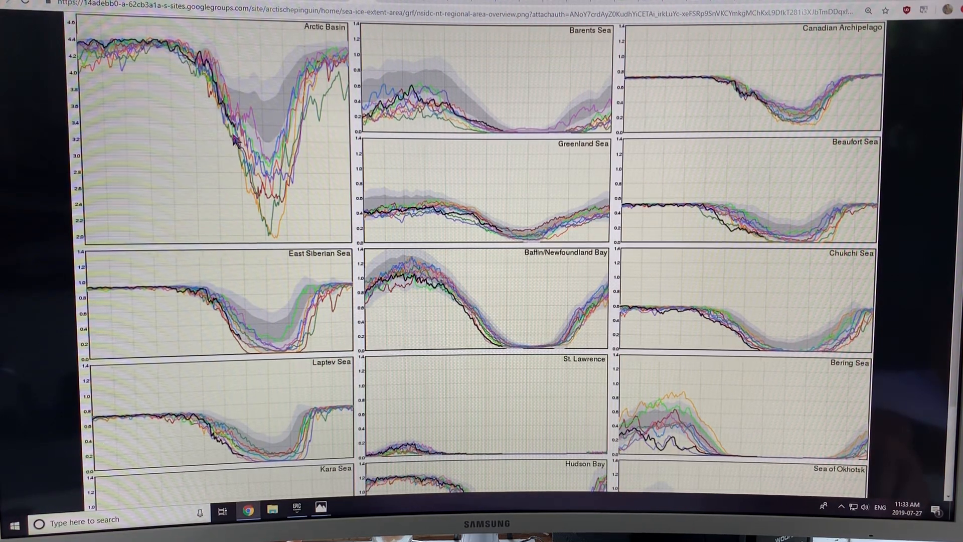
pyautogui.moveTo(503, 136)
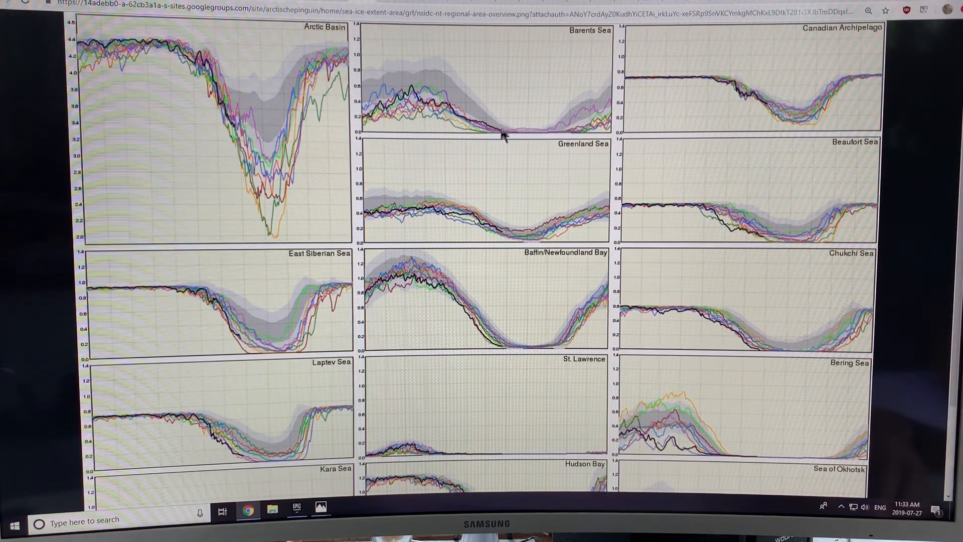
pyautogui.moveTo(543, 235)
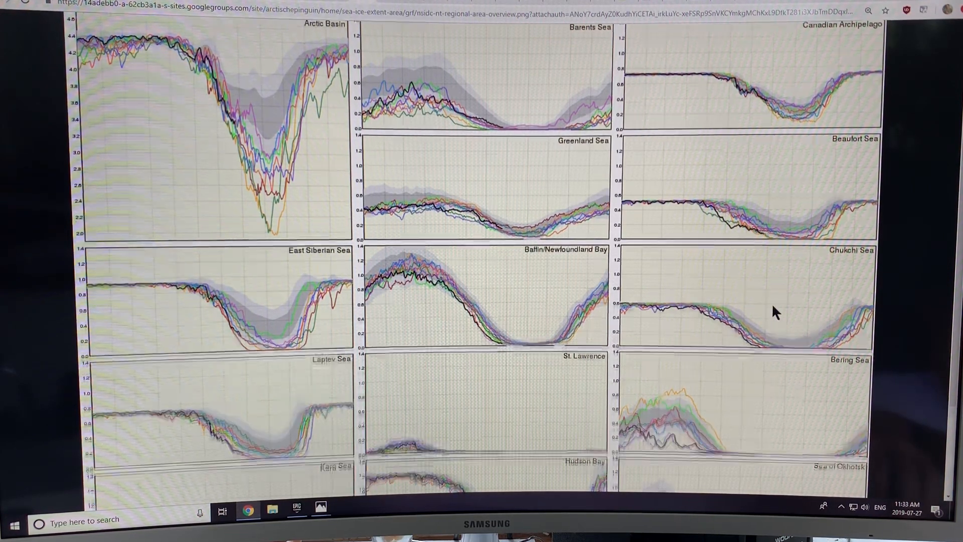
pyautogui.scroll(-3)
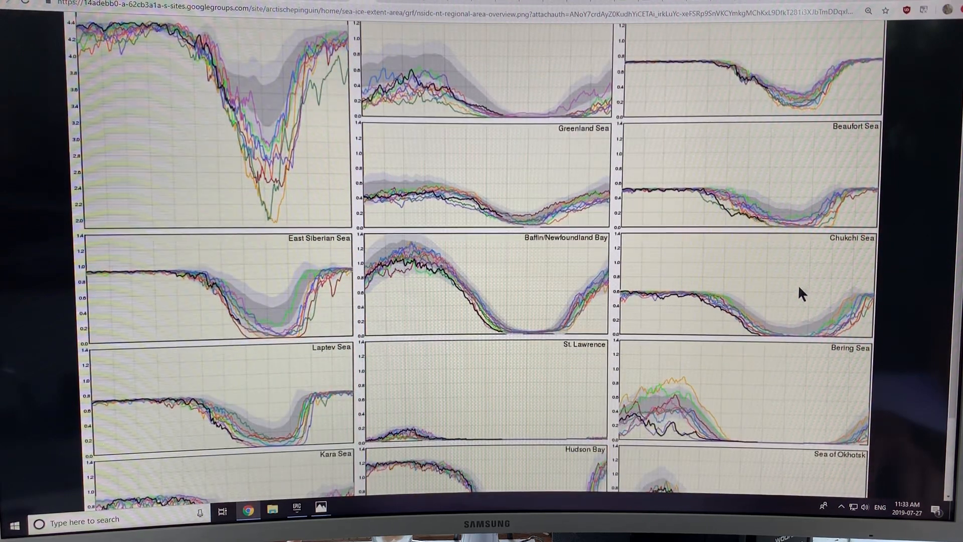
pyautogui.moveTo(709, 317)
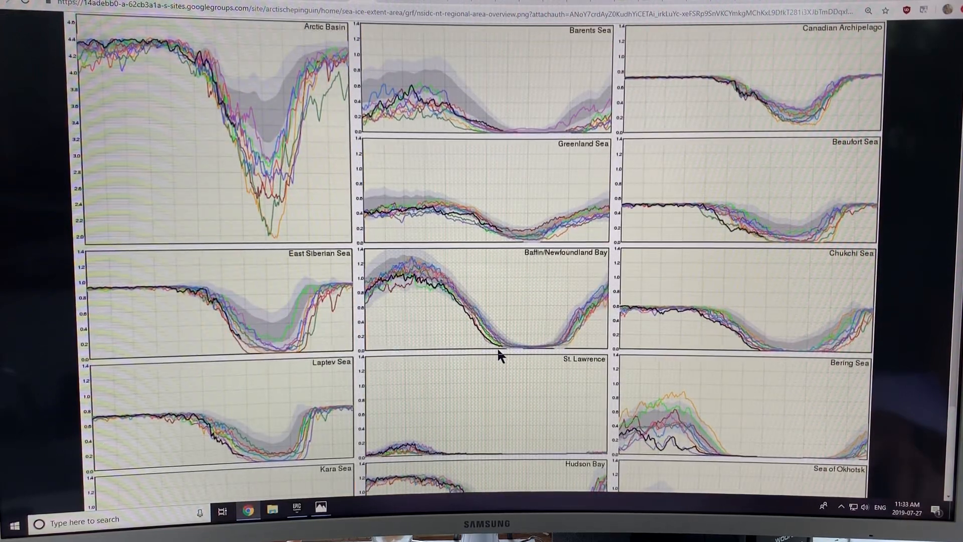
pyautogui.moveTo(252, 334)
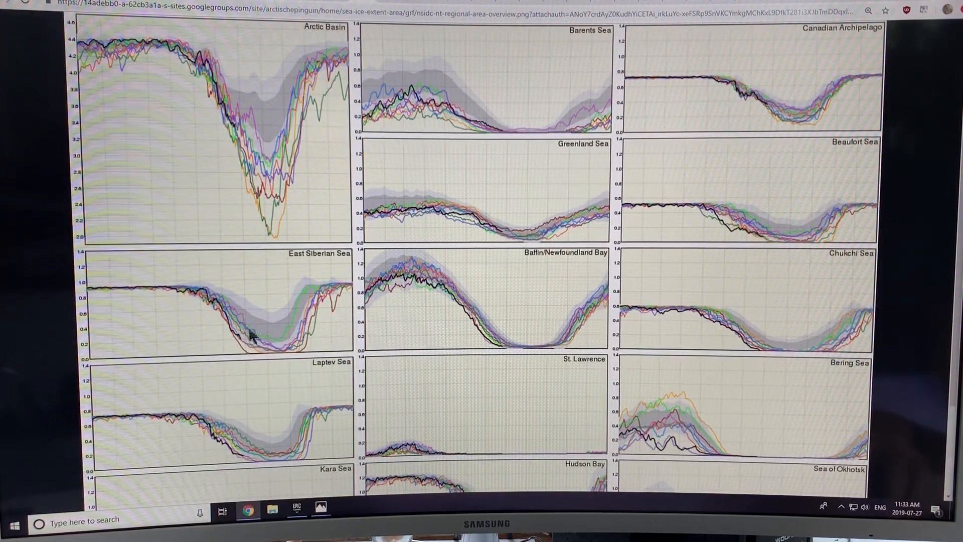
pyautogui.scroll(-3)
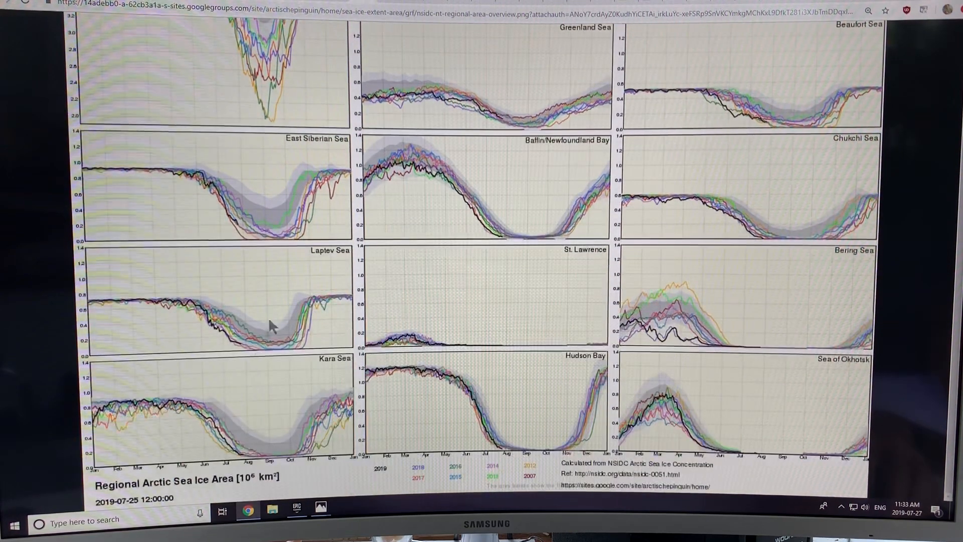
pyautogui.moveTo(455, 359)
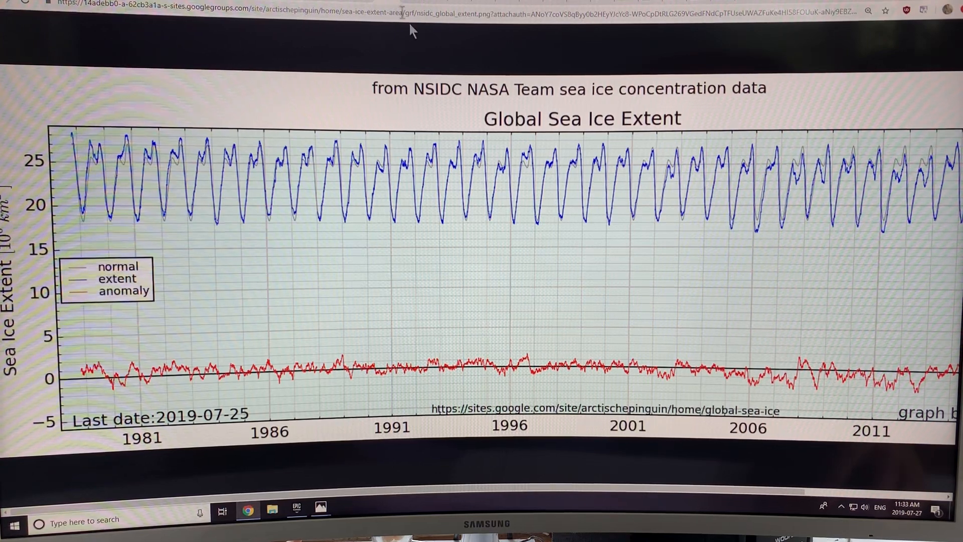
pyautogui.moveTo(384, 236)
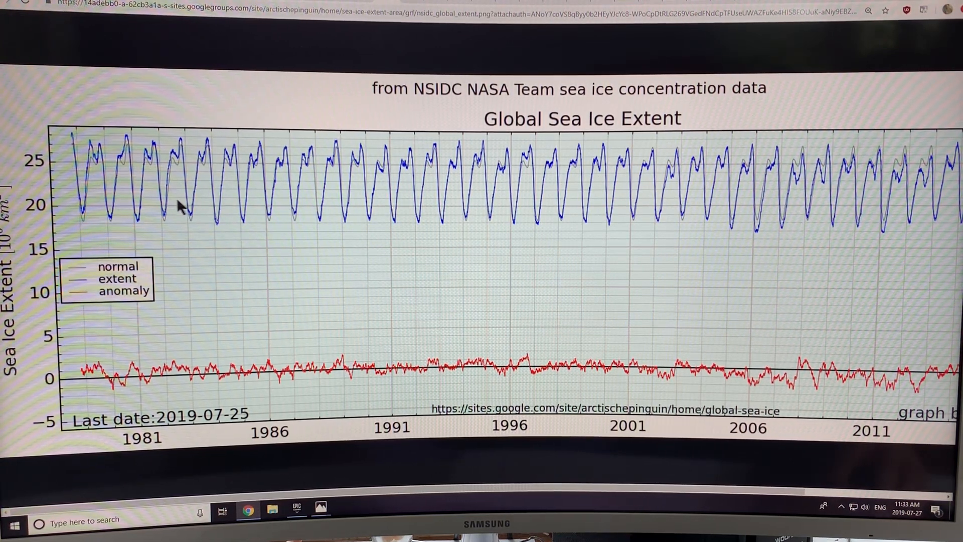
pyautogui.moveTo(170, 191)
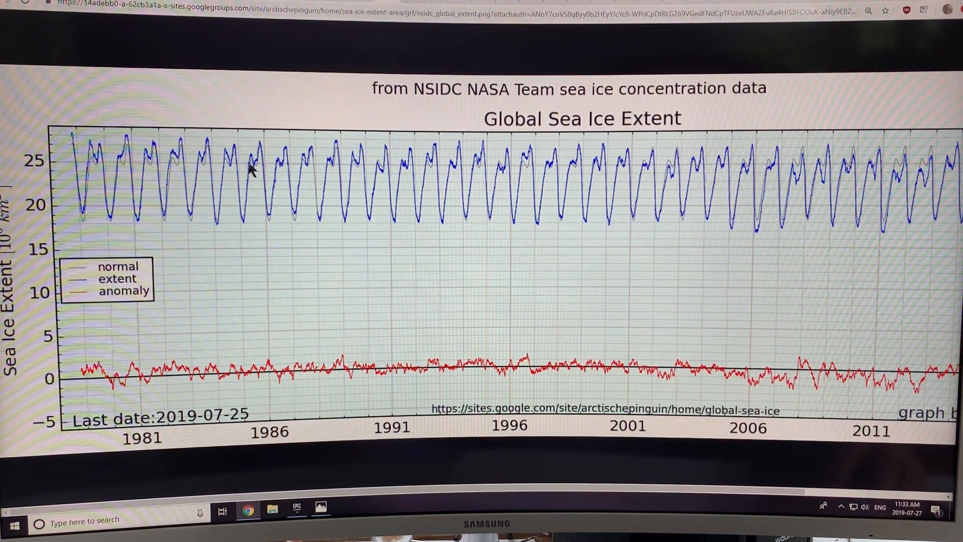
pyautogui.moveTo(793, 151)
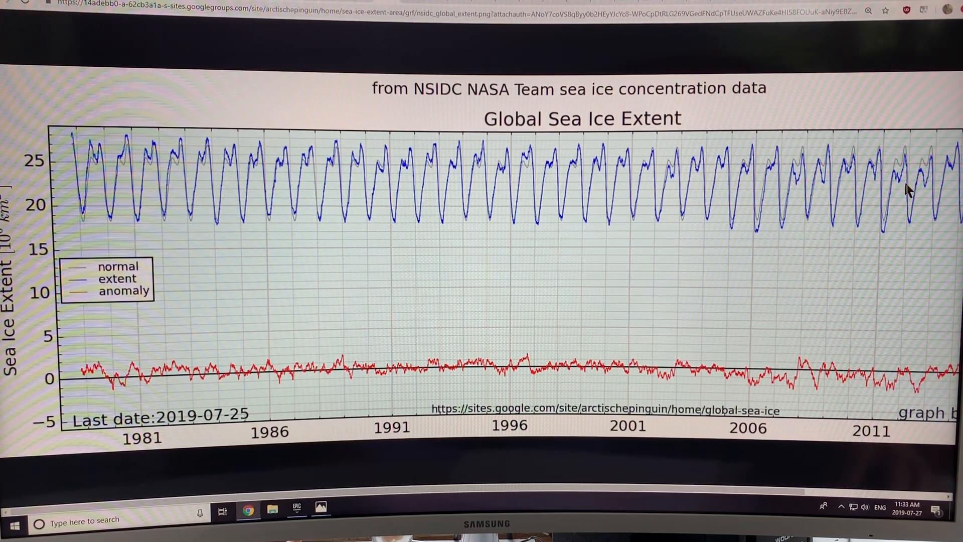
pyautogui.moveTo(949, 178)
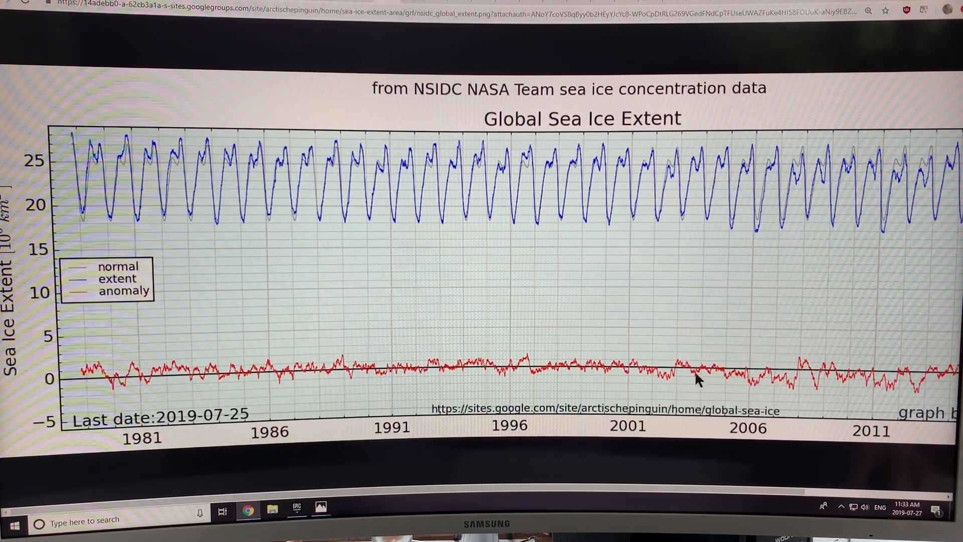
pyautogui.moveTo(421, 378)
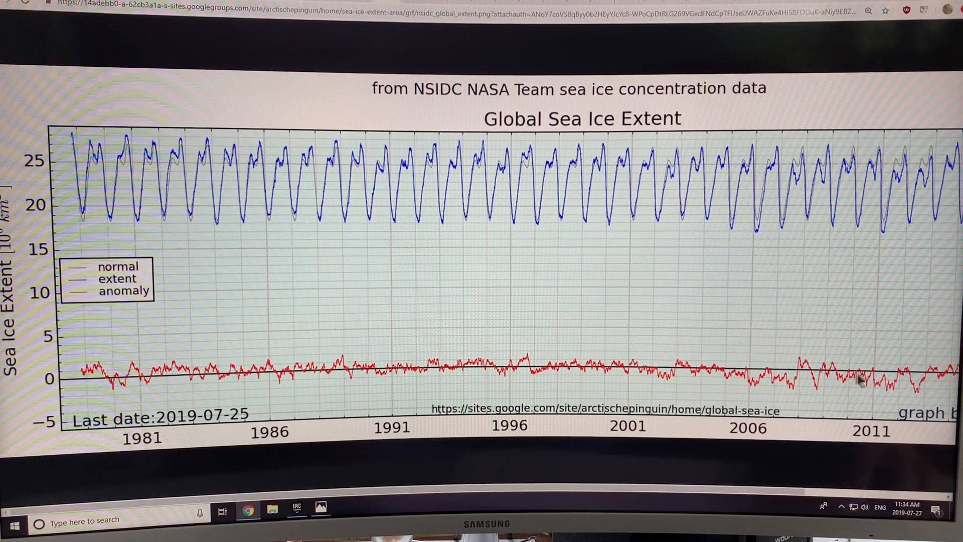
pyautogui.moveTo(362, 148)
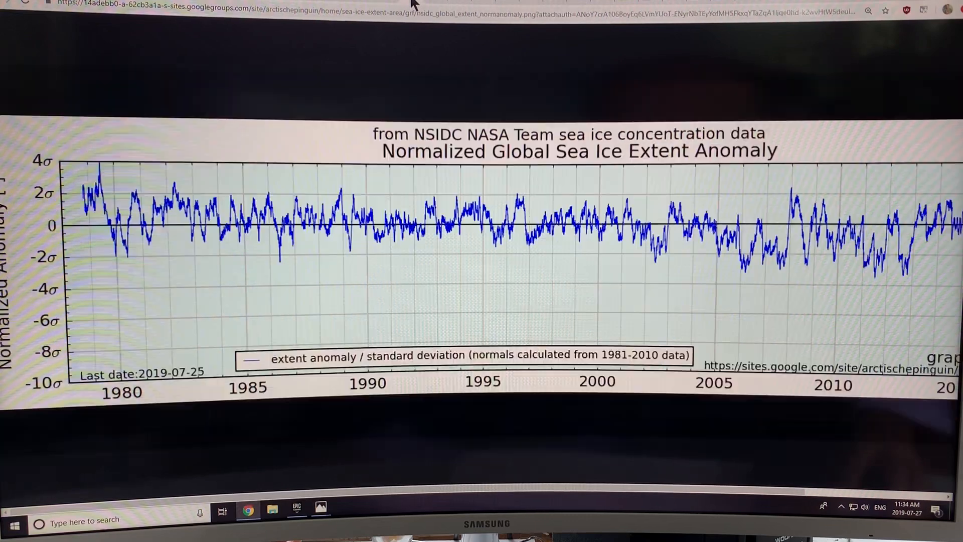
pyautogui.moveTo(353, 181)
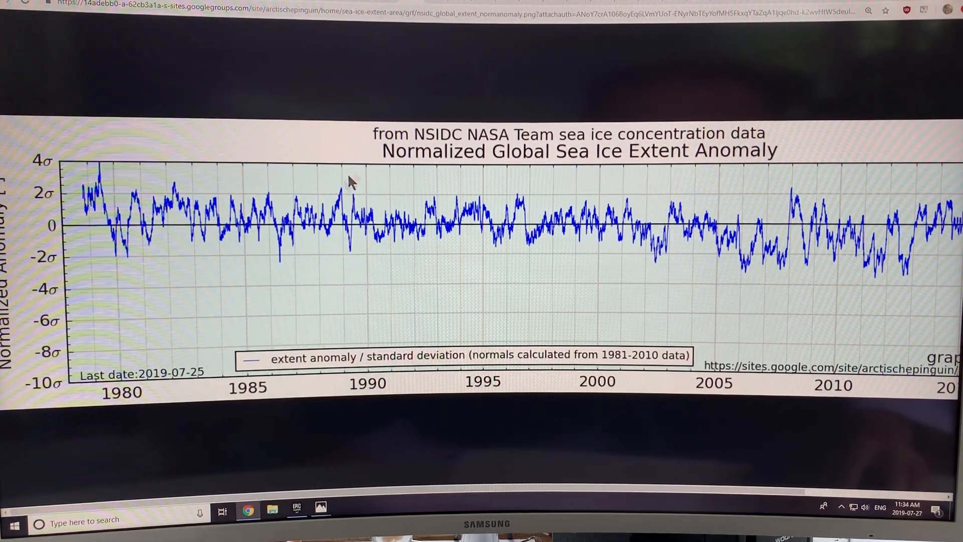
pyautogui.moveTo(211, 249)
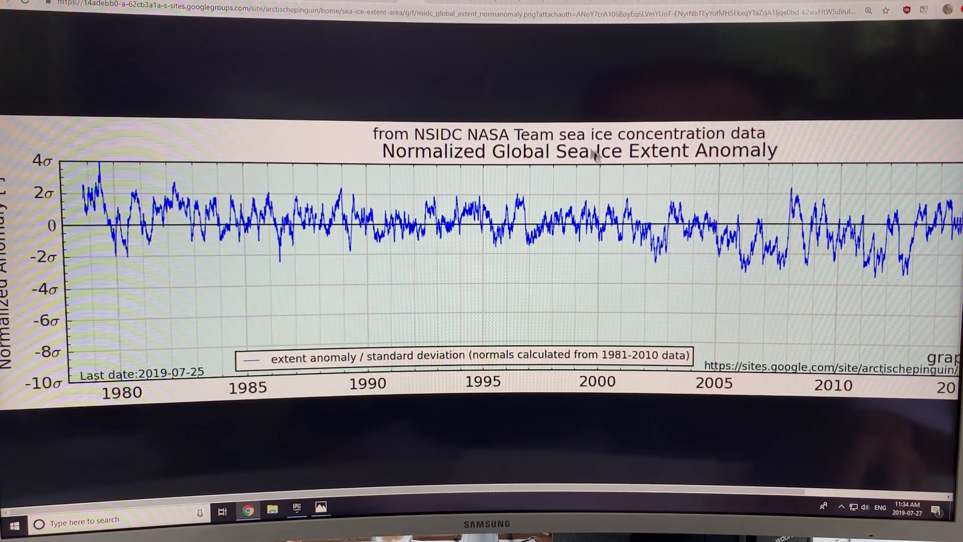
pyautogui.moveTo(467, 244)
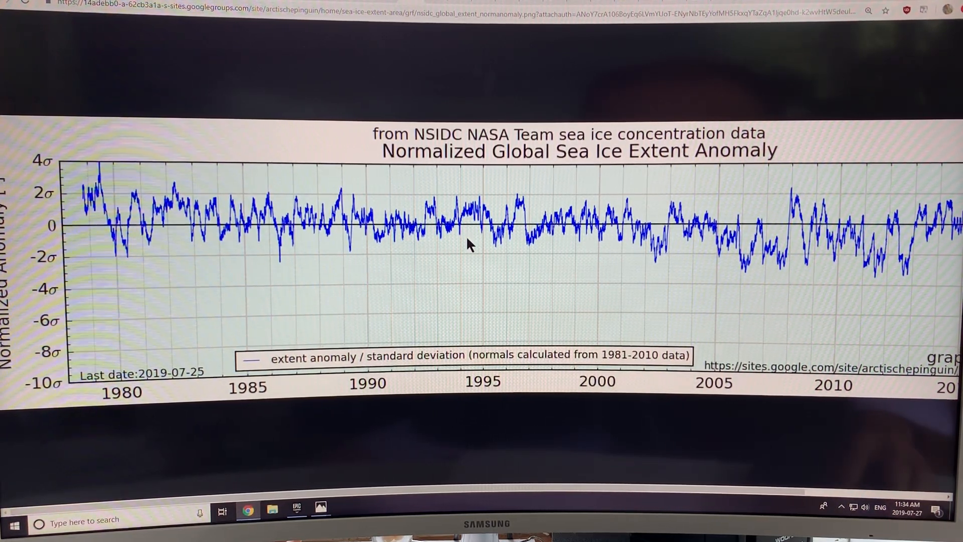
pyautogui.moveTo(178, 240)
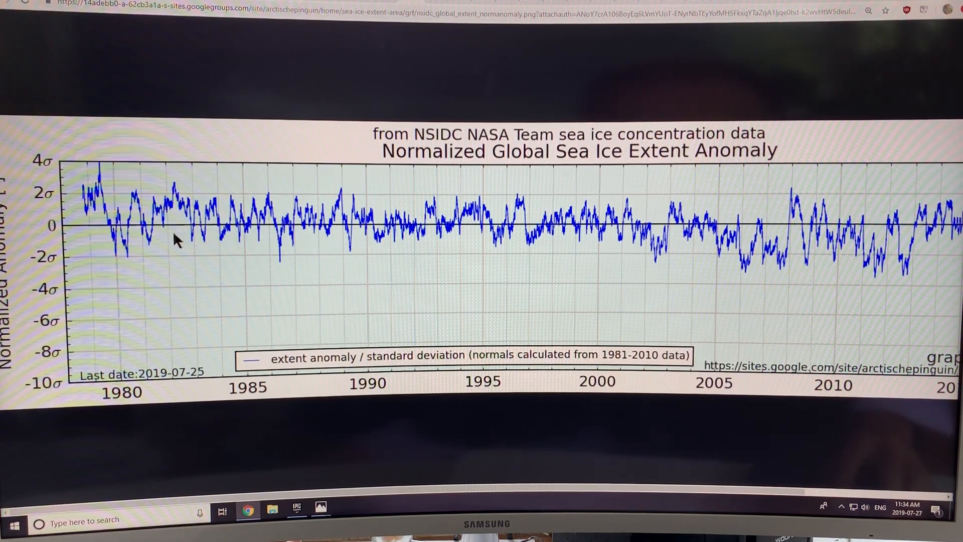
pyautogui.moveTo(927, 241)
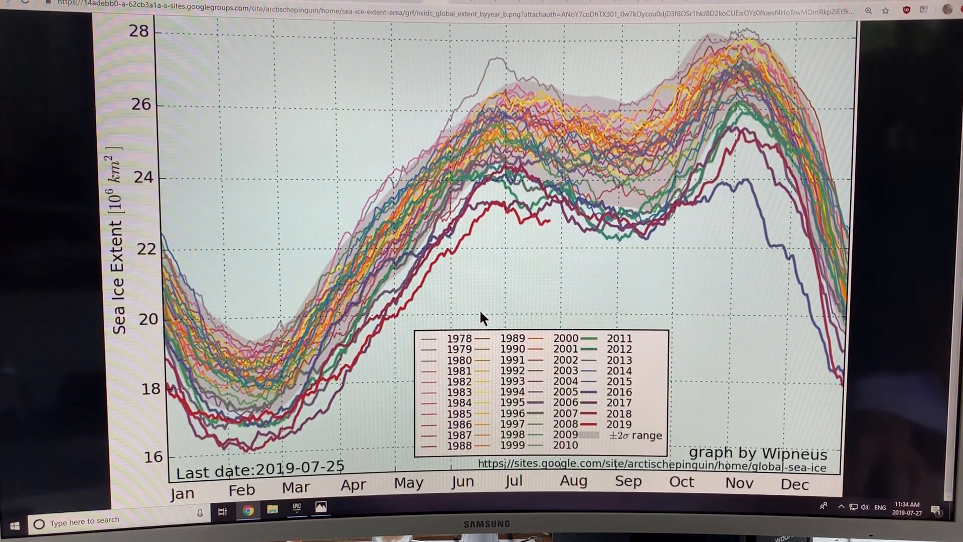
pyautogui.moveTo(458, 309)
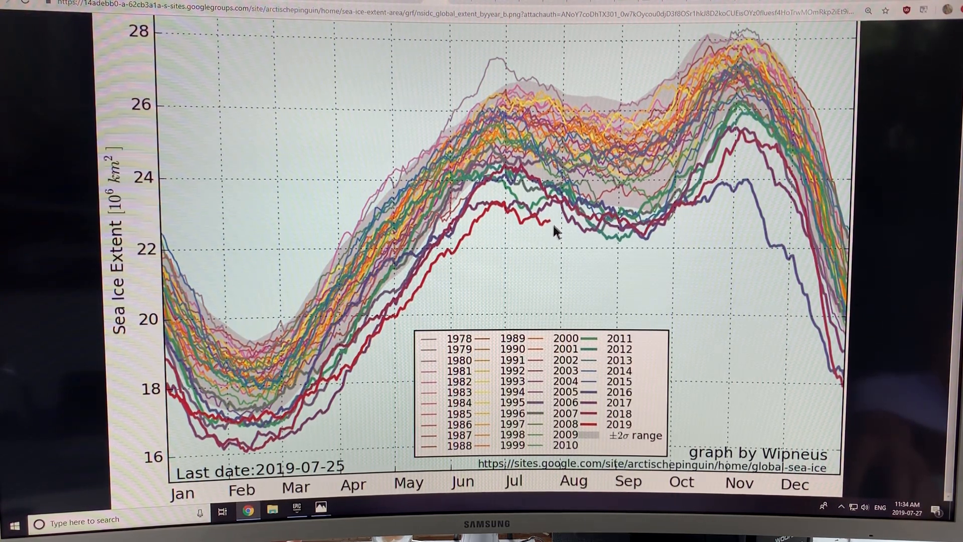
pyautogui.moveTo(586, 233)
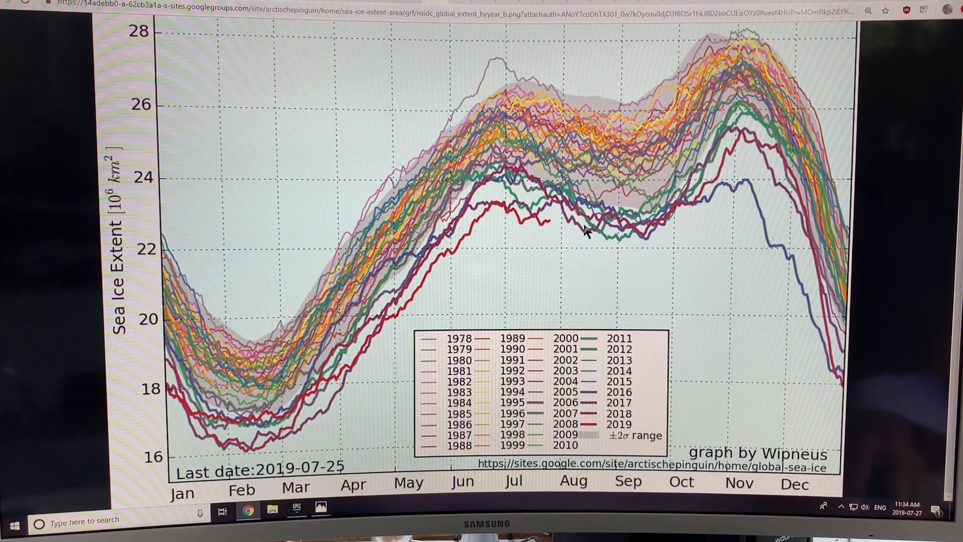
pyautogui.moveTo(686, 231)
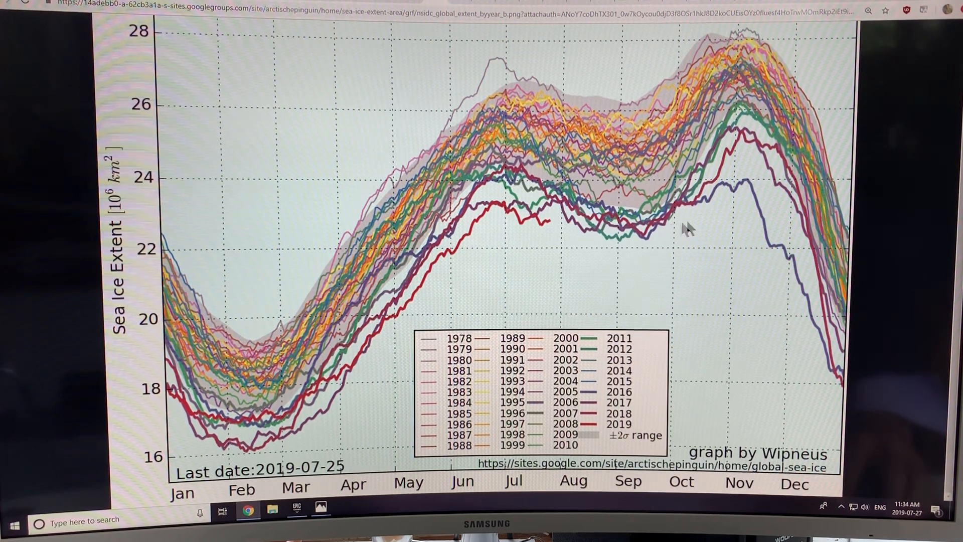
pyautogui.moveTo(712, 215)
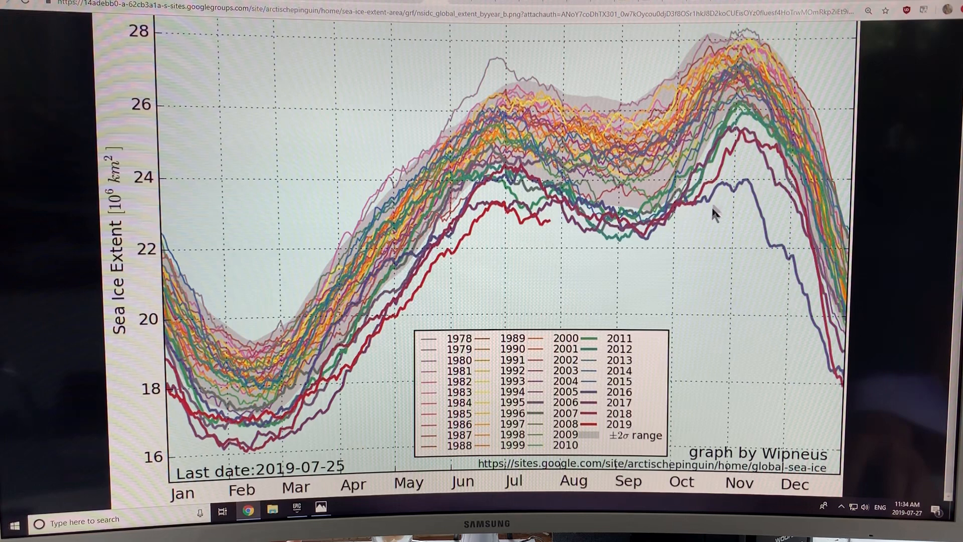
pyautogui.moveTo(746, 199)
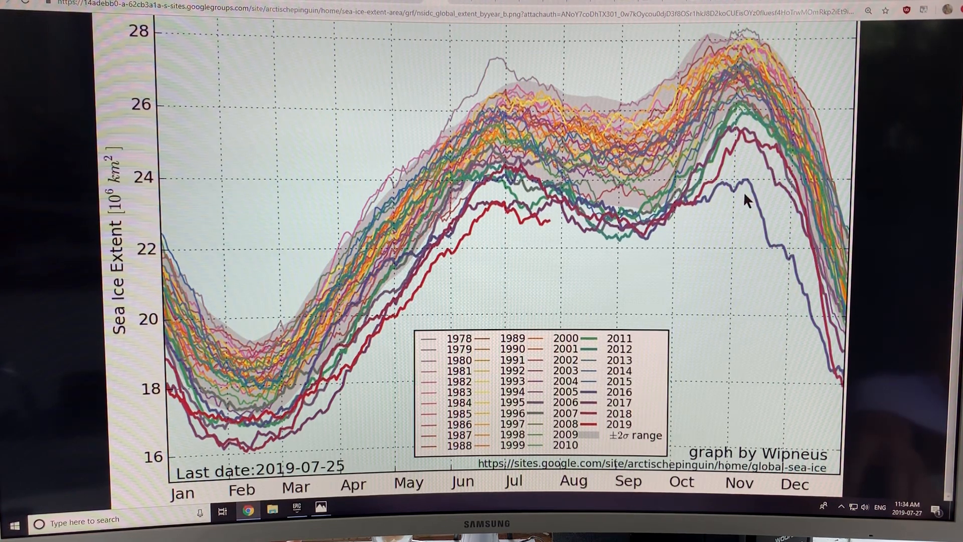
pyautogui.moveTo(727, 195)
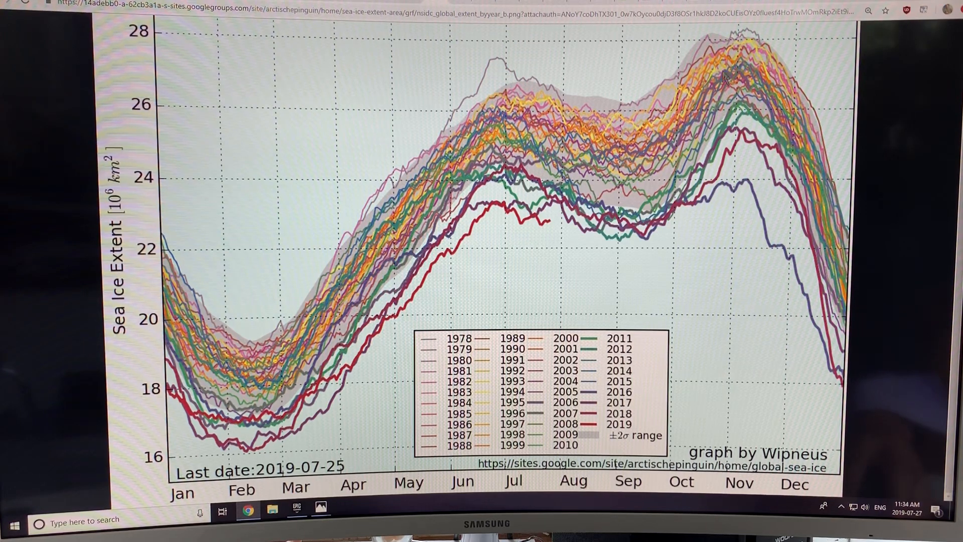
pyautogui.moveTo(743, 182)
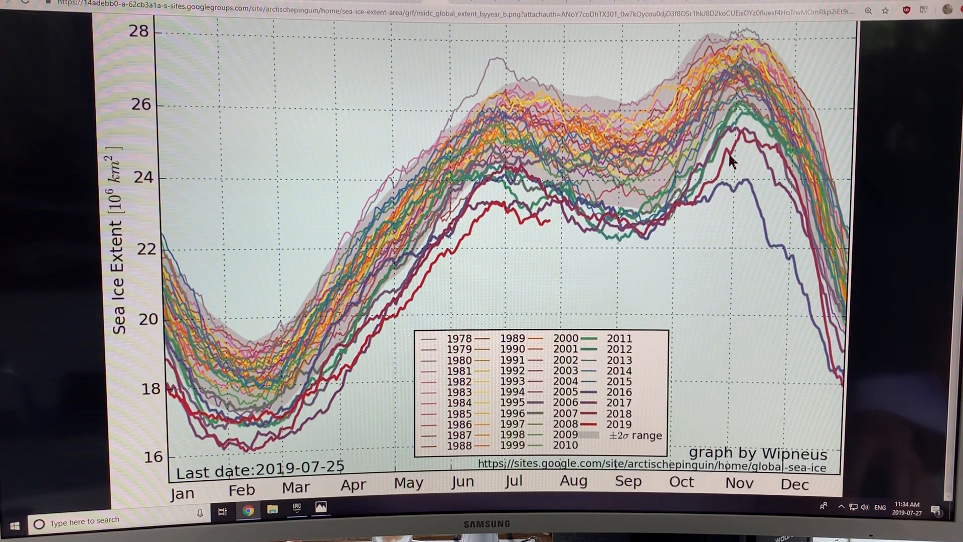
pyautogui.moveTo(758, 153)
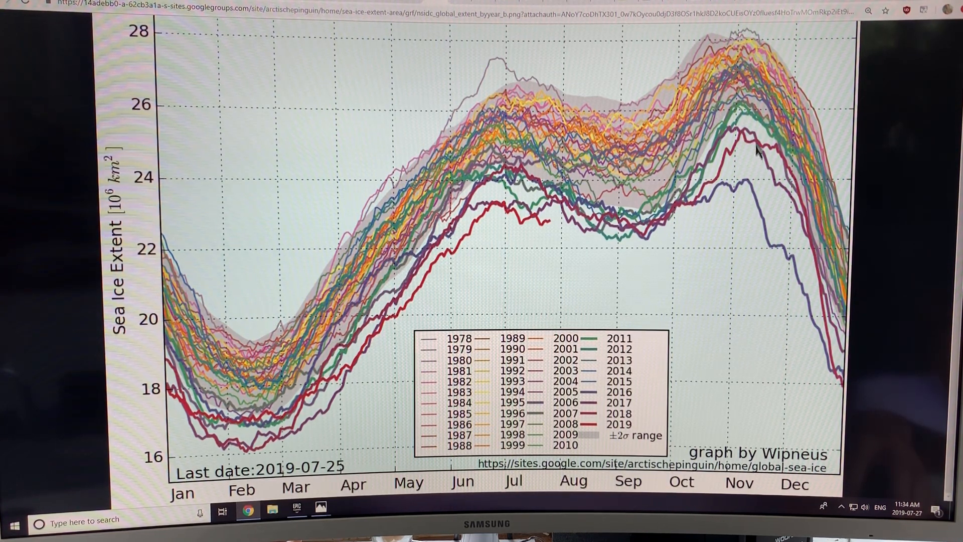
pyautogui.moveTo(743, 191)
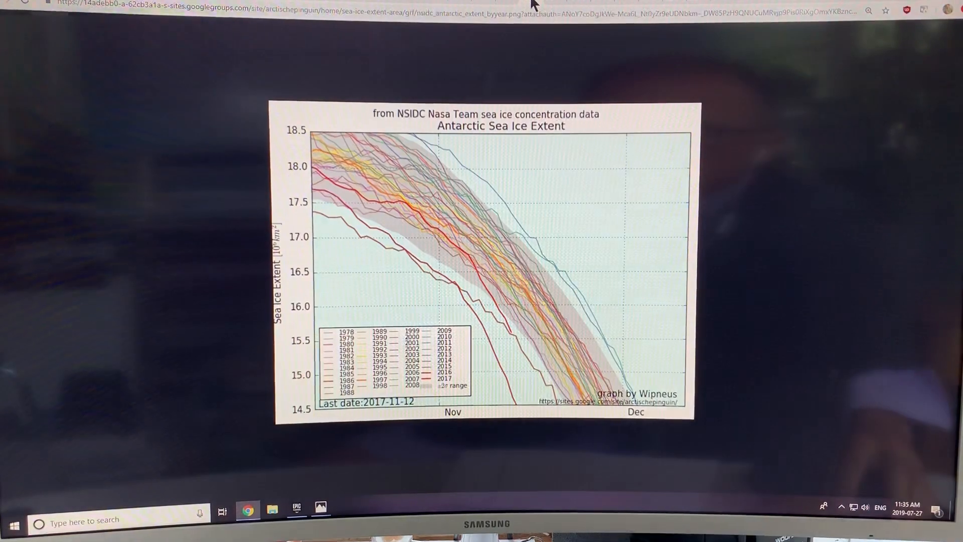
pyautogui.moveTo(462, 279)
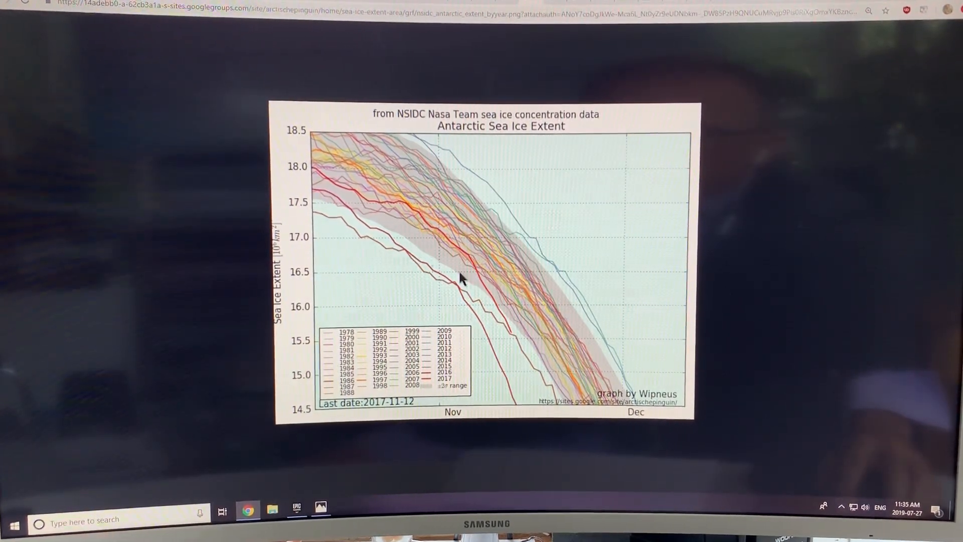
pyautogui.moveTo(424, 235)
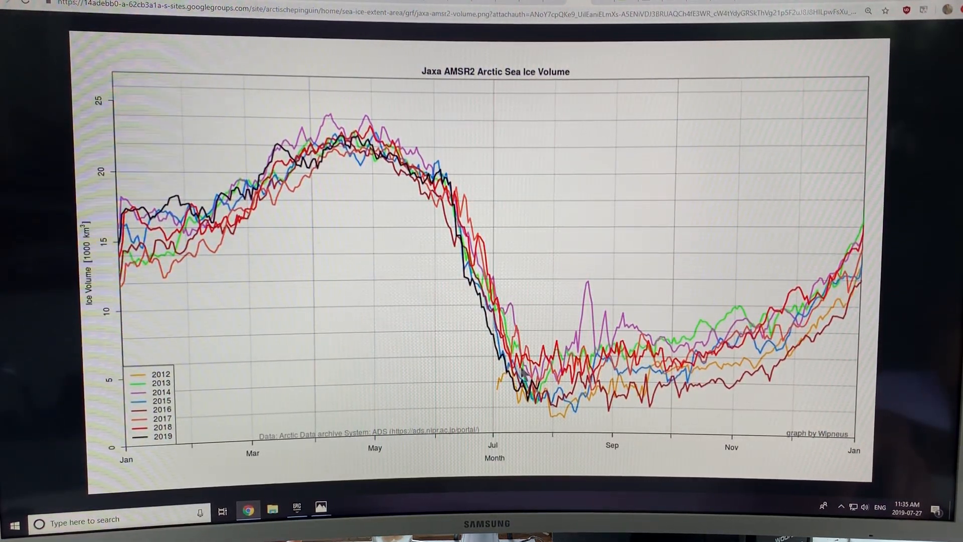
pyautogui.moveTo(503, 292)
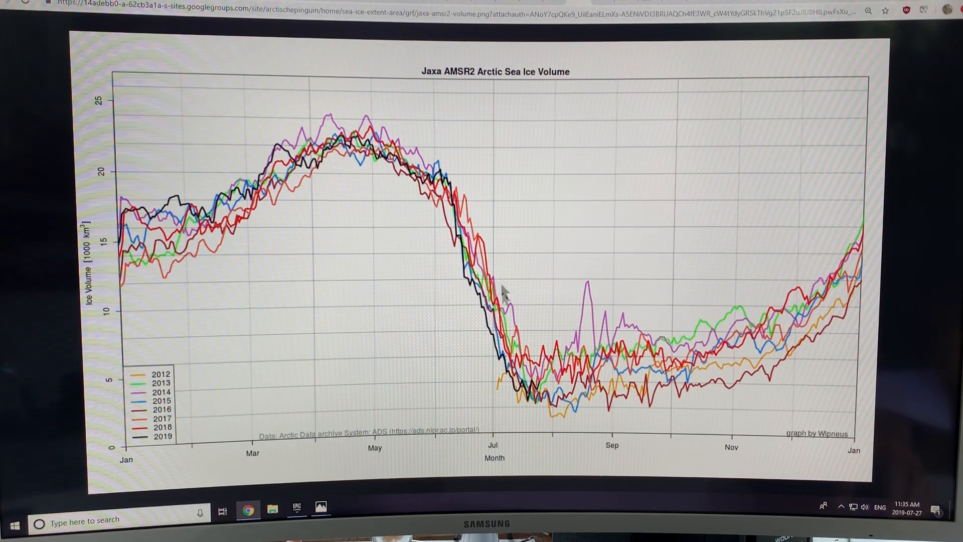
pyautogui.moveTo(544, 396)
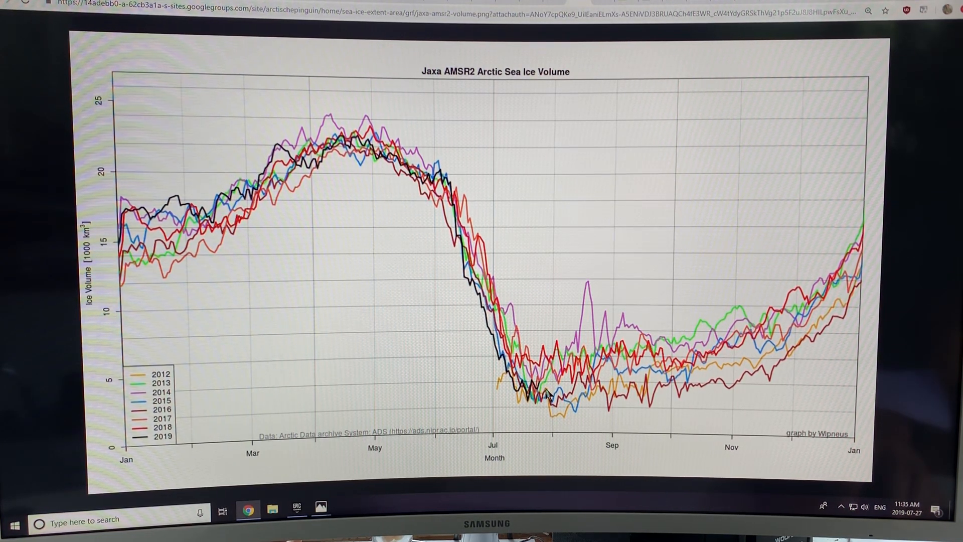
pyautogui.moveTo(221, 219)
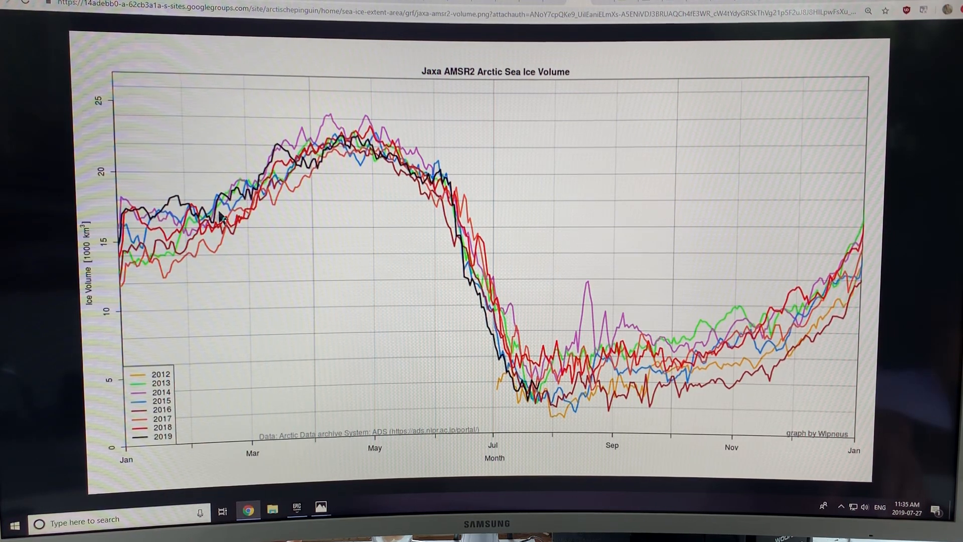
pyautogui.moveTo(279, 189)
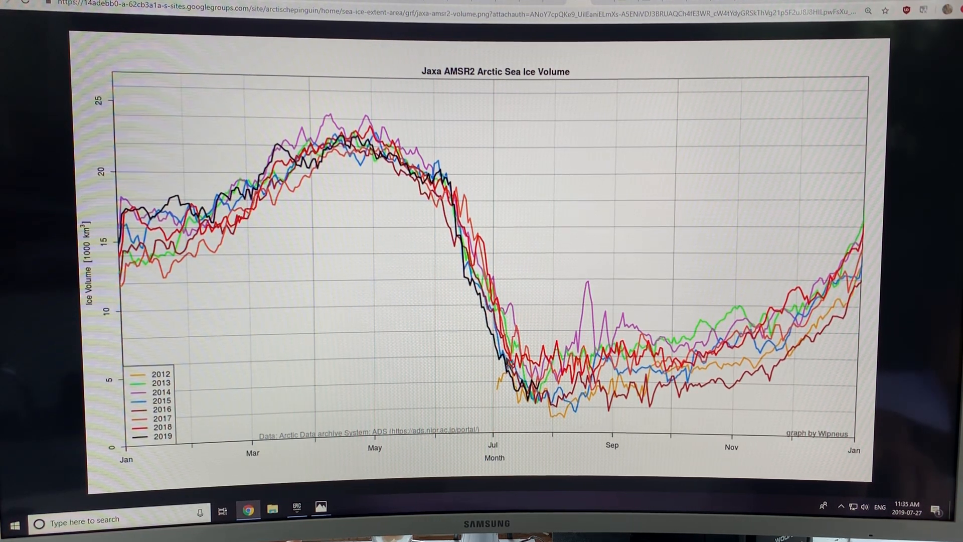
pyautogui.moveTo(568, 408)
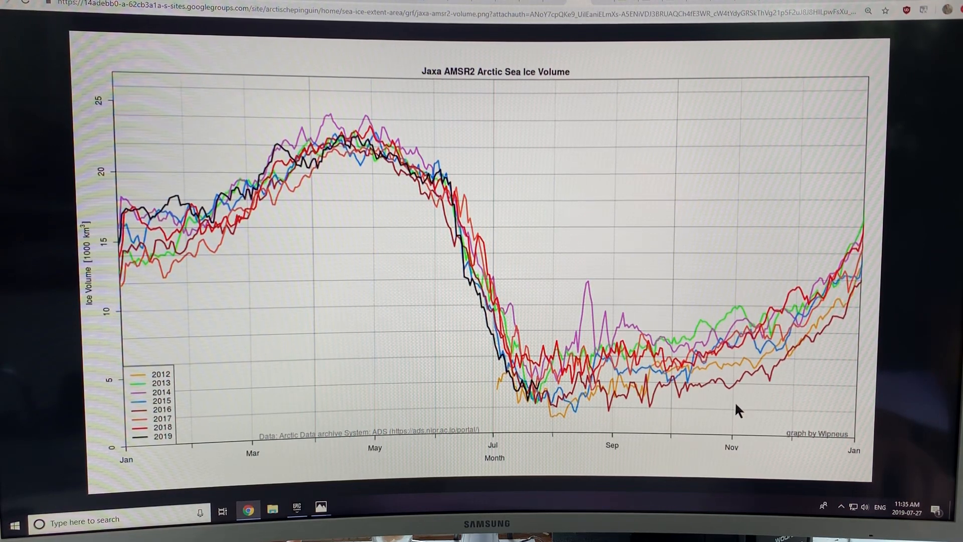
pyautogui.moveTo(715, 386)
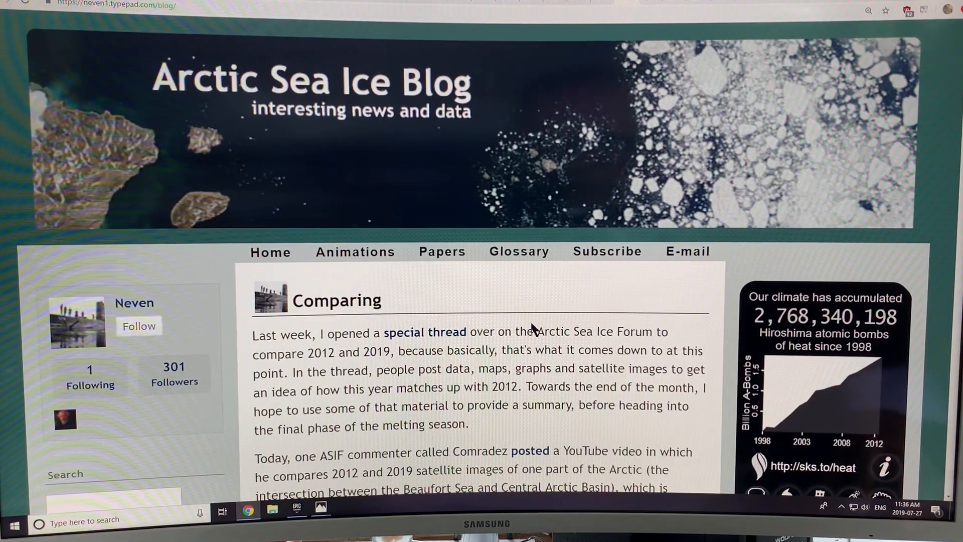
pyautogui.moveTo(86, 30)
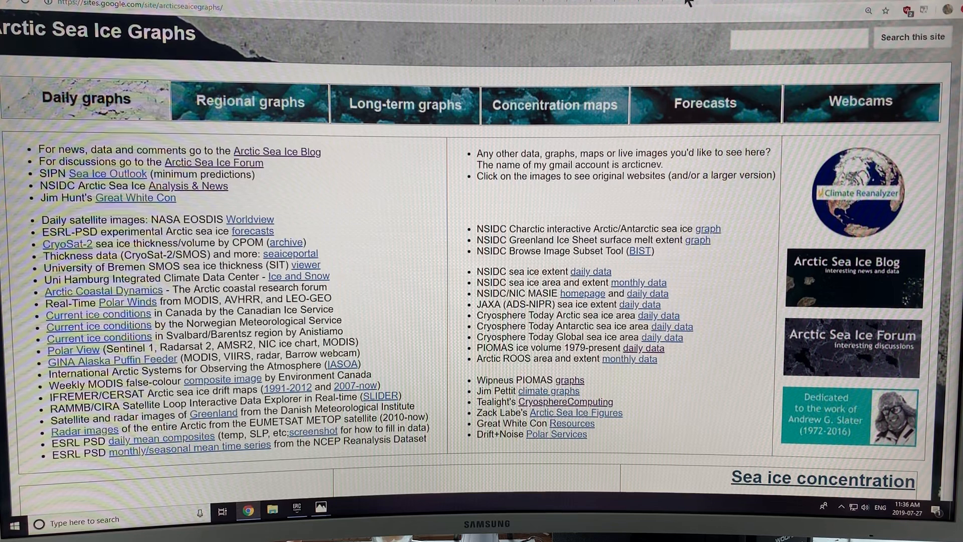
# - Return to the Arctic Sea Ice Blog and scroll through the Comparing post
pyautogui.click(276, 151)
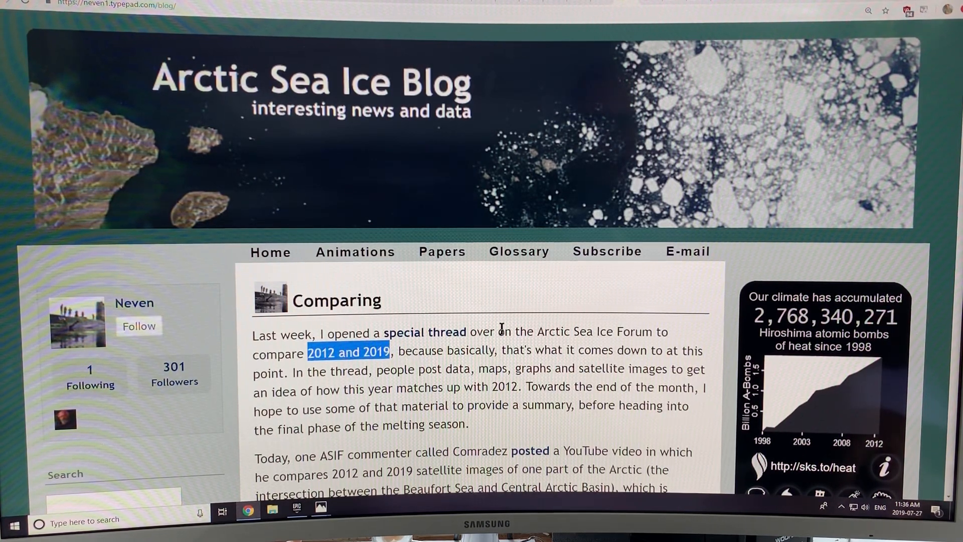
pyautogui.scroll(-3)
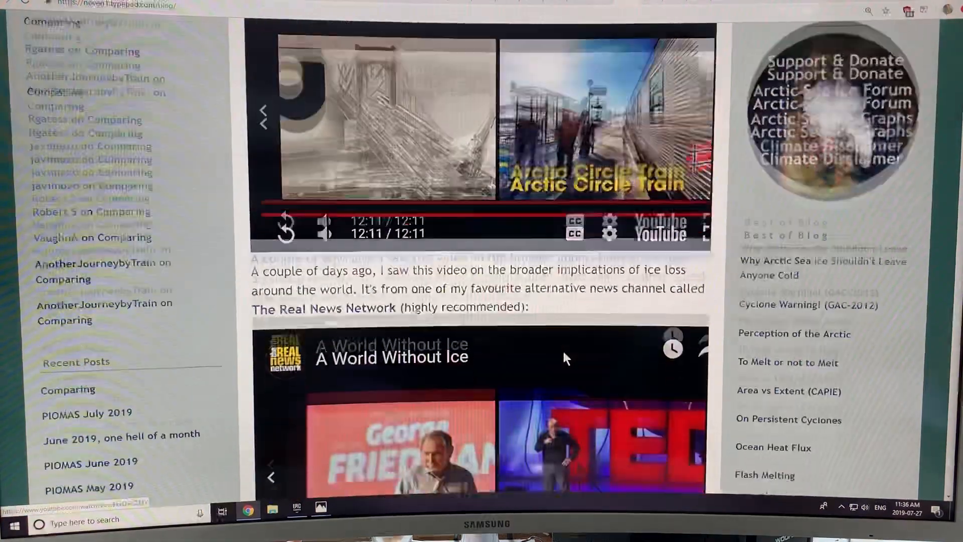
pyautogui.scroll(3)
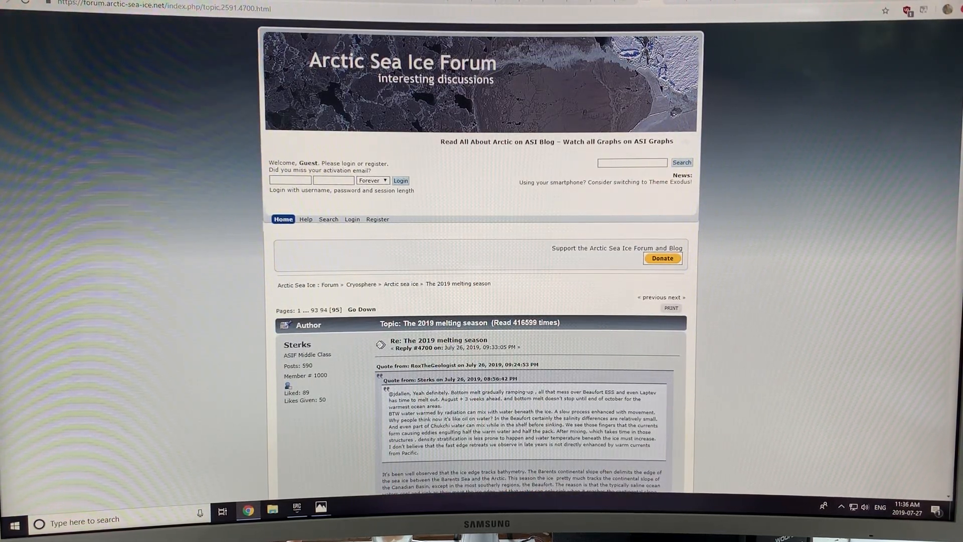
pyautogui.moveTo(396, 276)
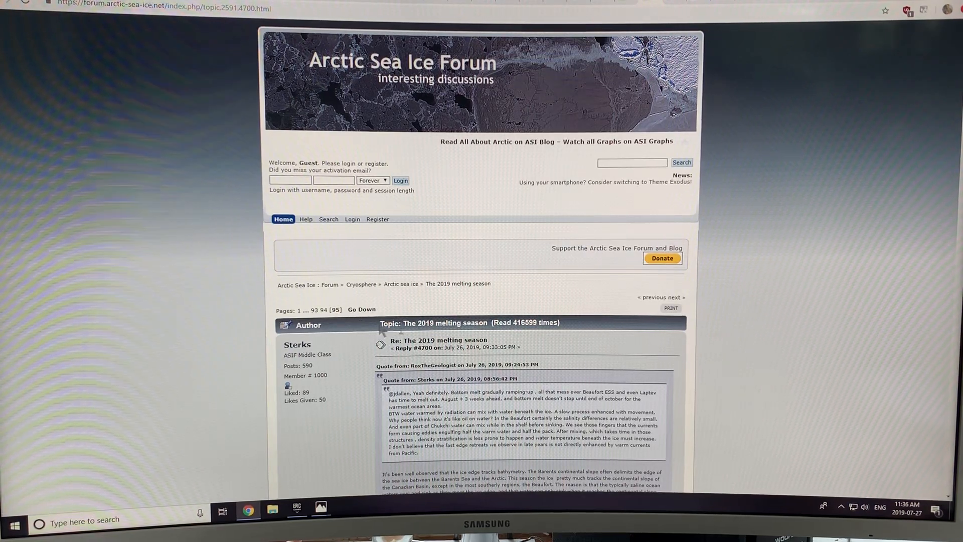
# - Scroll through The 2019 melting season replies to the animated sea ice concentration map
pyautogui.scroll(-3)
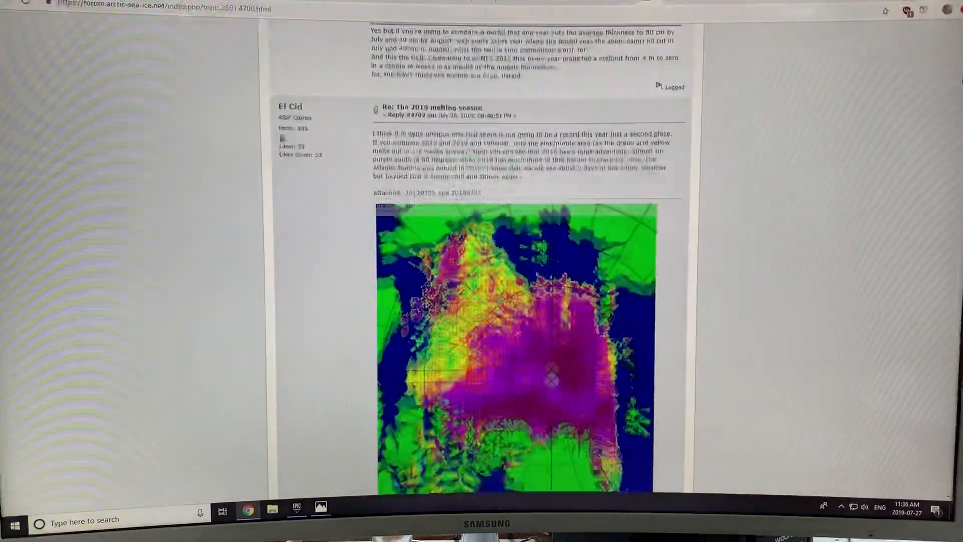
pyautogui.scroll(-3)
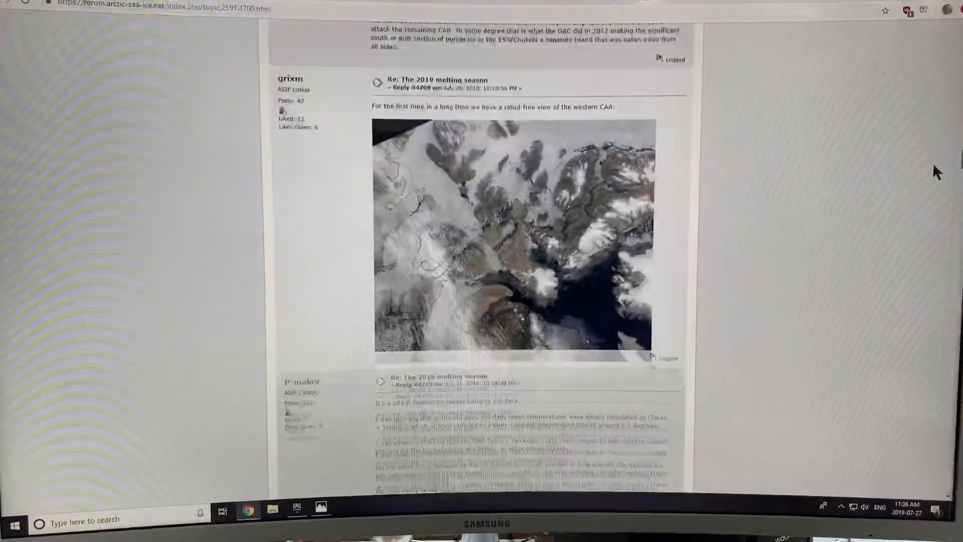
pyautogui.scroll(-3)
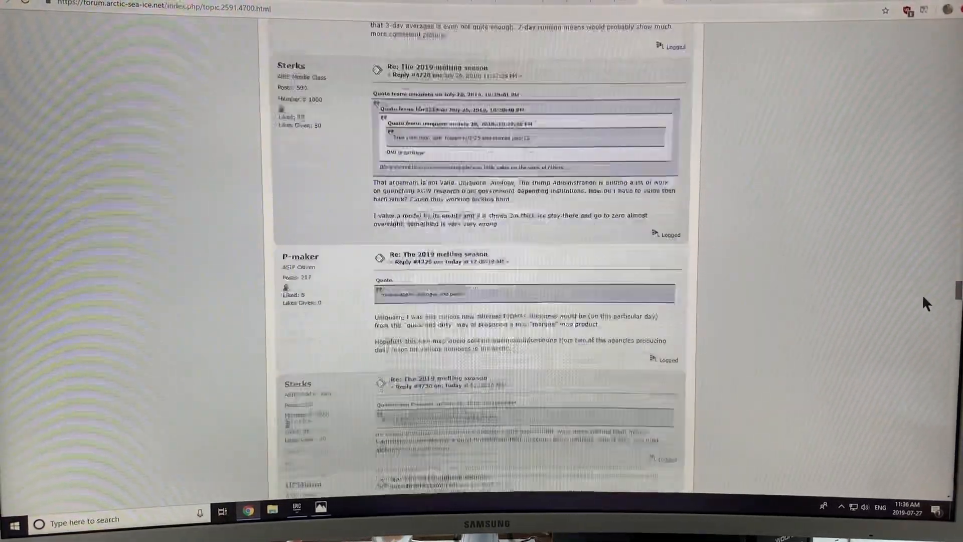
pyautogui.scroll(-3)
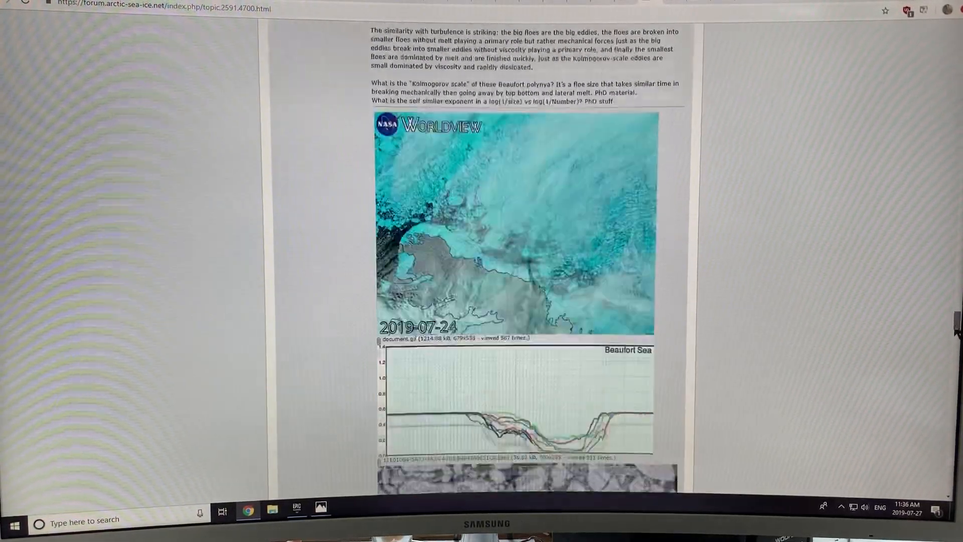
pyautogui.scroll(-3)
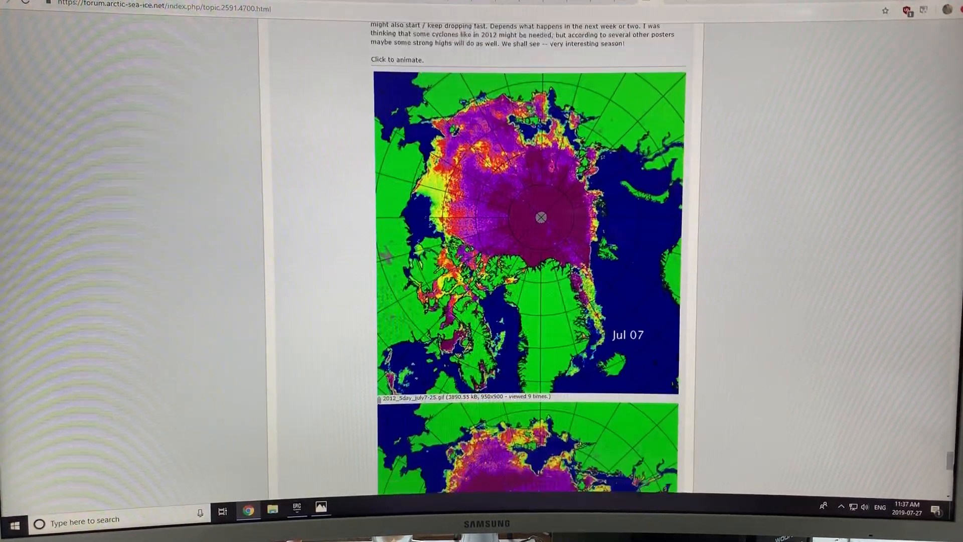
pyautogui.scroll(-3)
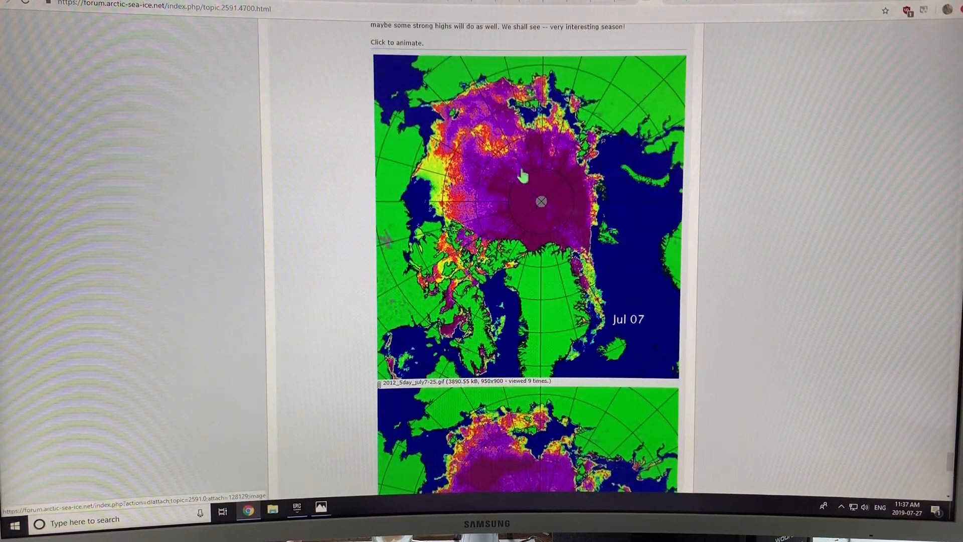
pyautogui.scroll(-3)
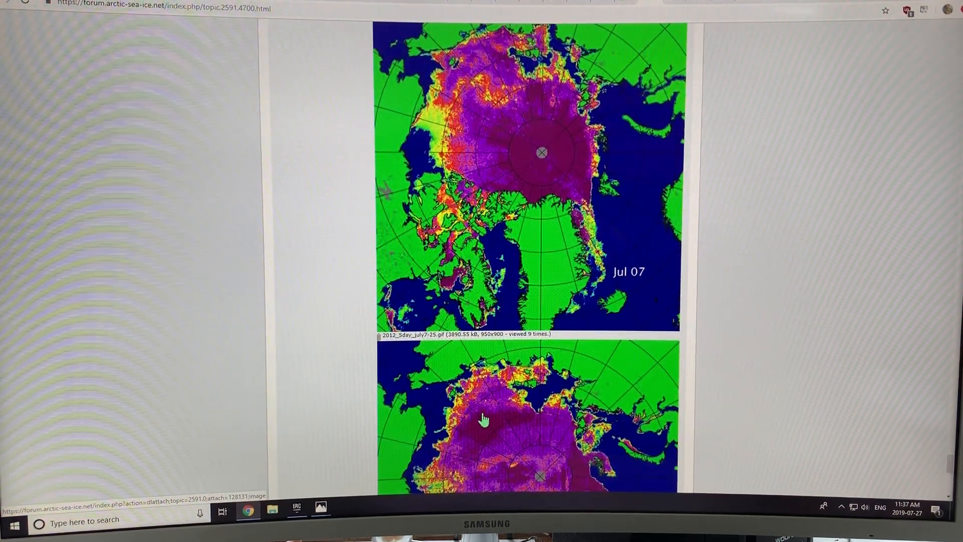
pyautogui.scroll(-3)
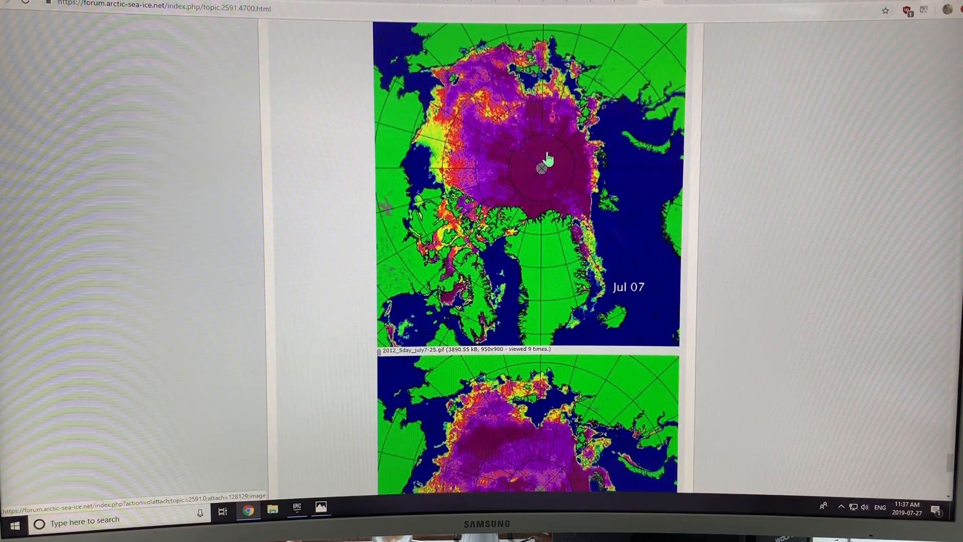
pyautogui.moveTo(676, 6)
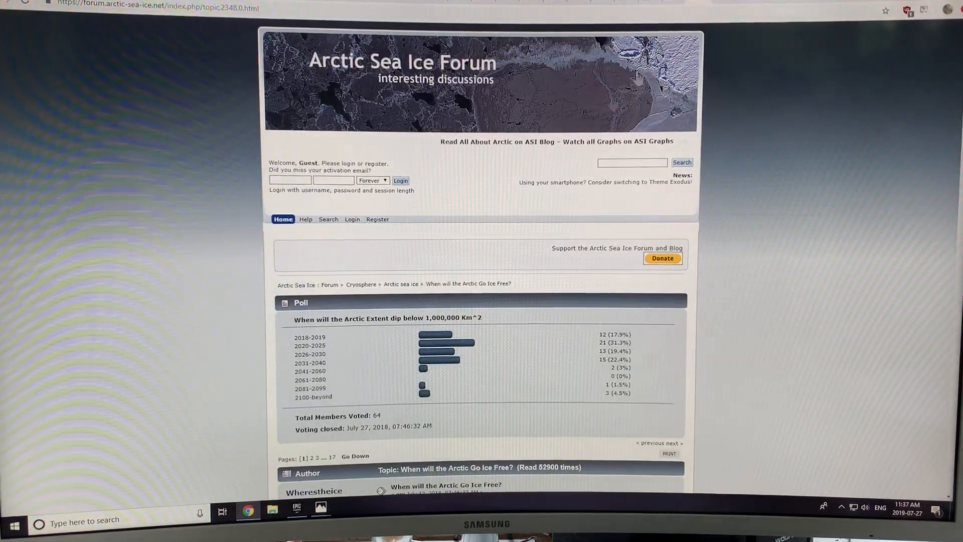
pyautogui.moveTo(444, 367)
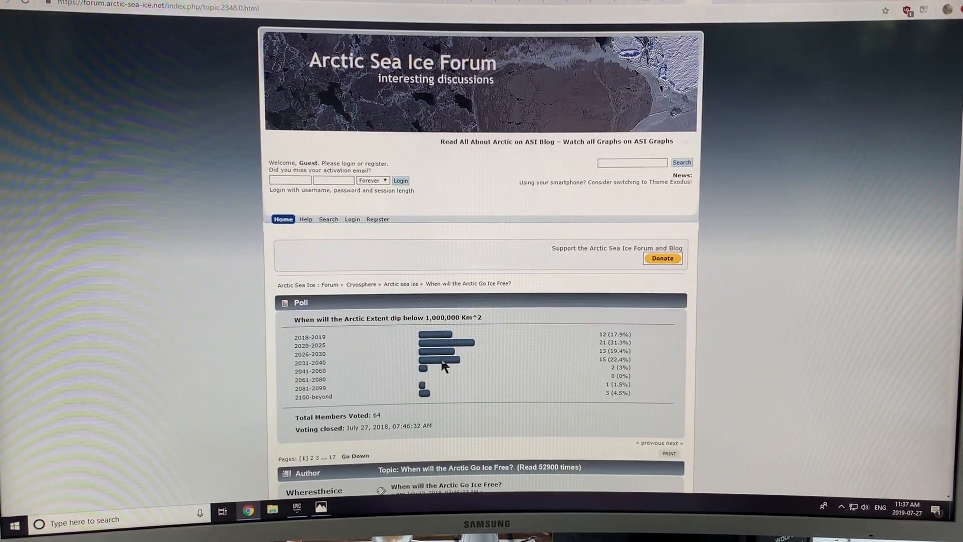
pyautogui.moveTo(454, 350)
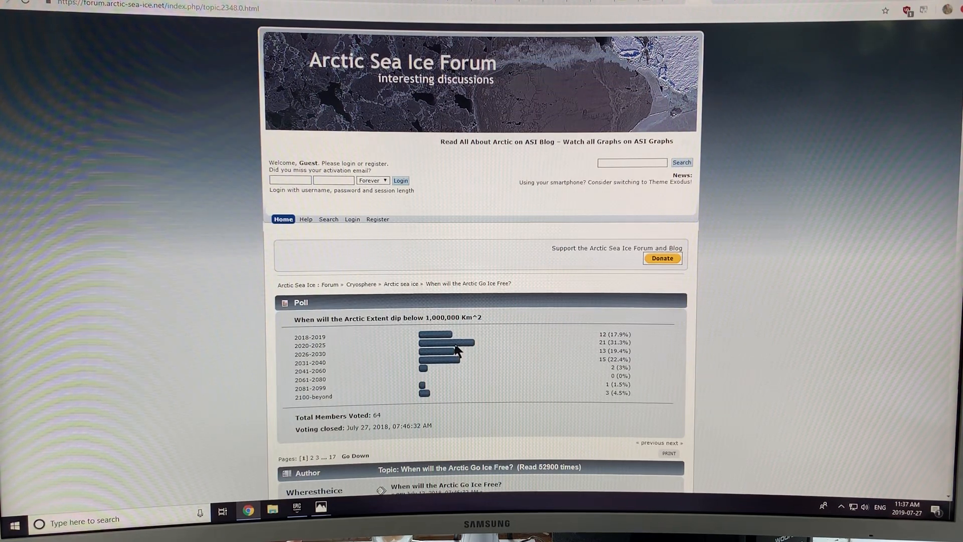
pyautogui.moveTo(736, 54)
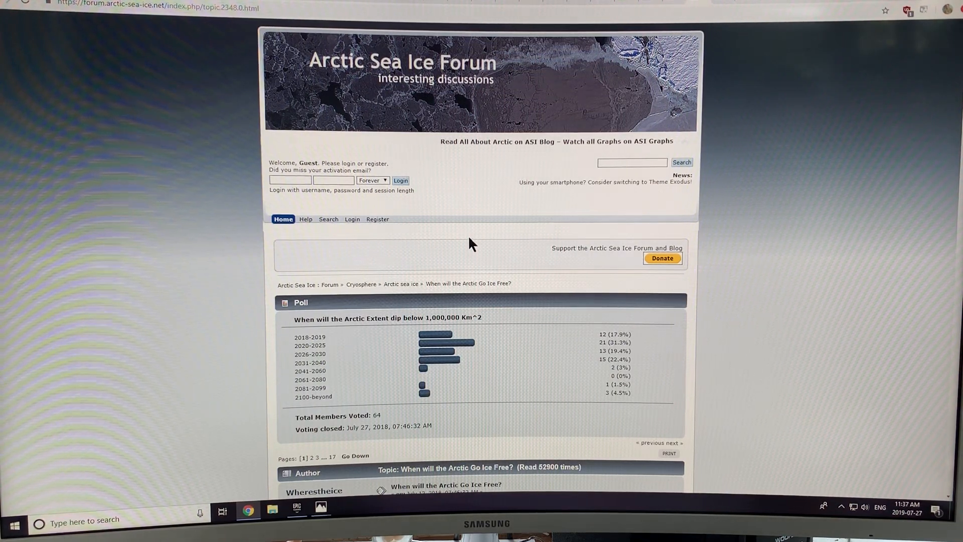
pyautogui.moveTo(830, 112)
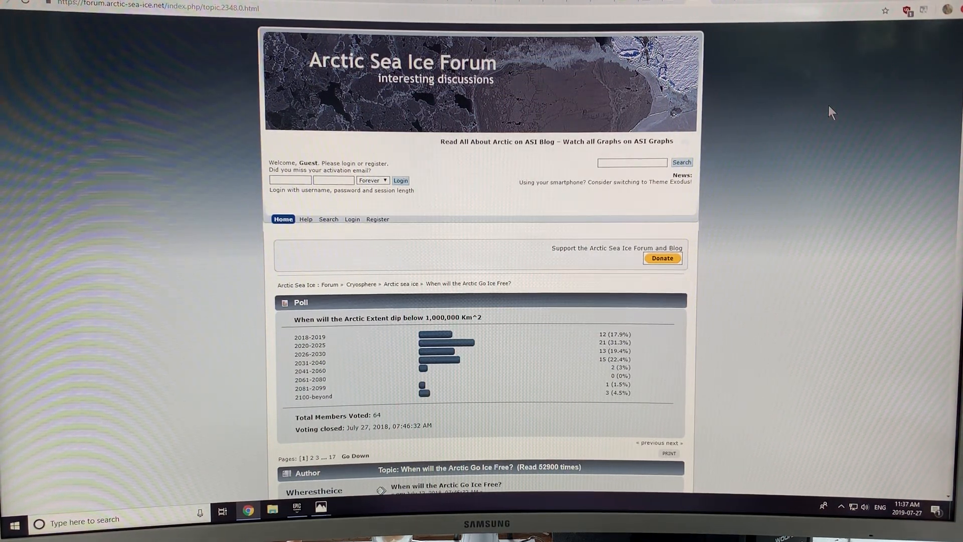